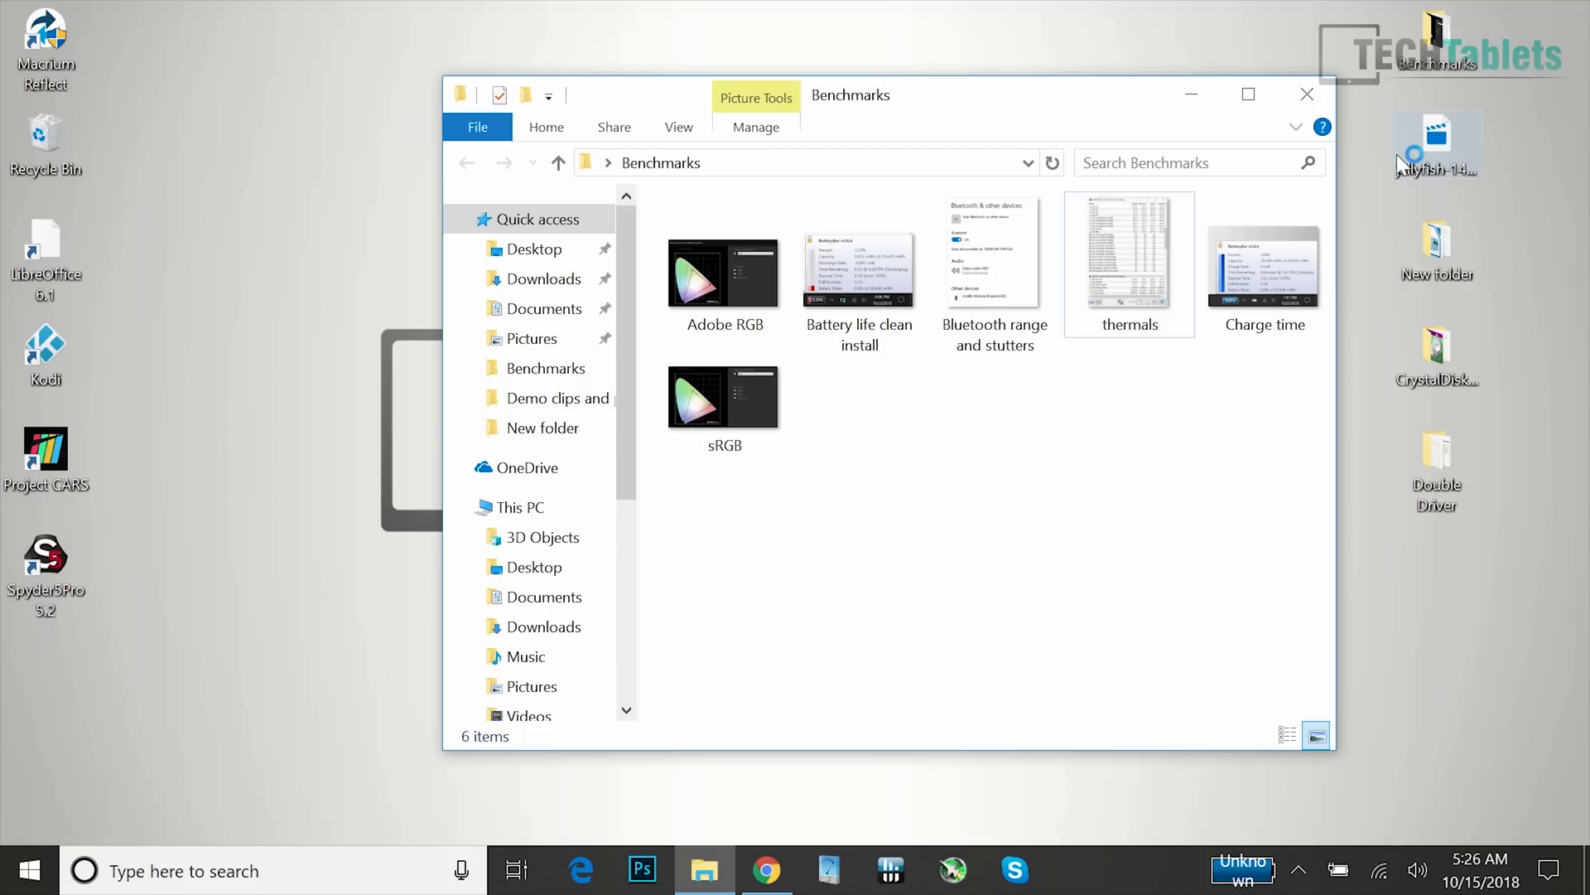
Launch Task Manager from the Ctrl+Alt+Del screen to see the running processes
{"action": "key", "text": "ctrl+alt+delete"}
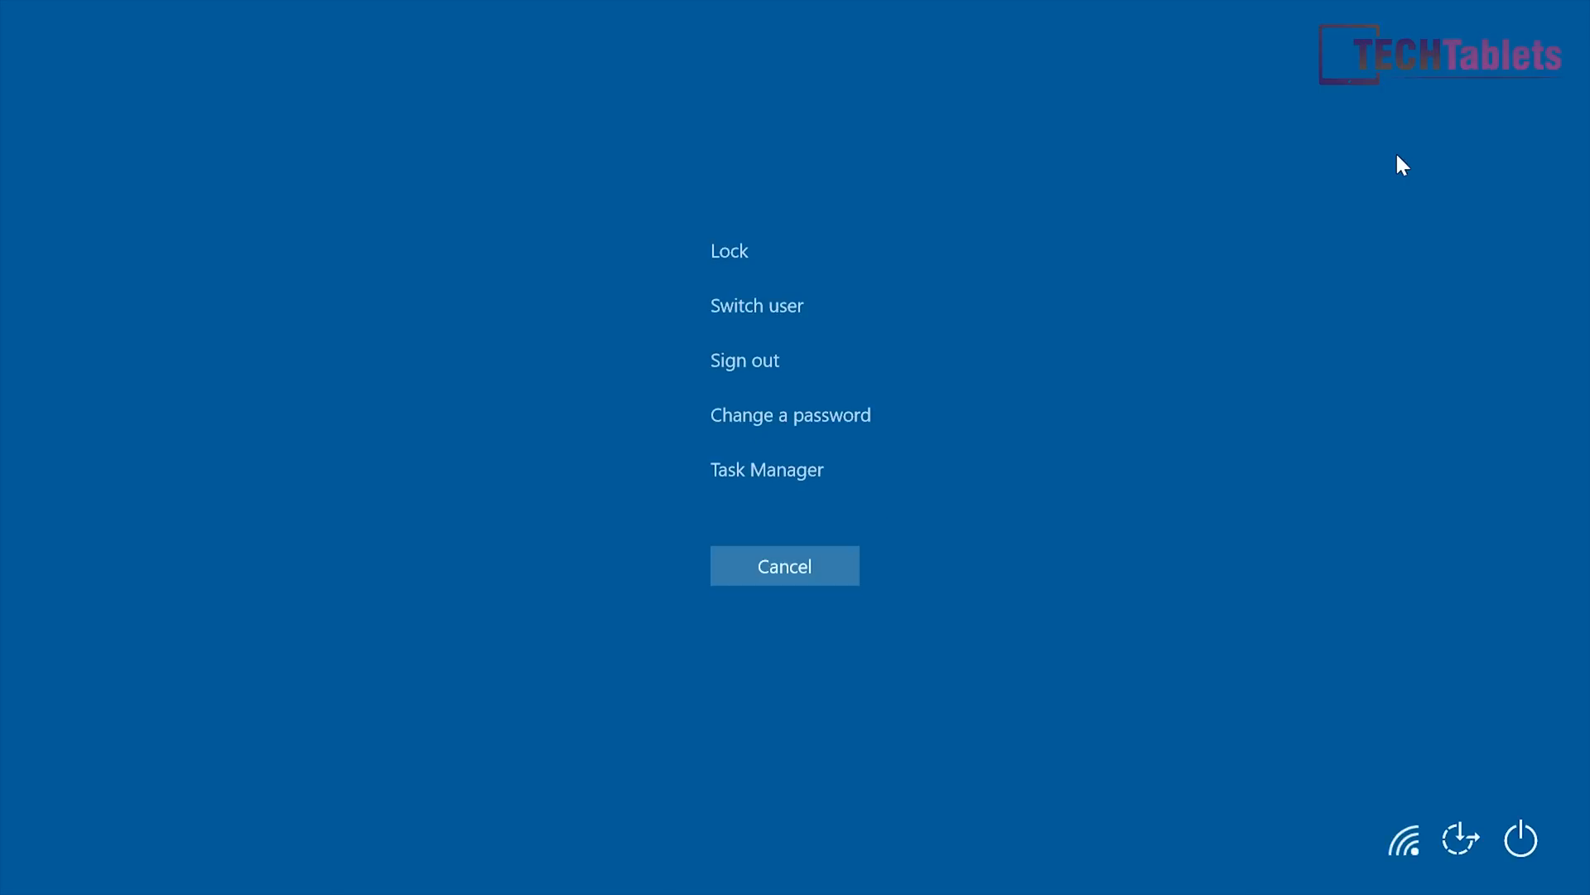
{"action": "mouse_move", "coordinate": [1223, 309]}
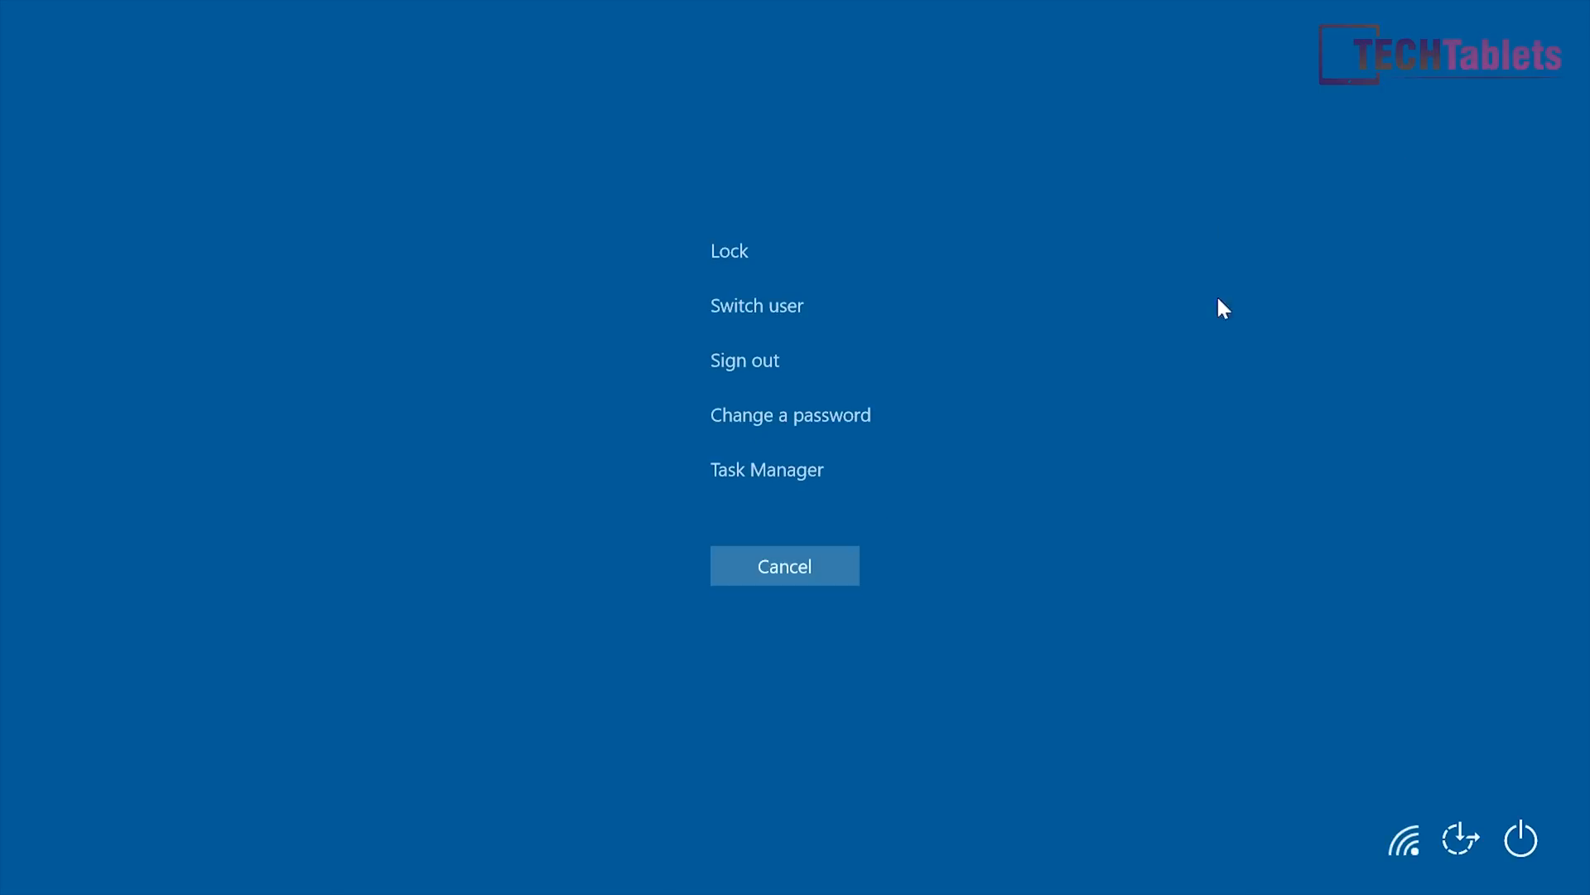
{"action": "left_click", "coordinate": [767, 469]}
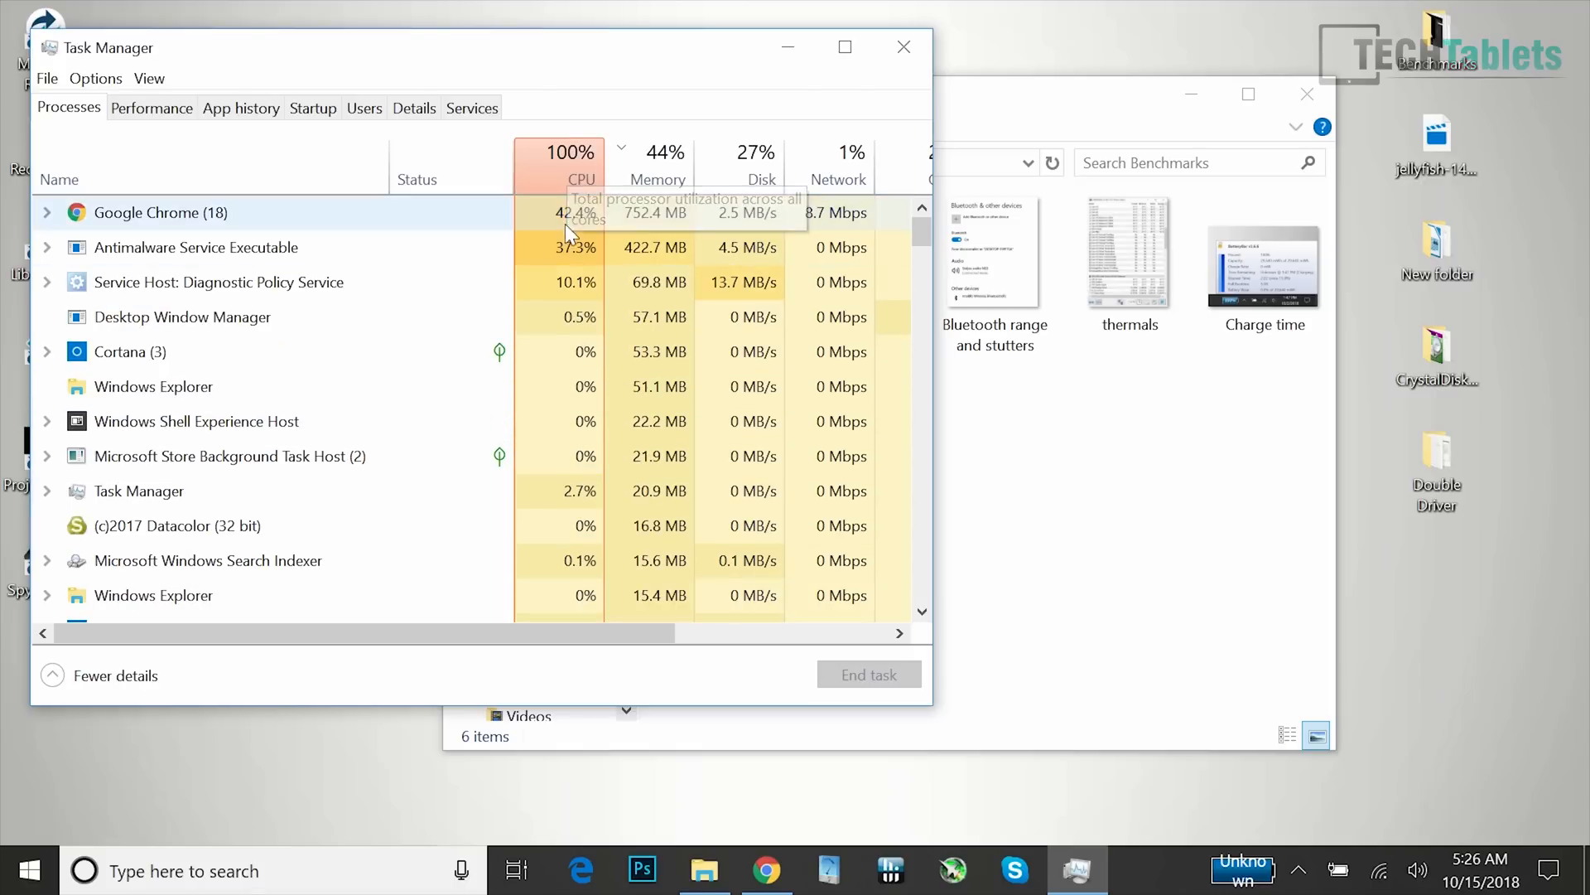
{"action": "mouse_move", "coordinate": [376, 239]}
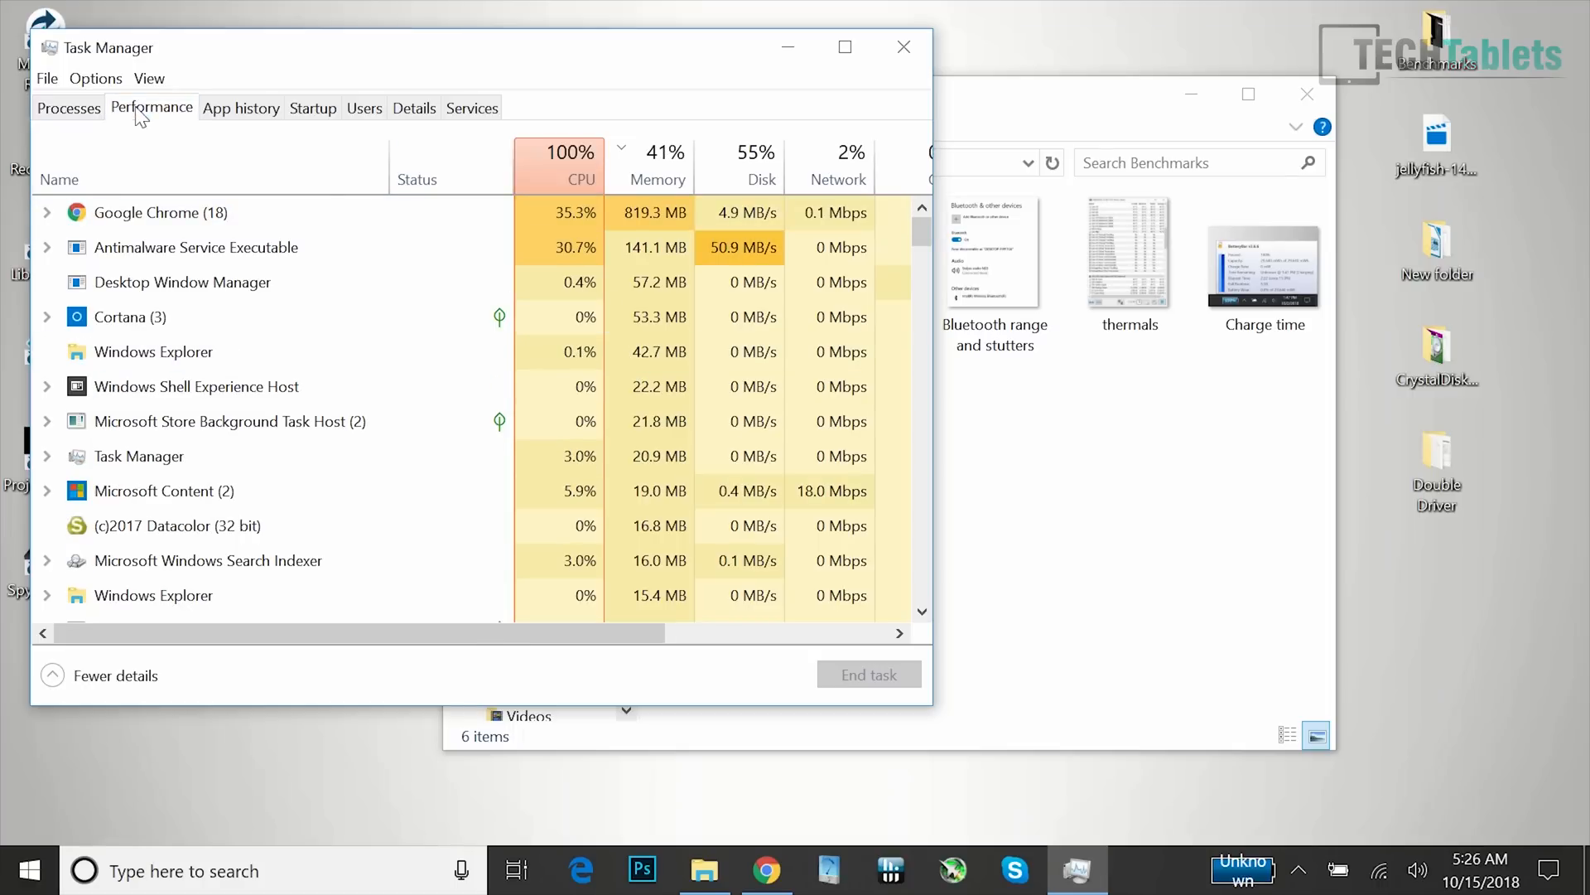
Check the Performance memory page: 7.8 GB in two 2133 MHz slots
{"action": "left_click", "coordinate": [150, 107]}
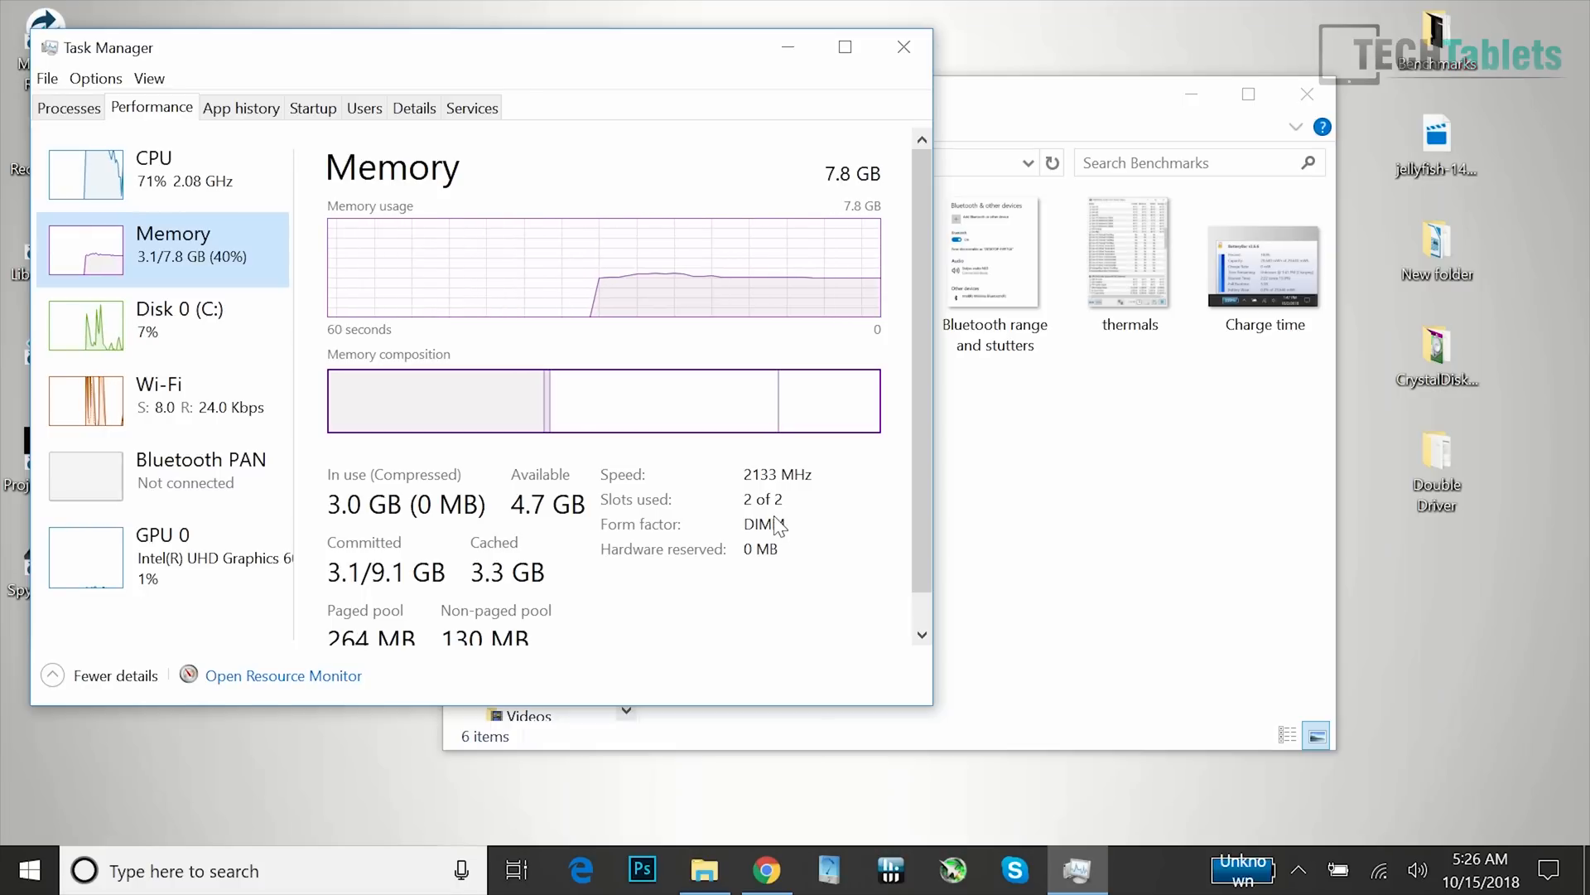
{"action": "mouse_move", "coordinate": [772, 524]}
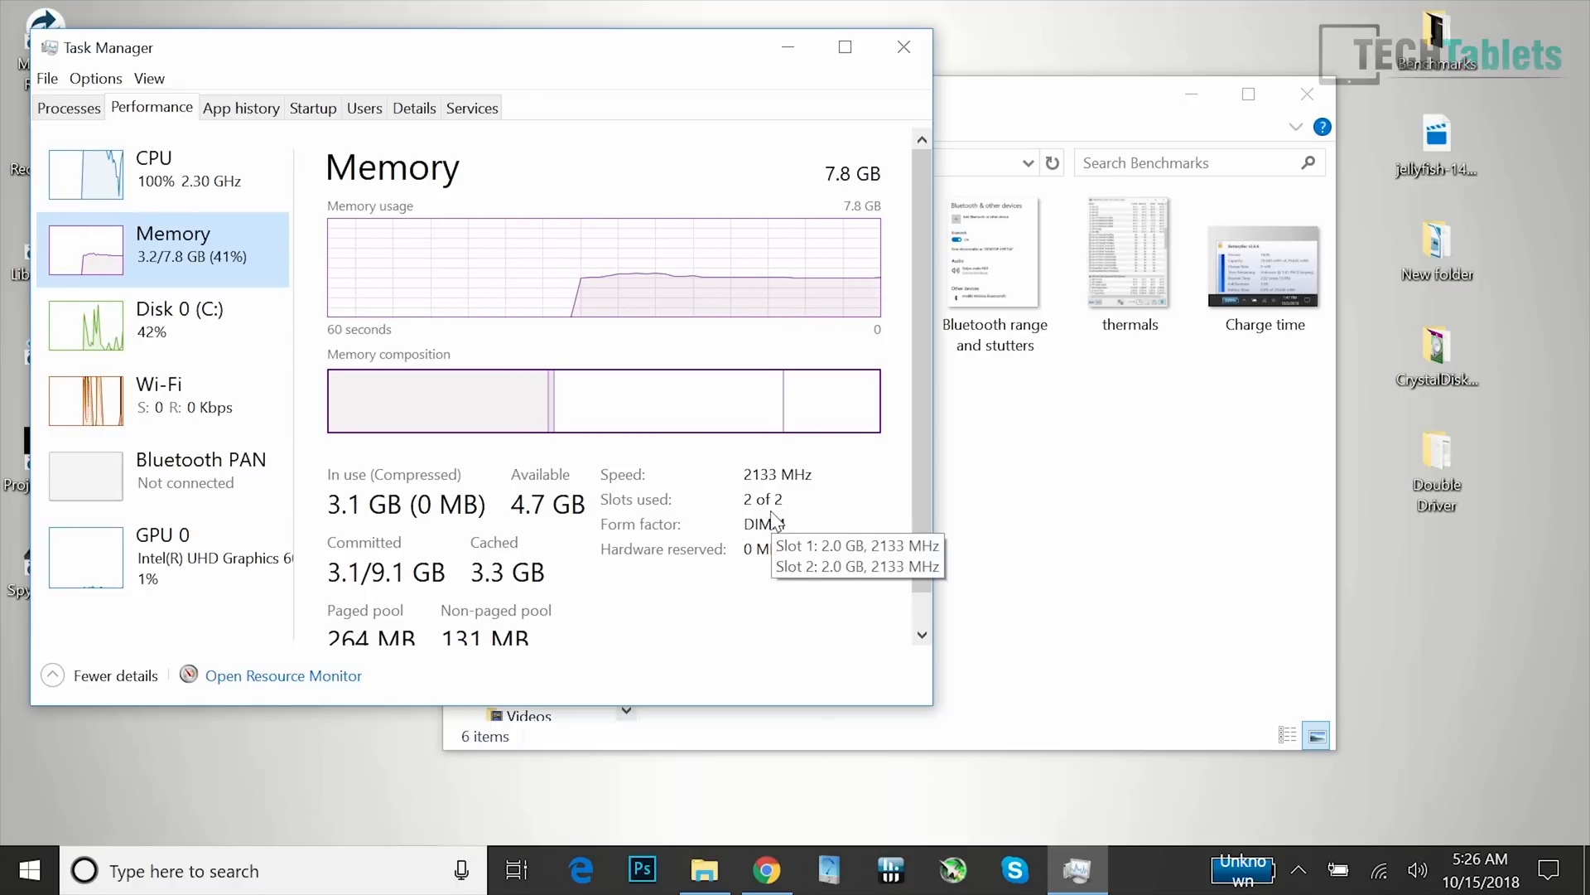
{"action": "left_click", "coordinate": [766, 870]}
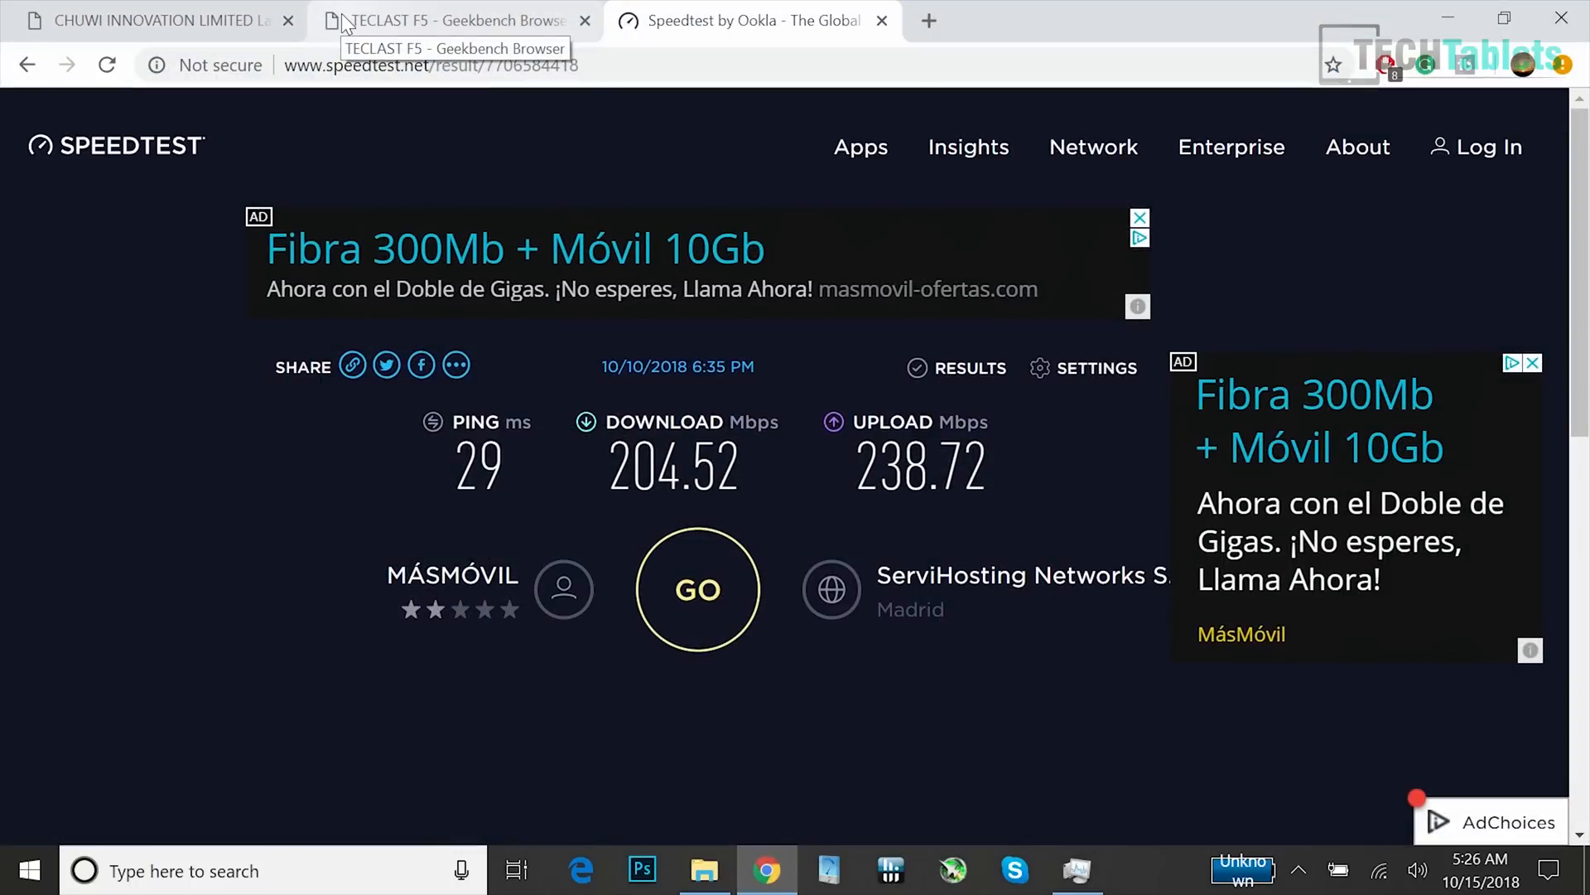
{"action": "mouse_move", "coordinate": [1105, 345]}
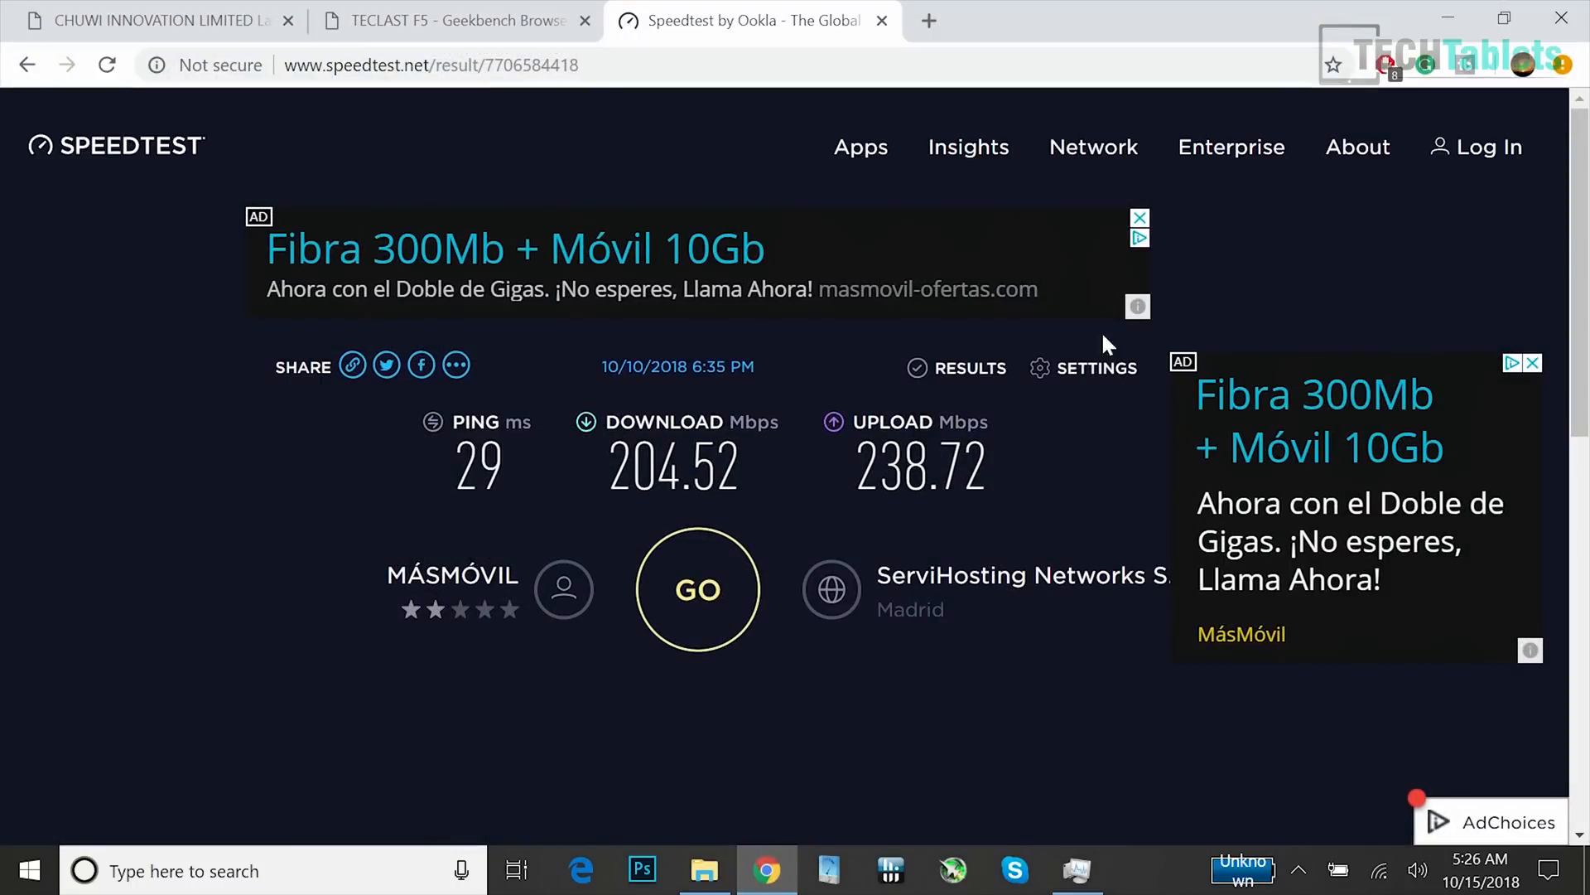
{"action": "mouse_move", "coordinate": [1012, 487]}
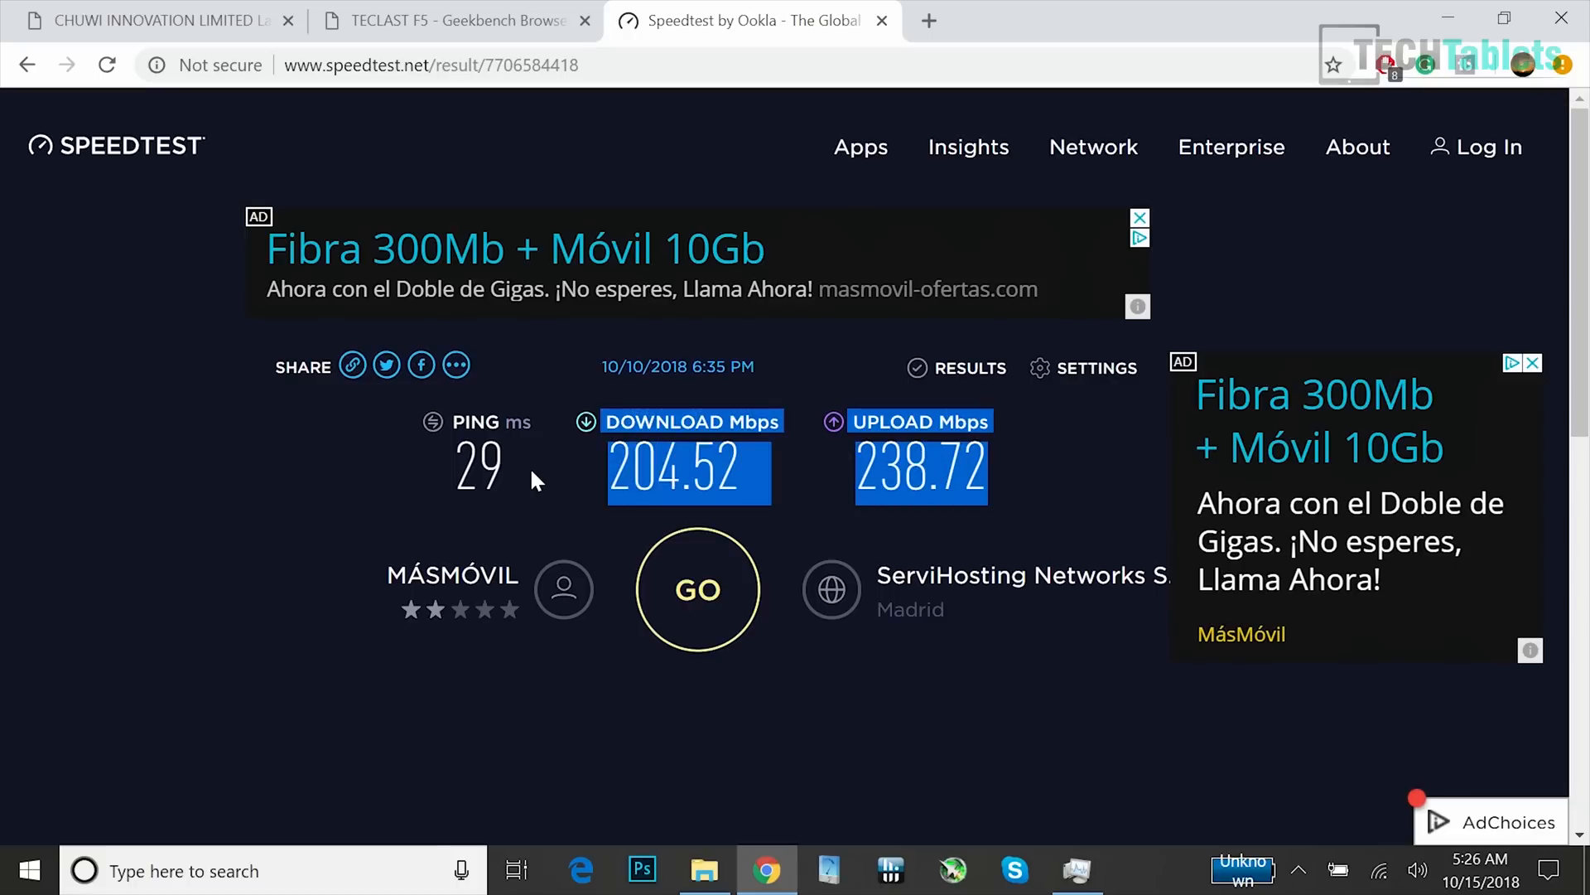
{"action": "mouse_move", "coordinate": [44, 378]}
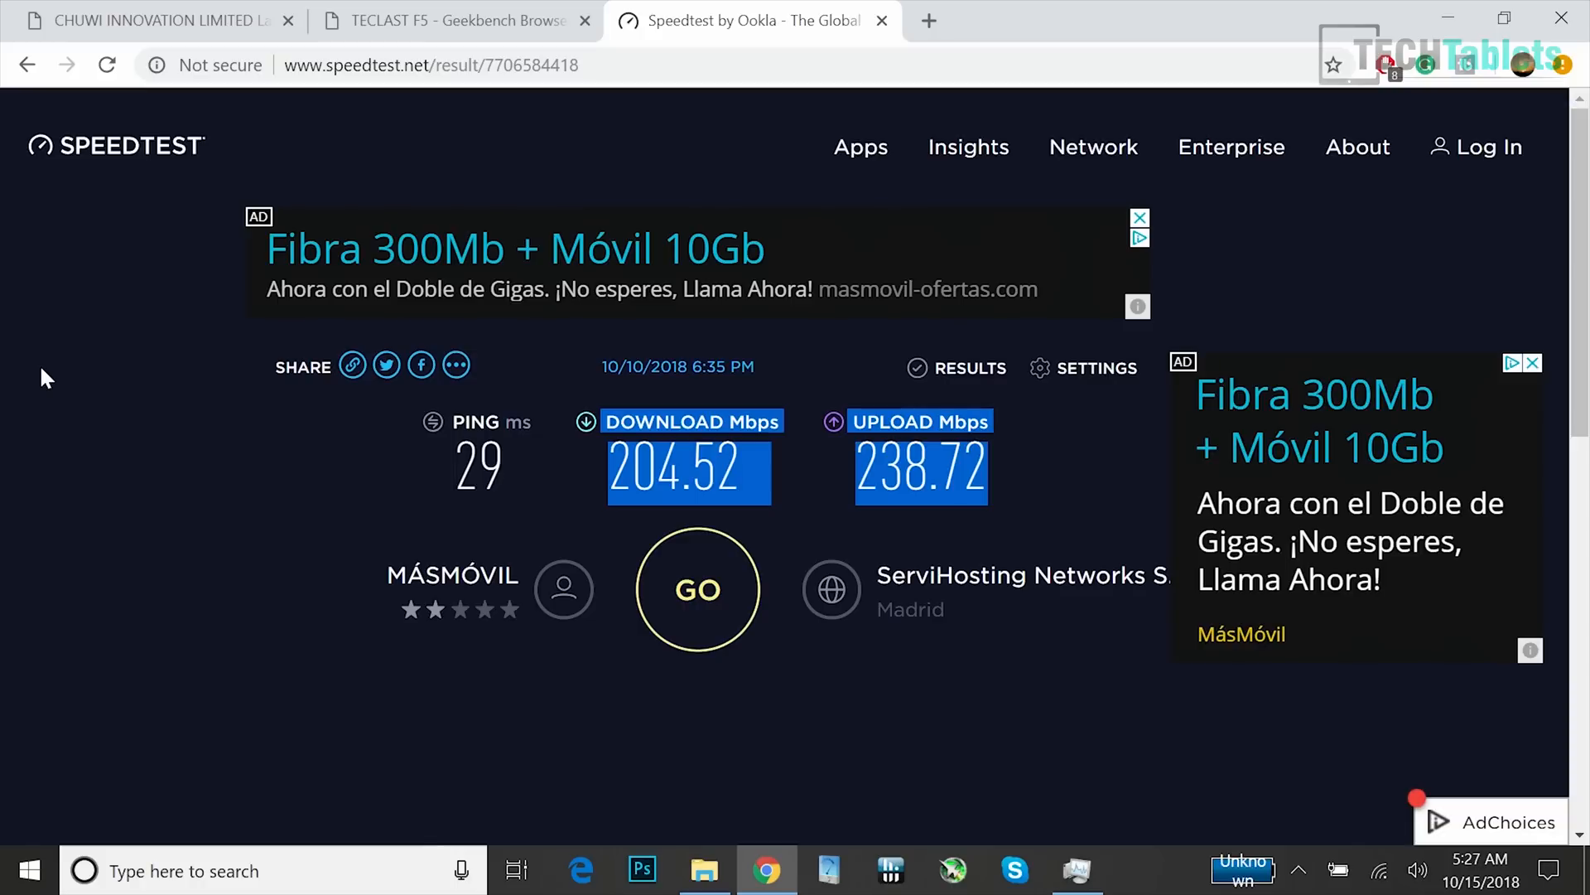
Leave the 204.52/238.72 Mbps Speedtest result for the TECLAST F5 Geekbench scores (1753/5340)
{"action": "left_click", "coordinate": [451, 20]}
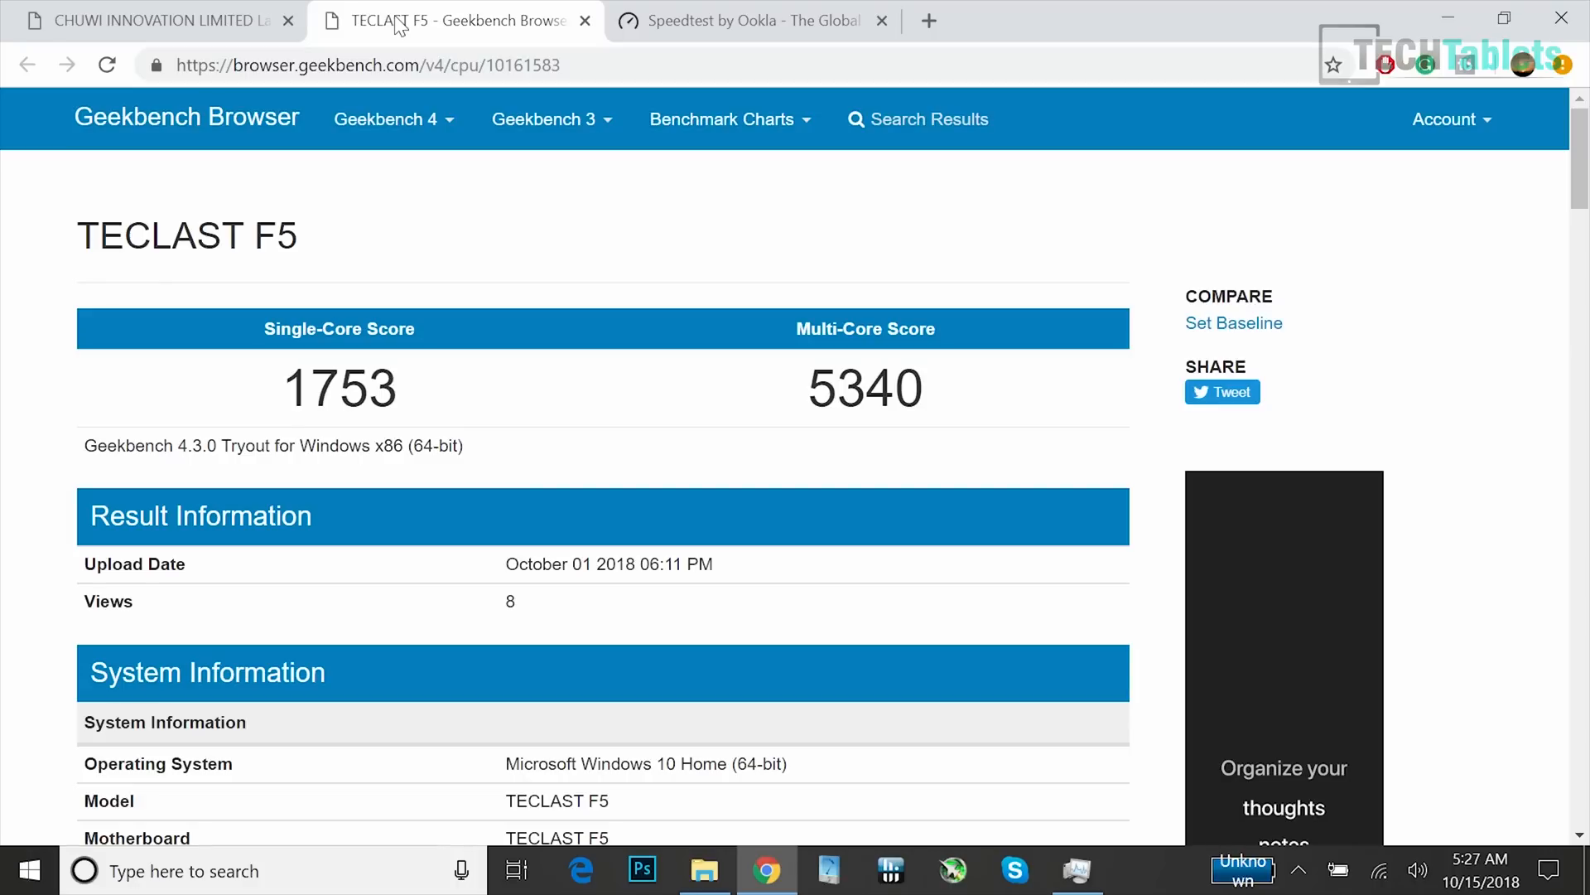
{"action": "mouse_move", "coordinate": [442, 215]}
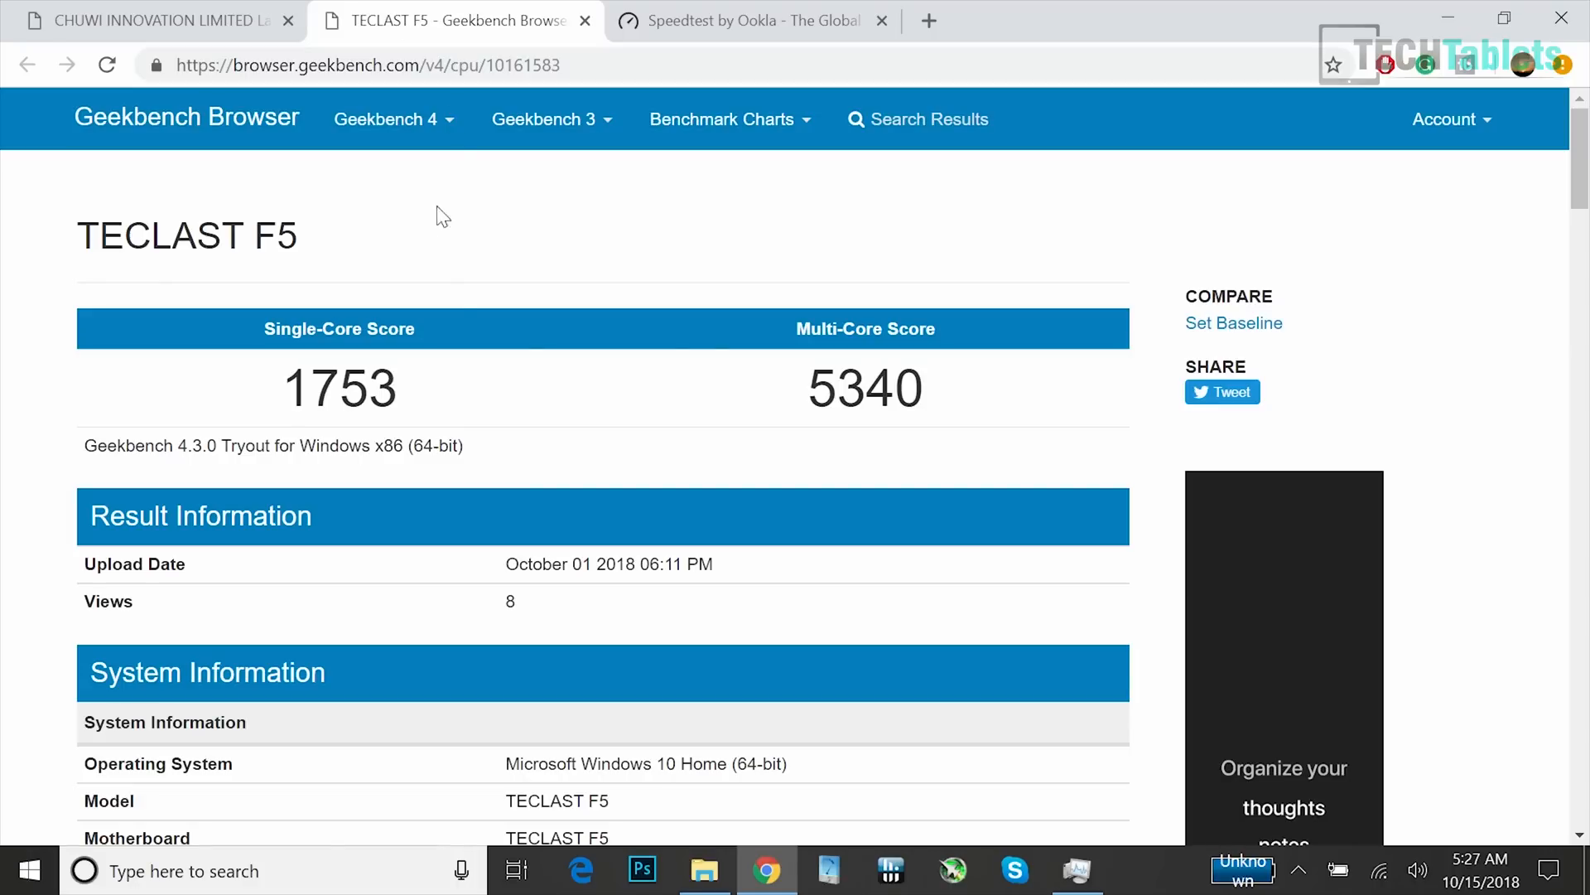
Compare the TECLAST F5 (1753/5340) and CHUWI LapBook SE (1816/4993) Geekbench scores
{"action": "double_click", "coordinate": [863, 388]}
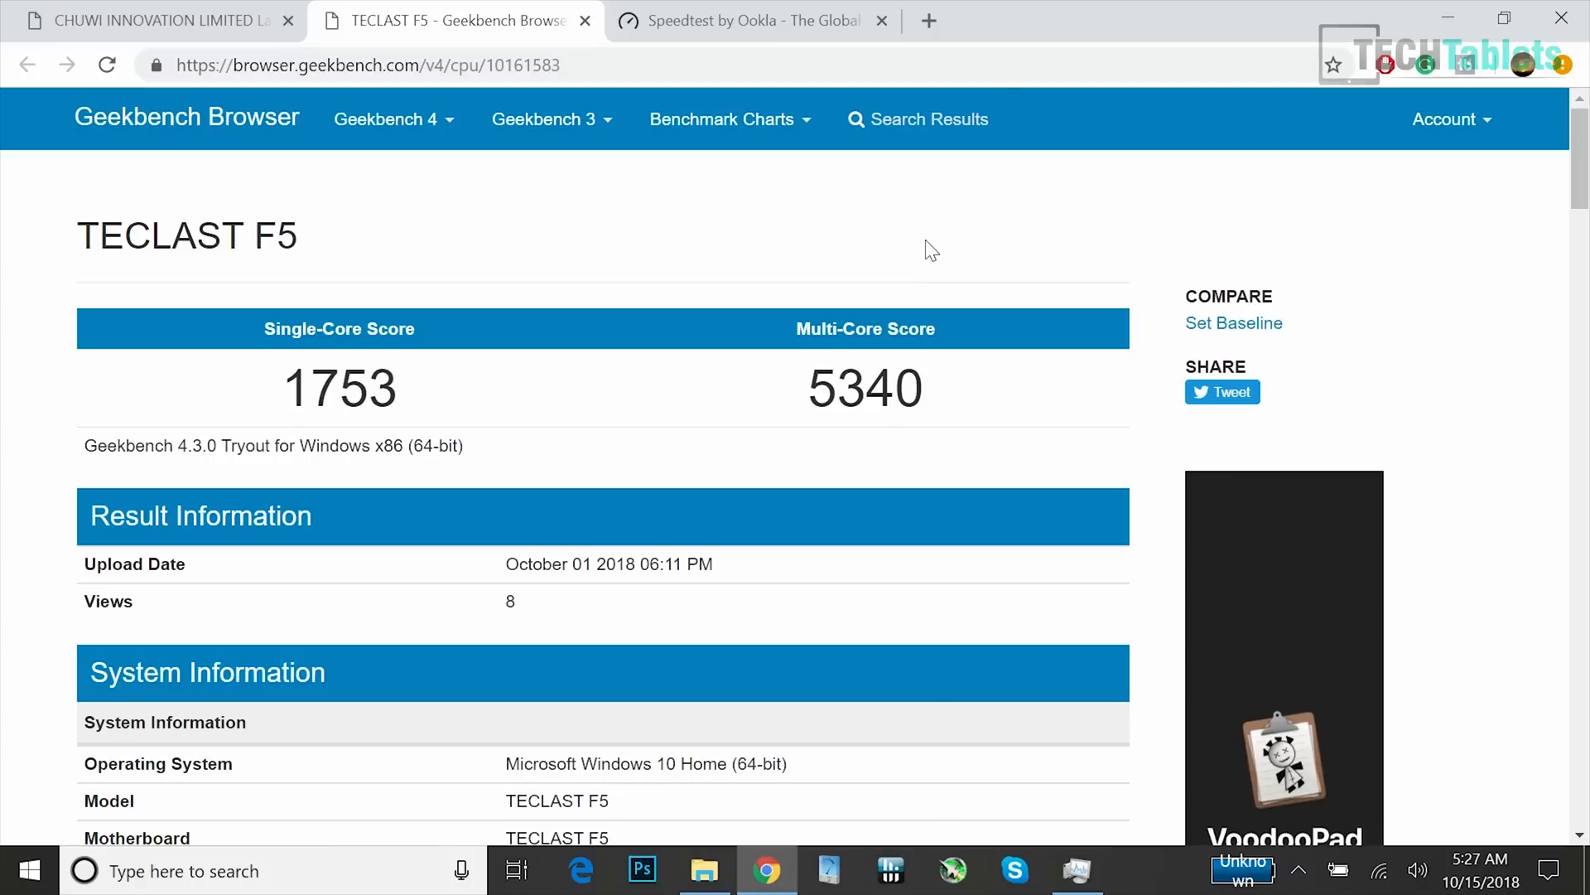
{"action": "mouse_move", "coordinate": [923, 224]}
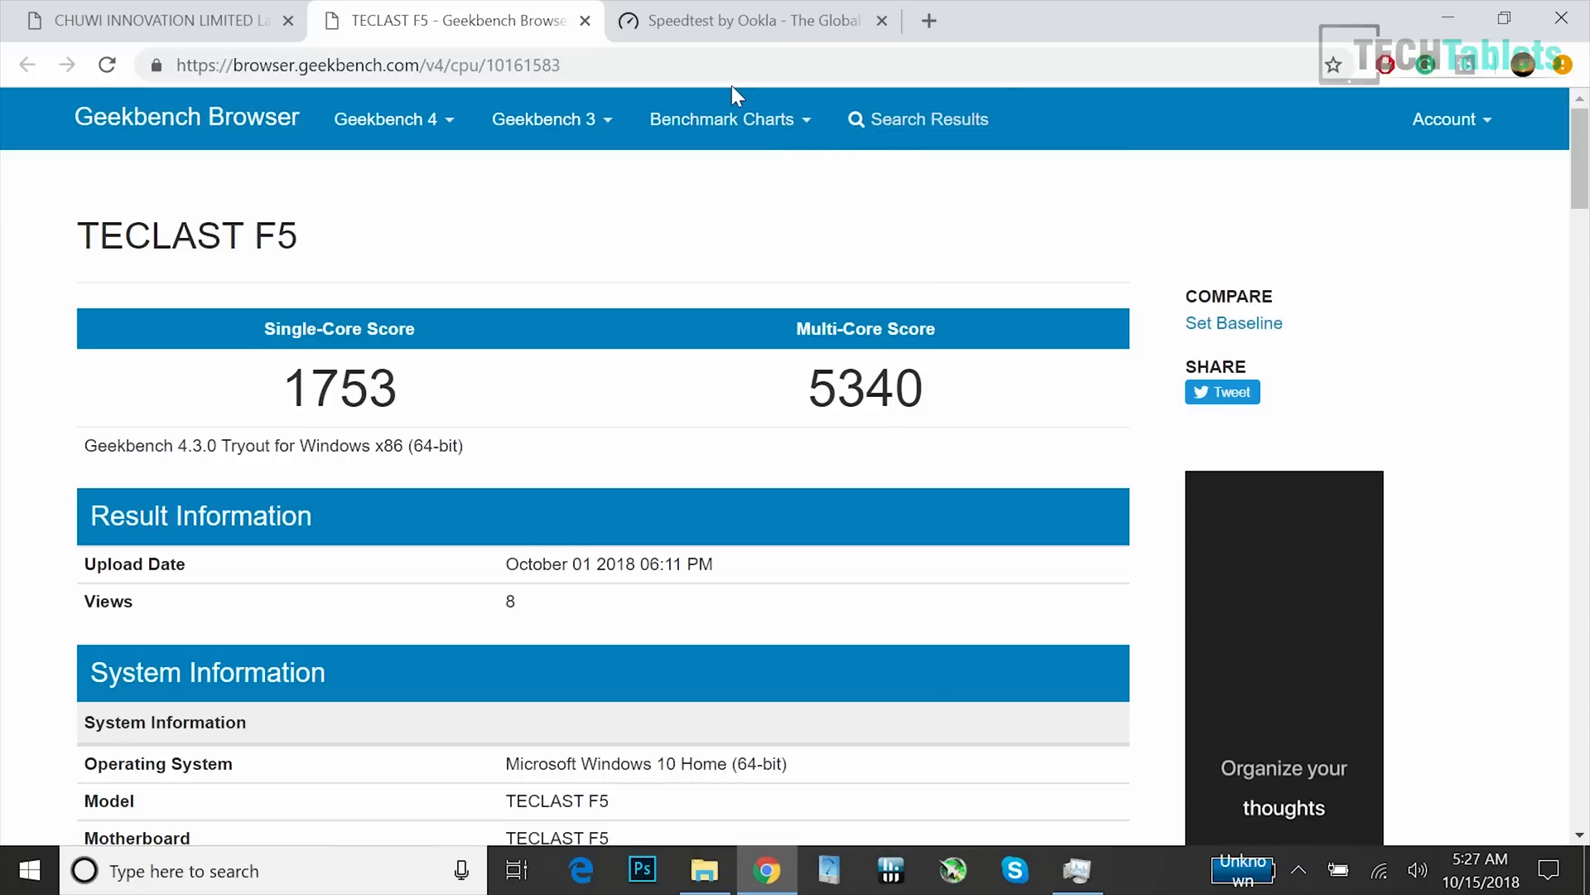
{"action": "mouse_move", "coordinate": [300, 380]}
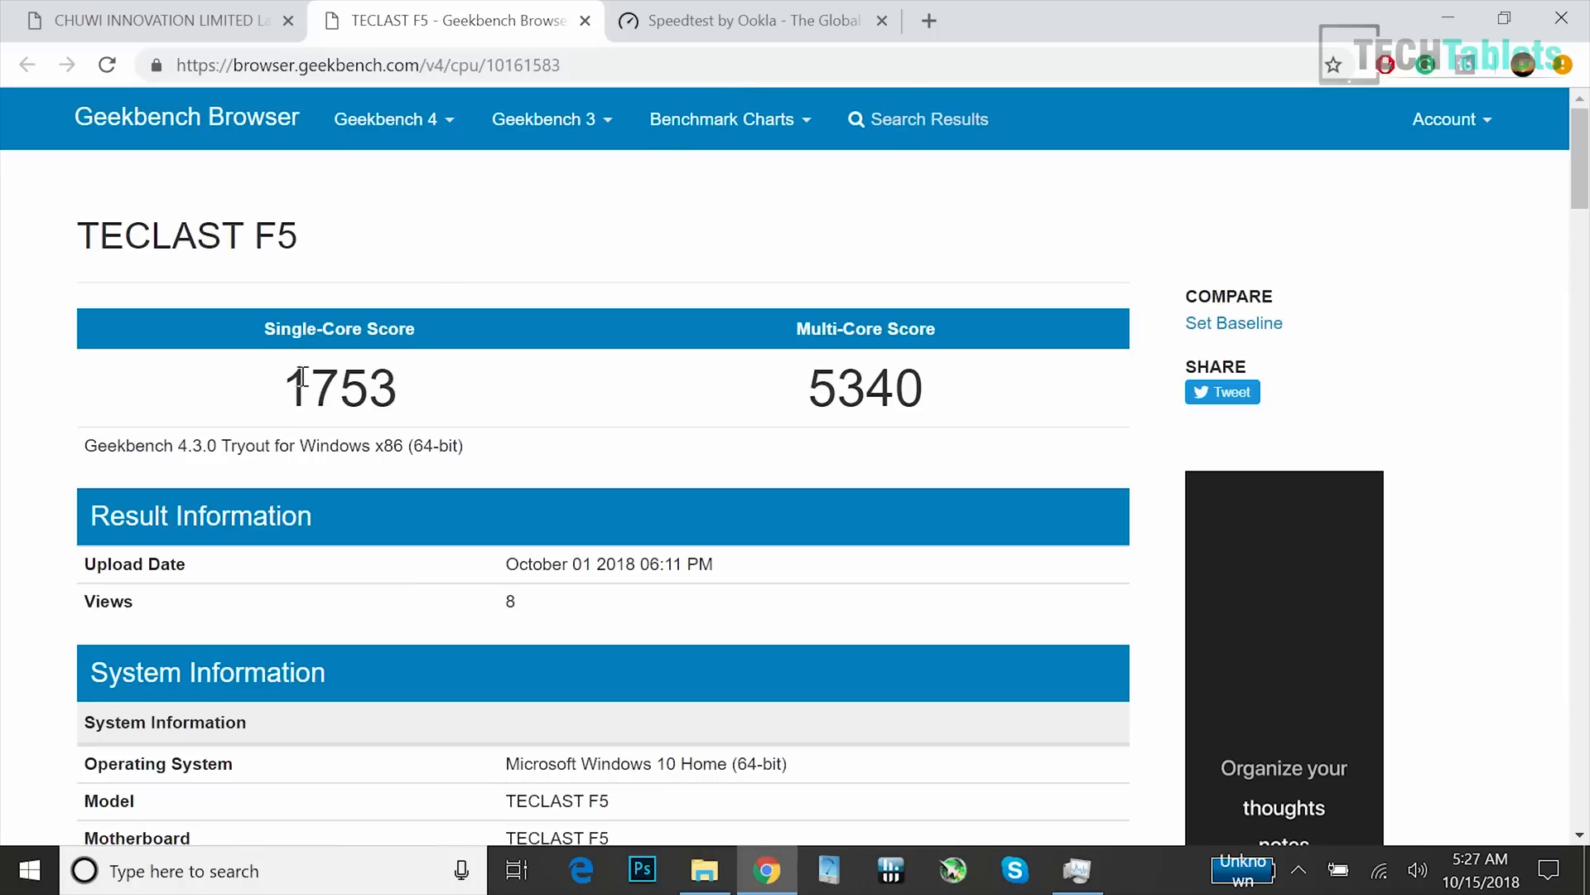
{"action": "left_click", "coordinate": [152, 20]}
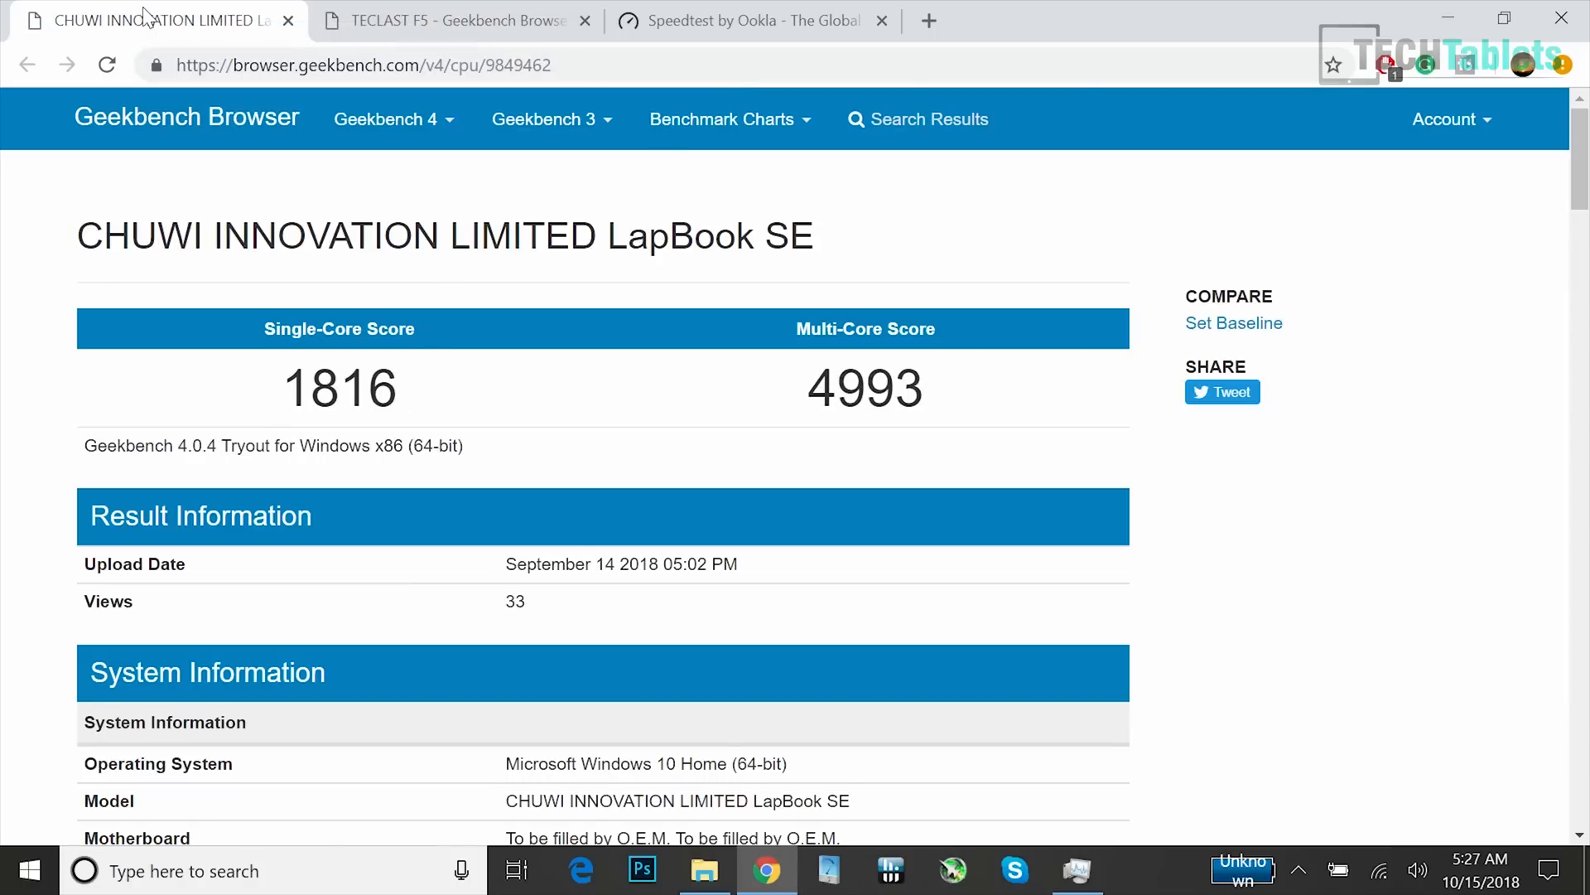
{"action": "mouse_move", "coordinate": [379, 329]}
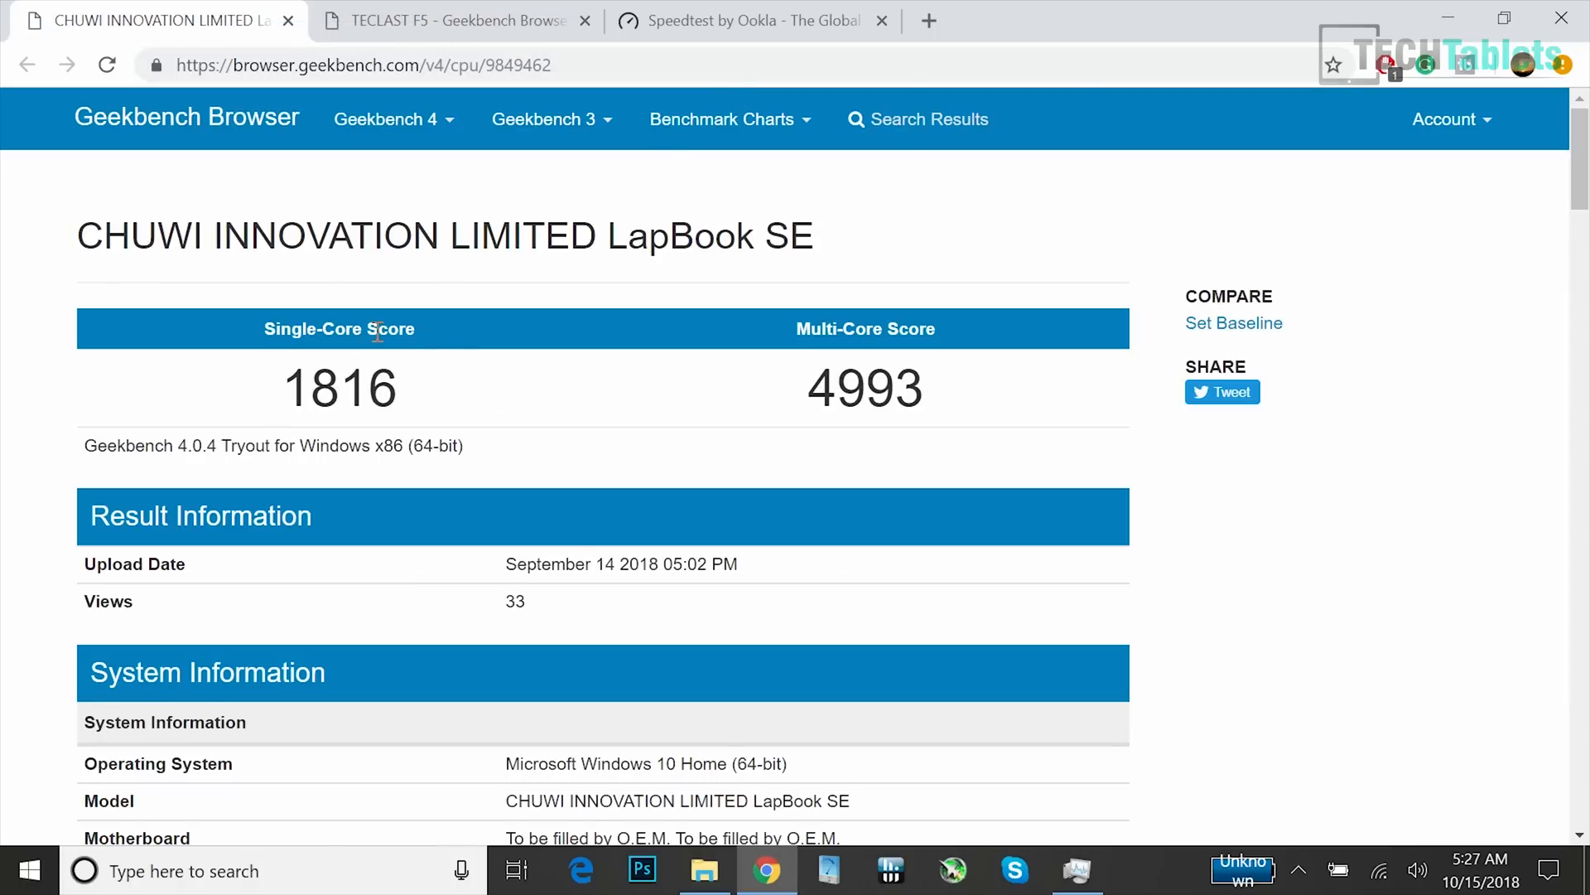
{"action": "mouse_move", "coordinate": [918, 403]}
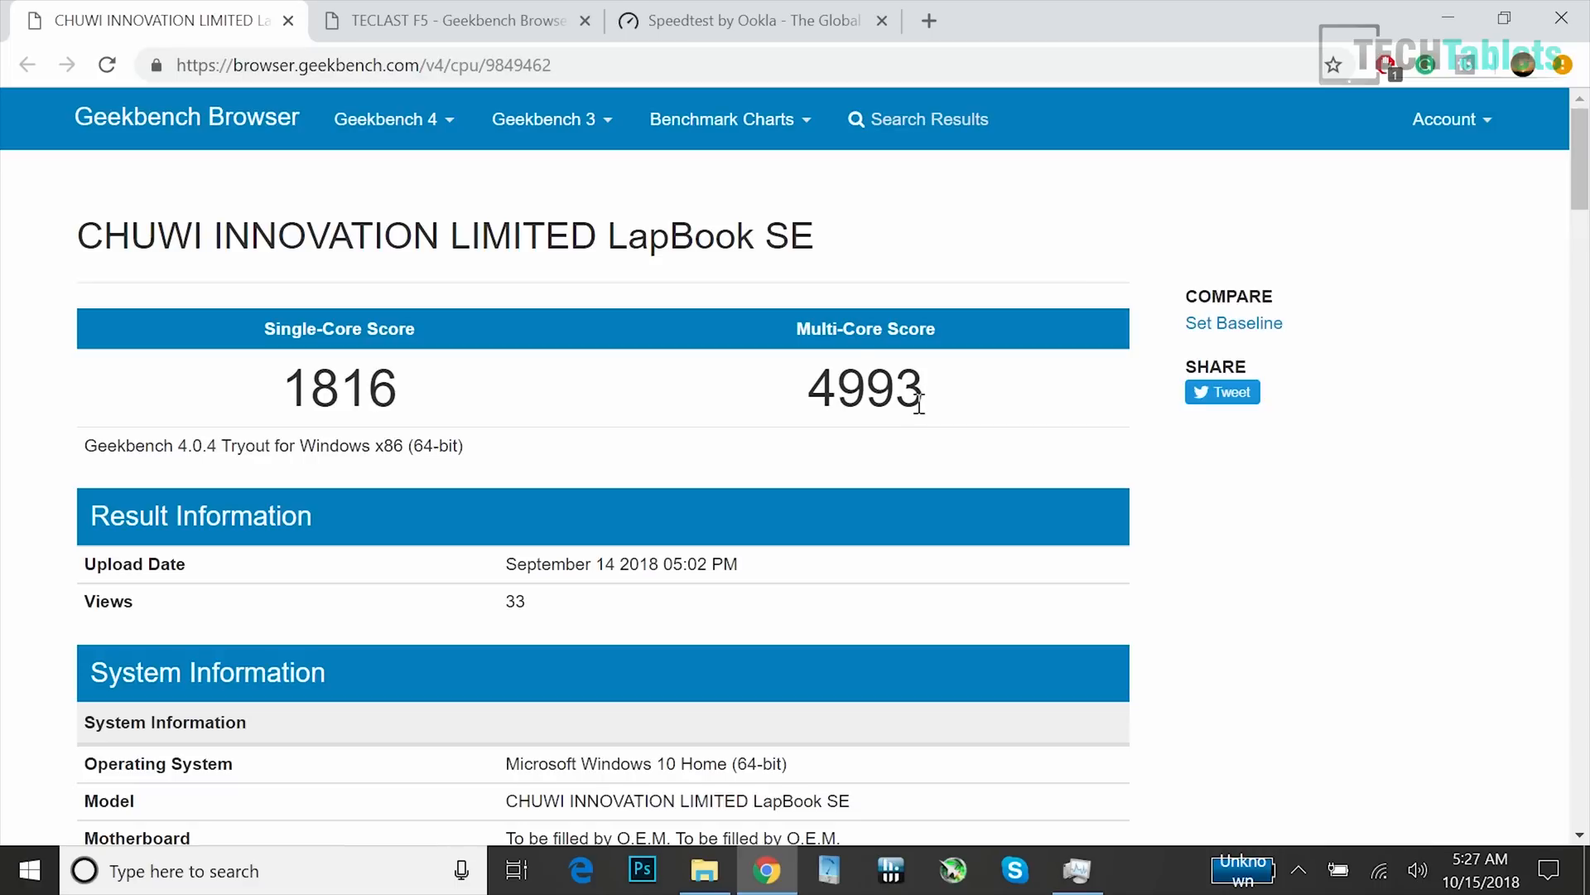
{"action": "left_click", "coordinate": [452, 20]}
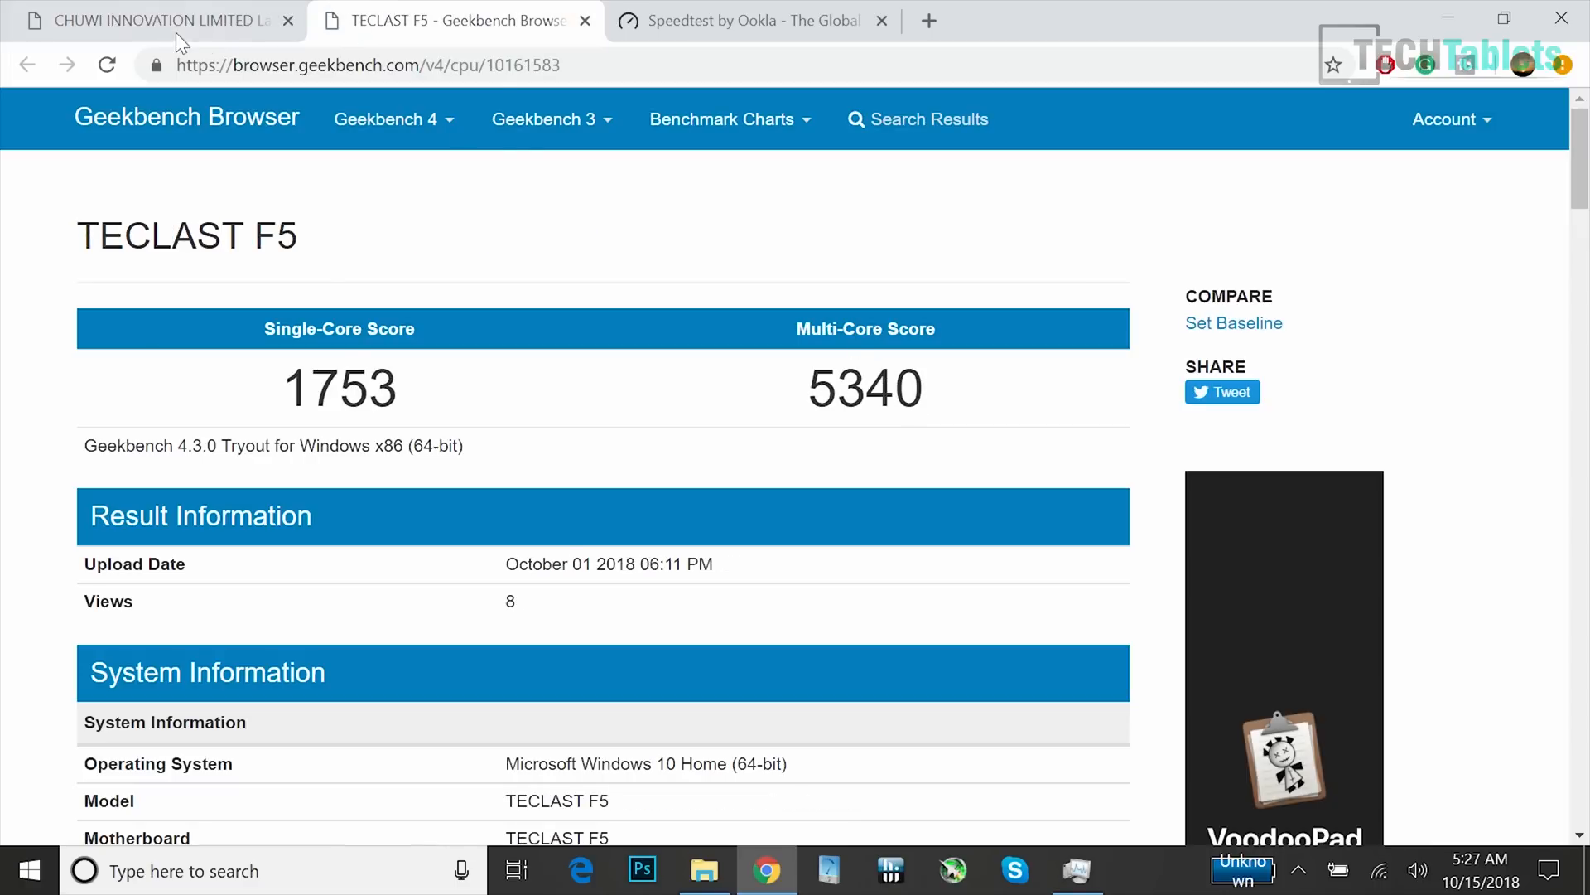
{"action": "left_click", "coordinate": [152, 20]}
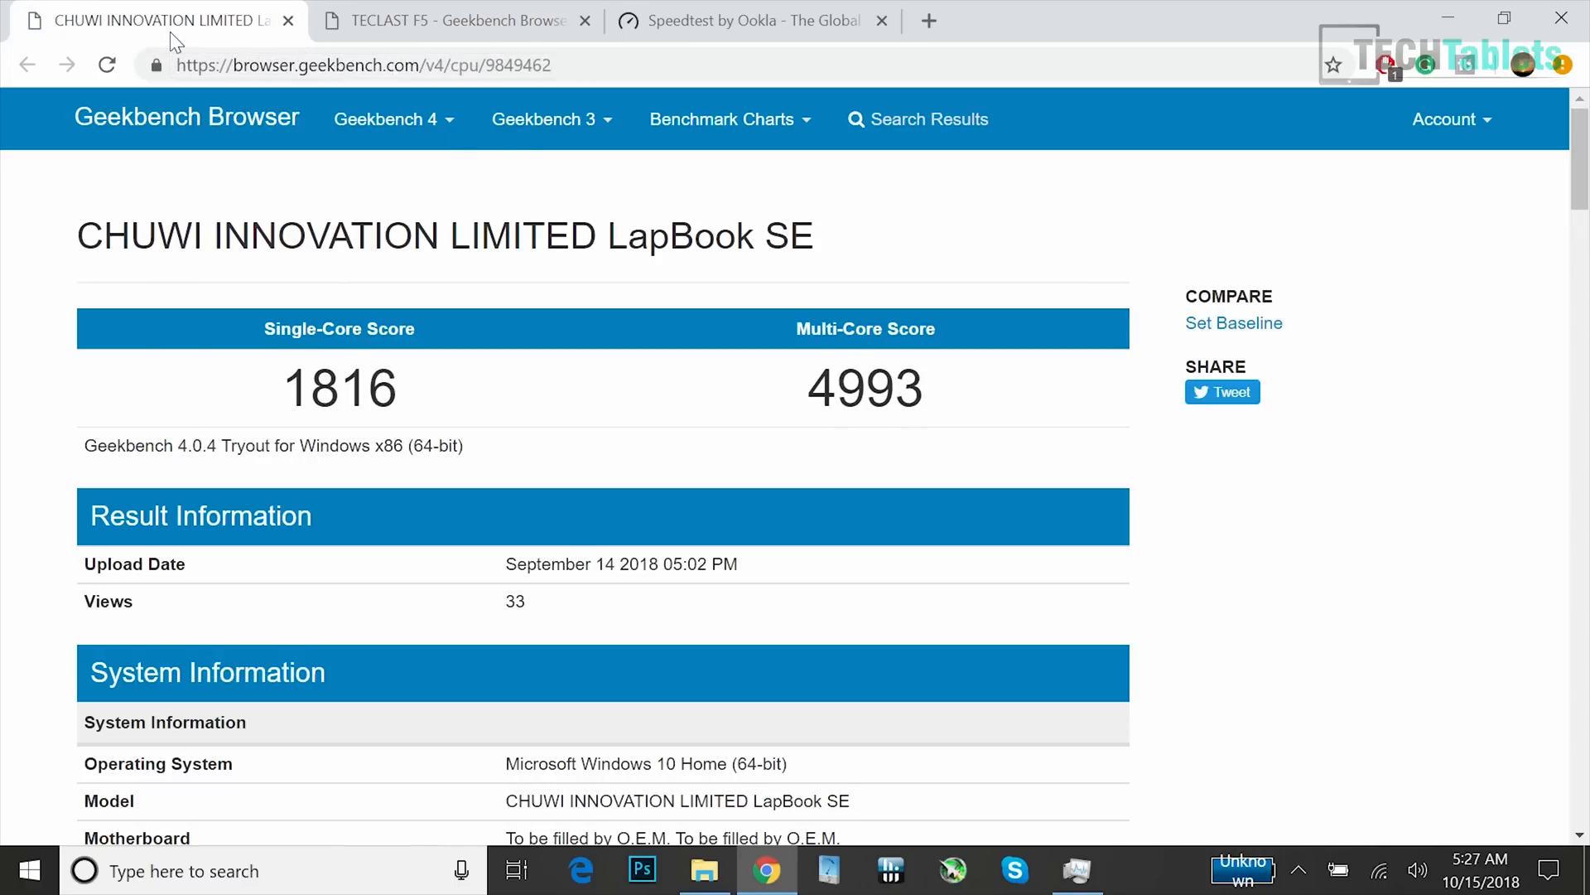
{"action": "left_click", "coordinate": [456, 20]}
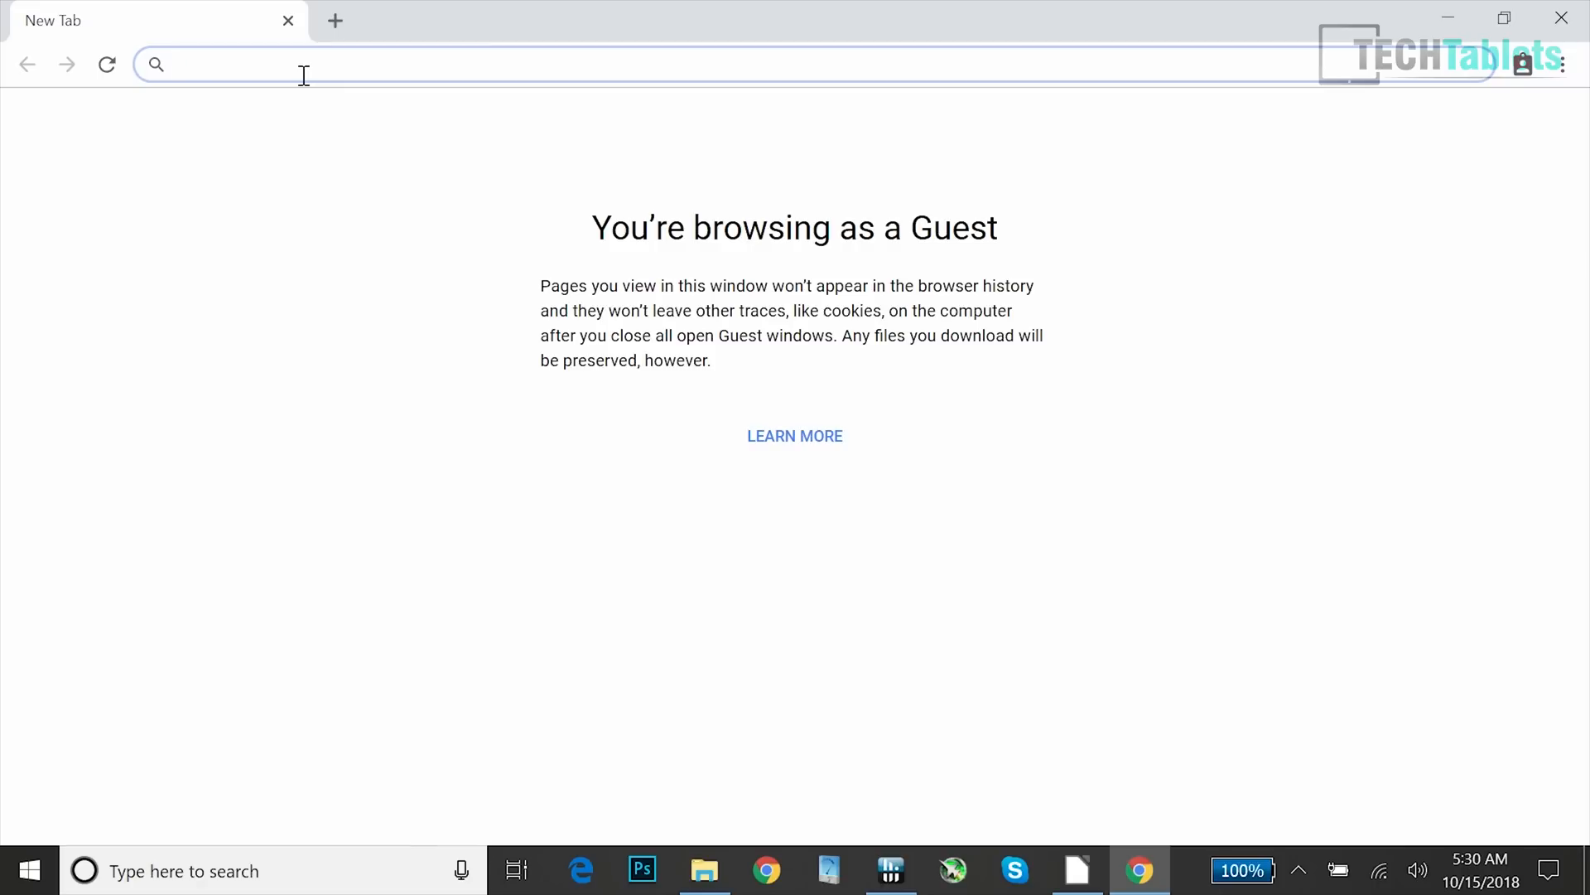
Load the BBC homepage and scroll down to the BBC In Other Languages section
{"action": "type", "text": "bbc.co."}
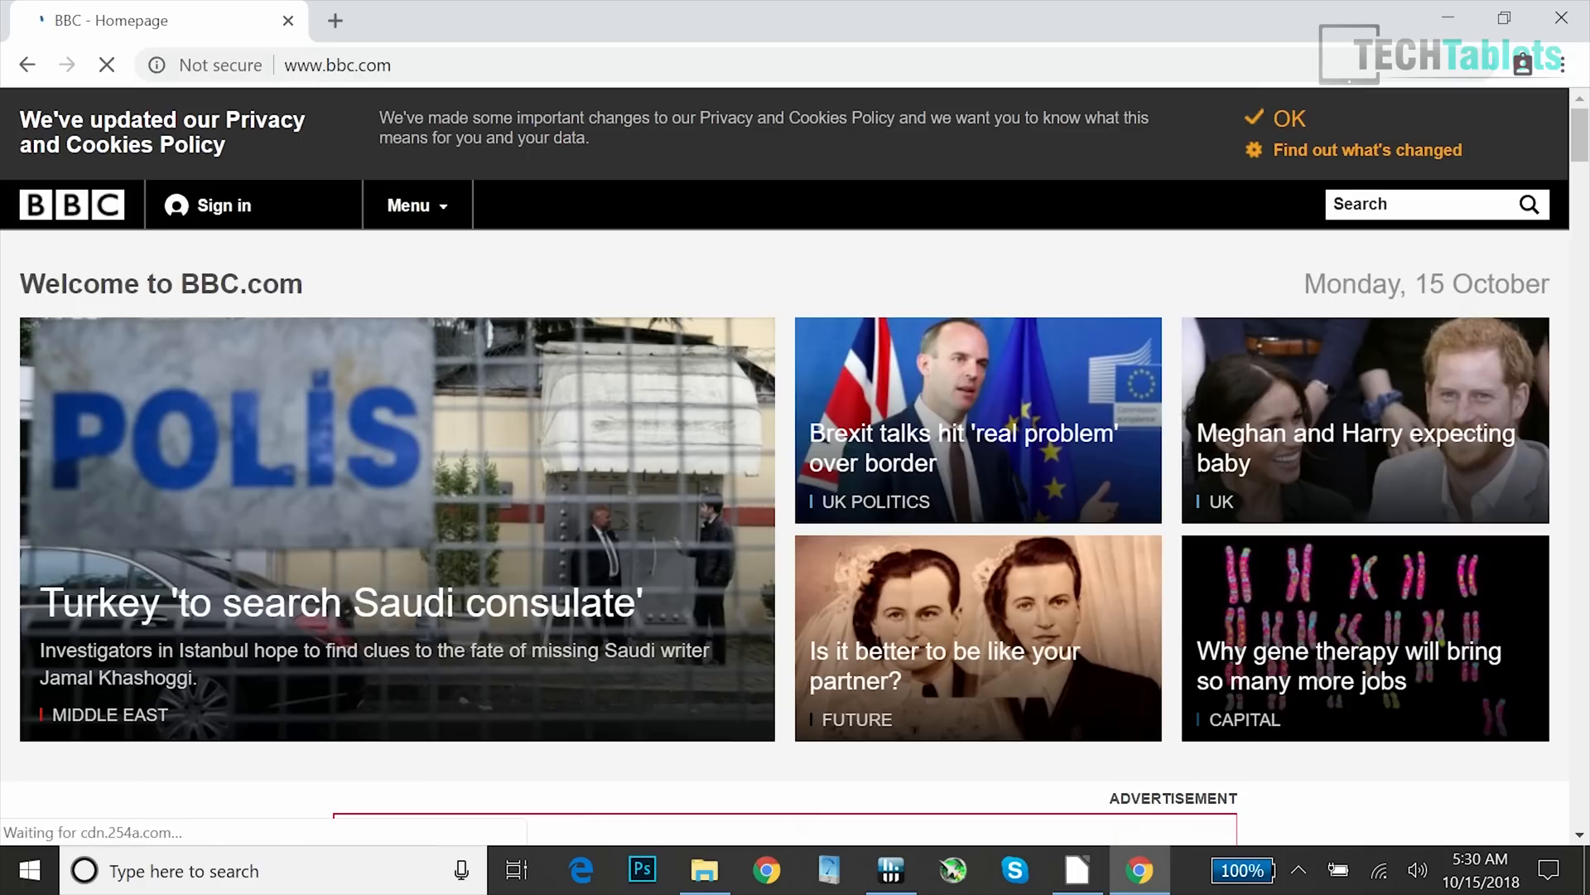
{"action": "scroll", "scroll_direction": "down", "scroll_amount": 3}
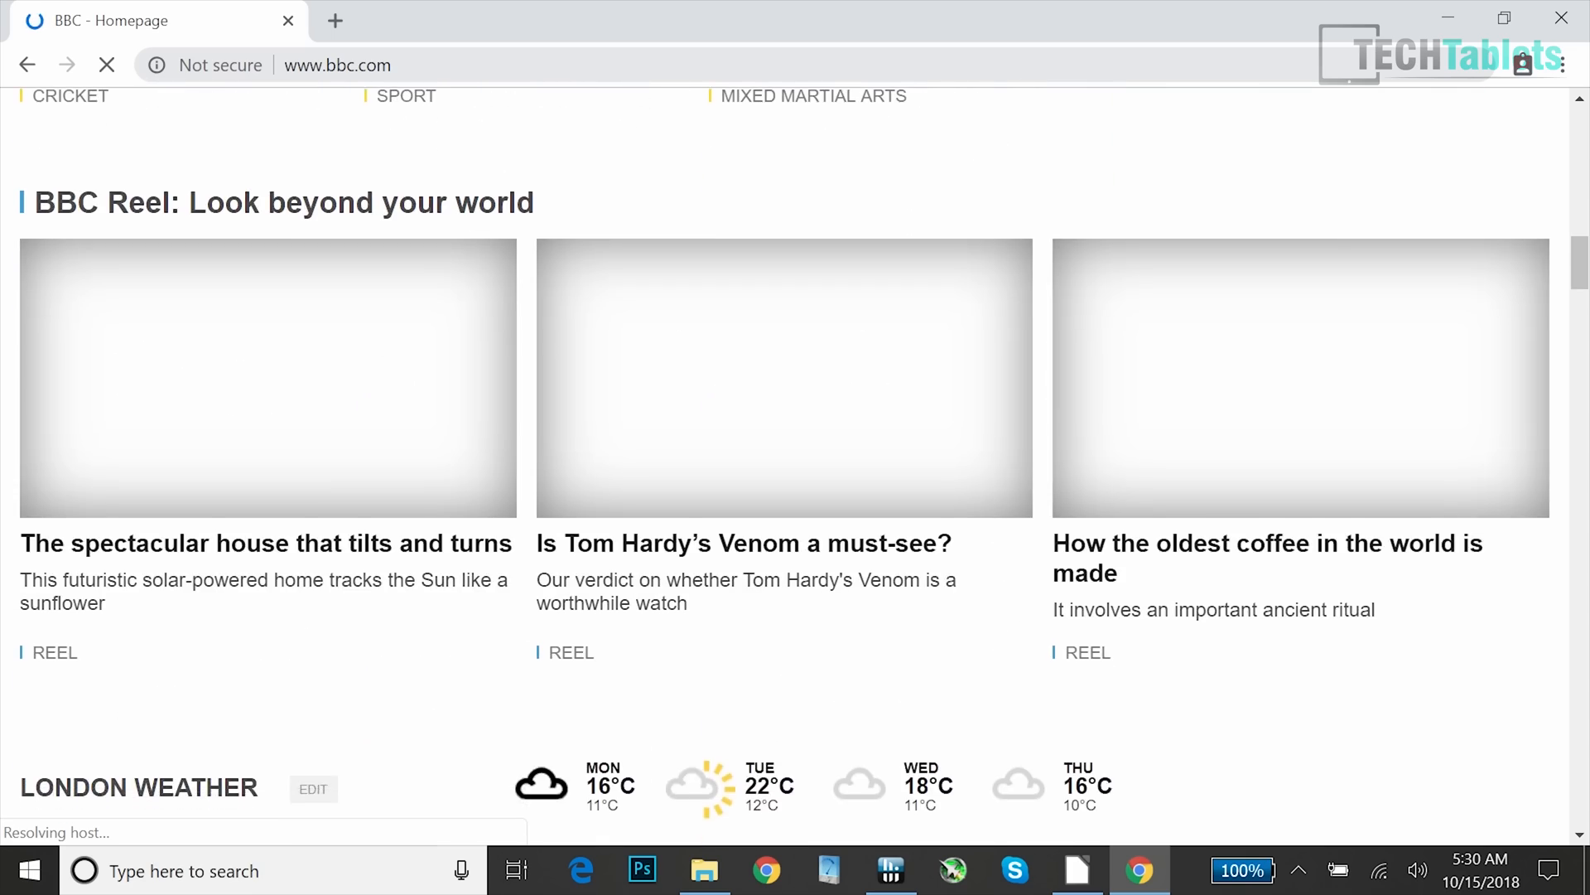
{"action": "scroll", "scroll_direction": "up", "scroll_amount": 3}
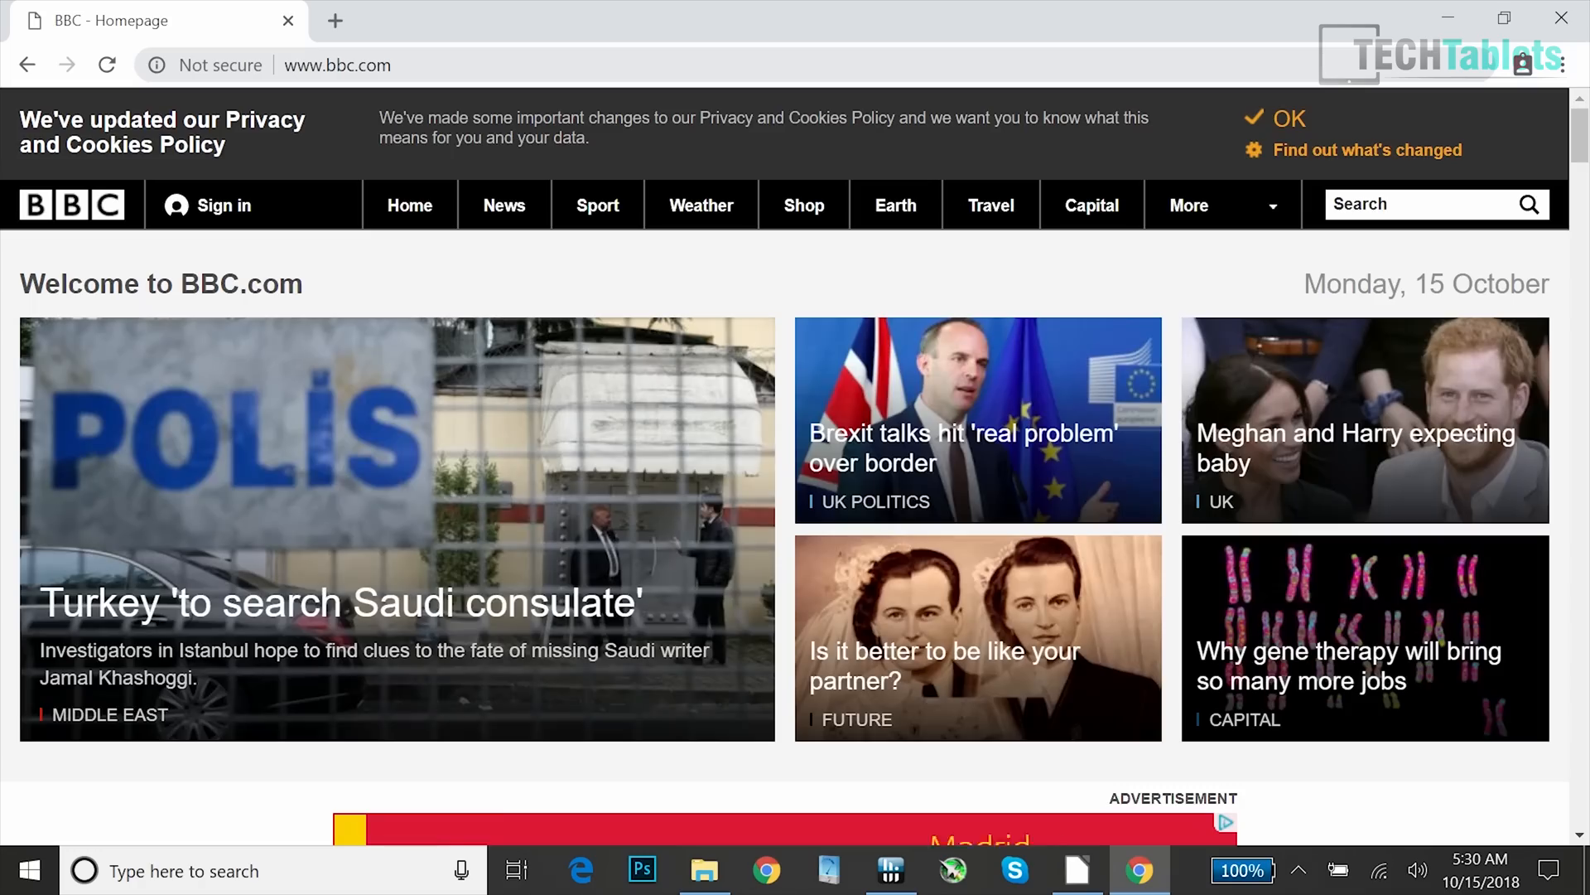
{"action": "scroll", "scroll_direction": "down", "scroll_amount": 3}
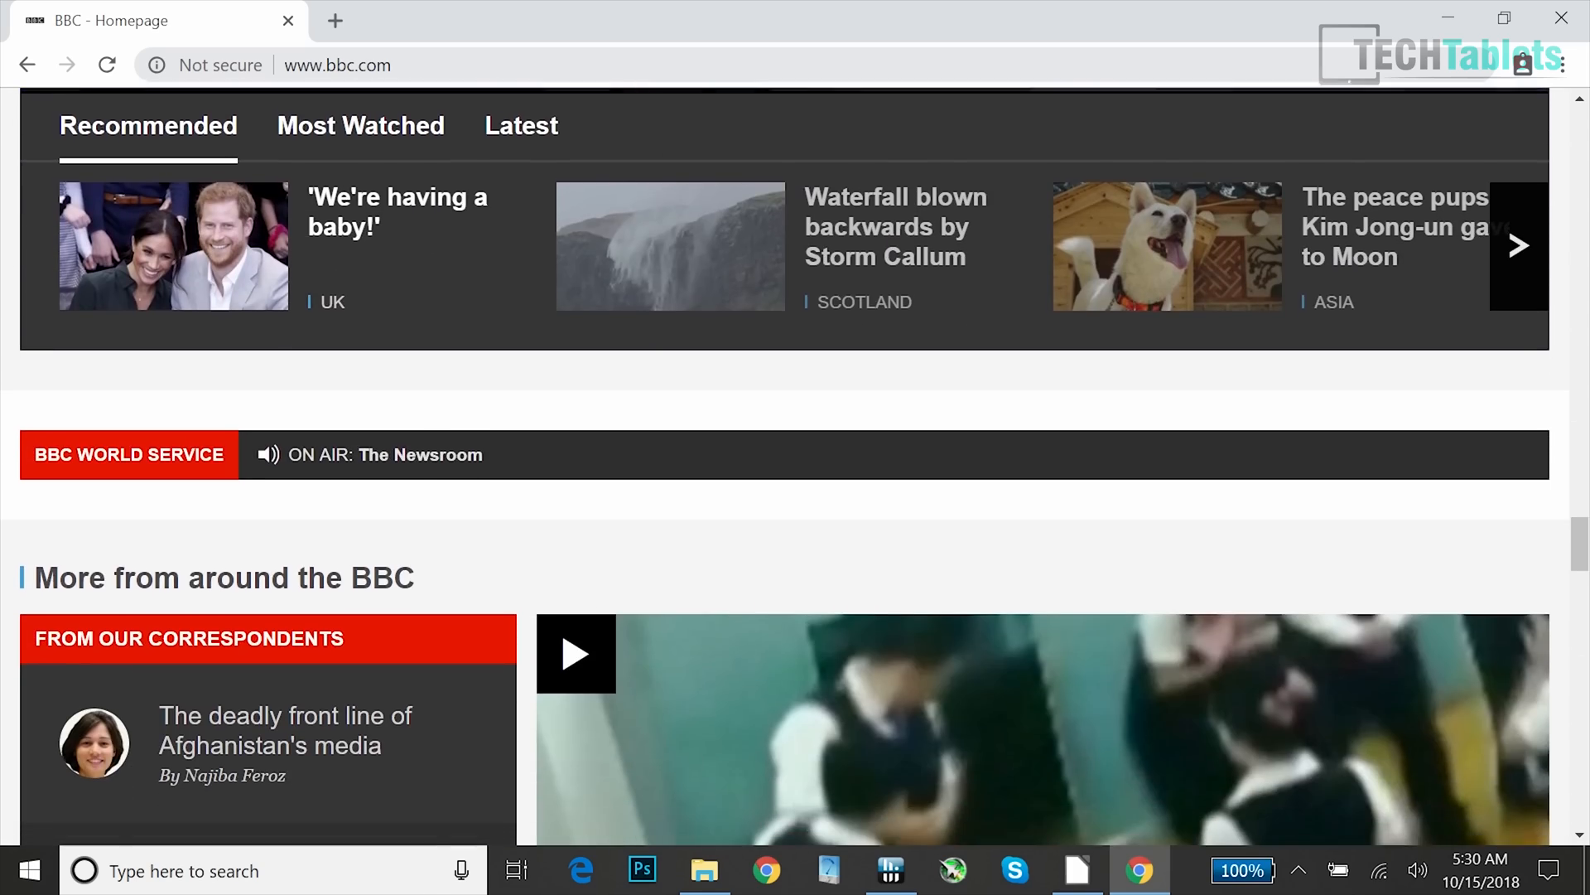
{"action": "scroll", "scroll_direction": "down", "scroll_amount": 3}
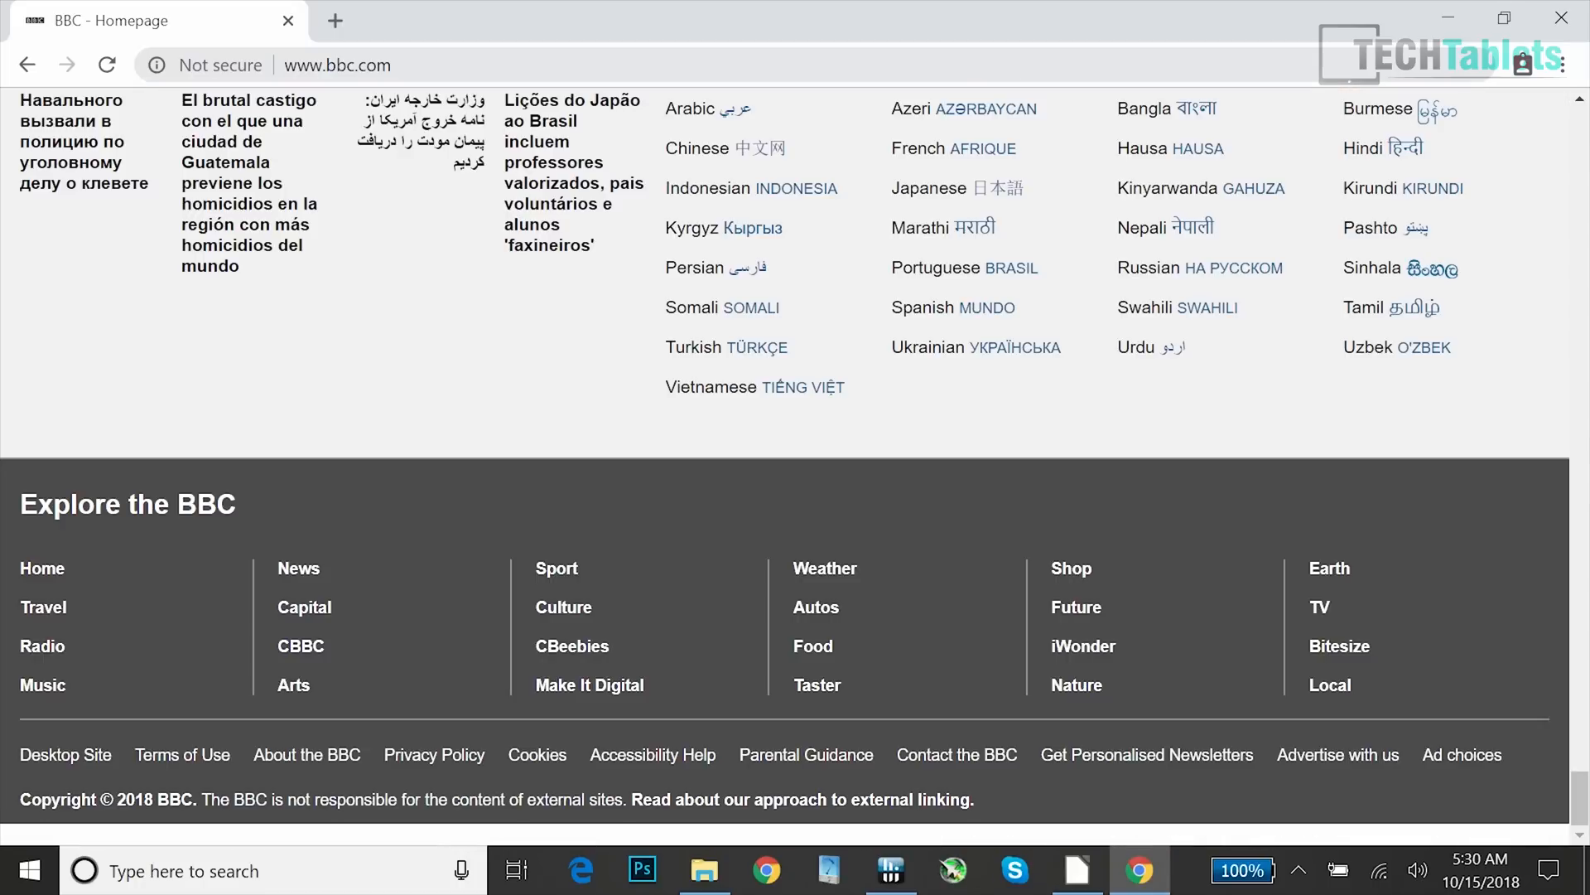
{"action": "scroll", "scroll_direction": "up", "scroll_amount": 3}
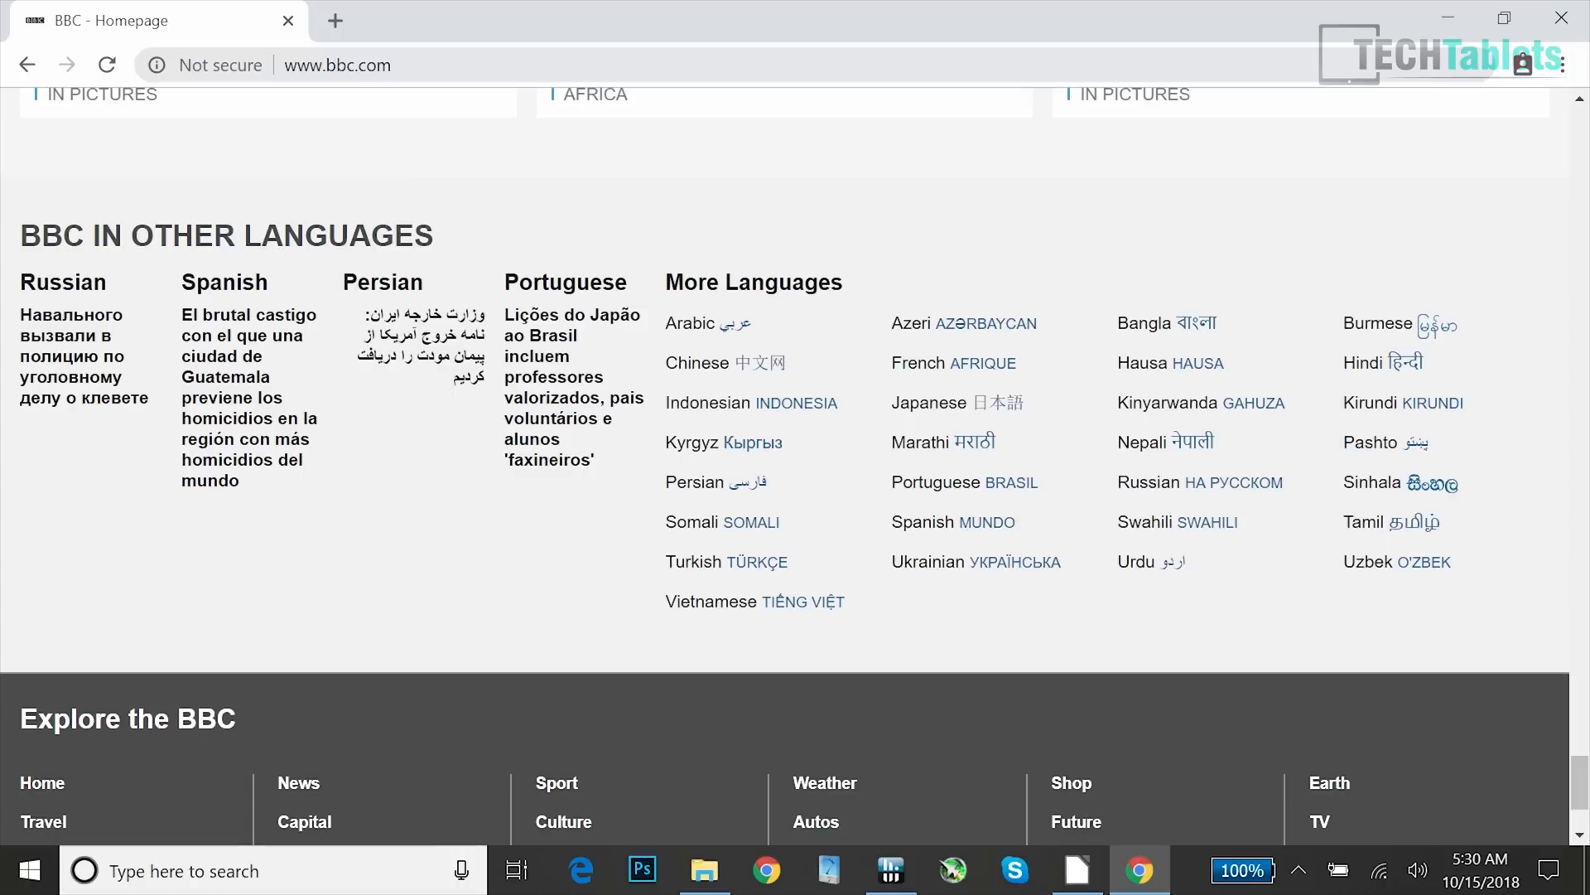
{"action": "left_click", "coordinate": [28, 871]}
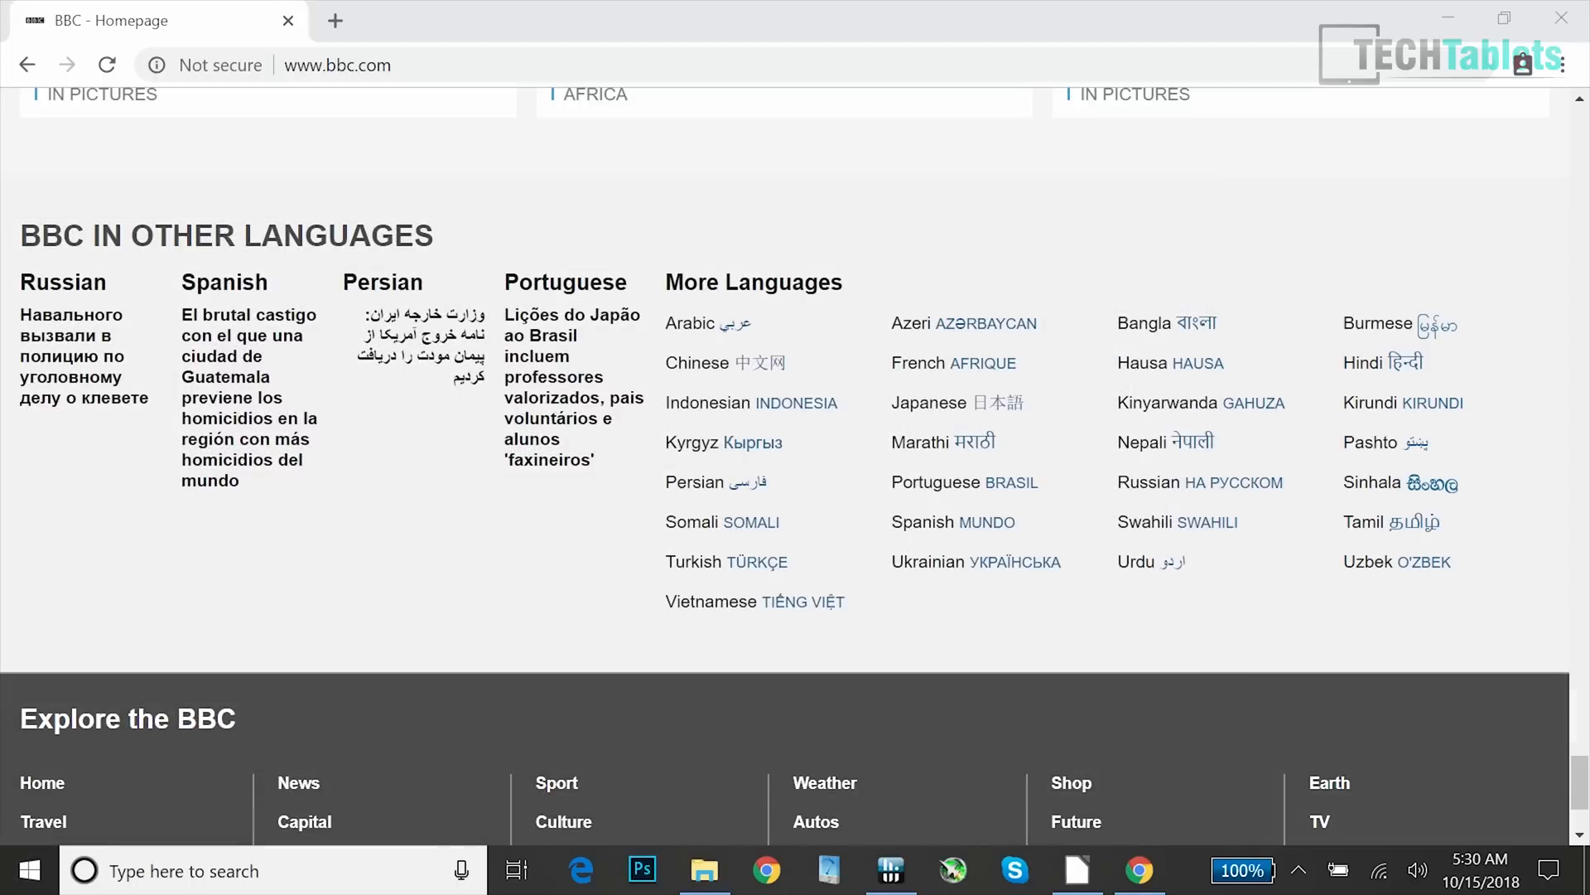
{"action": "left_click", "coordinate": [28, 870]}
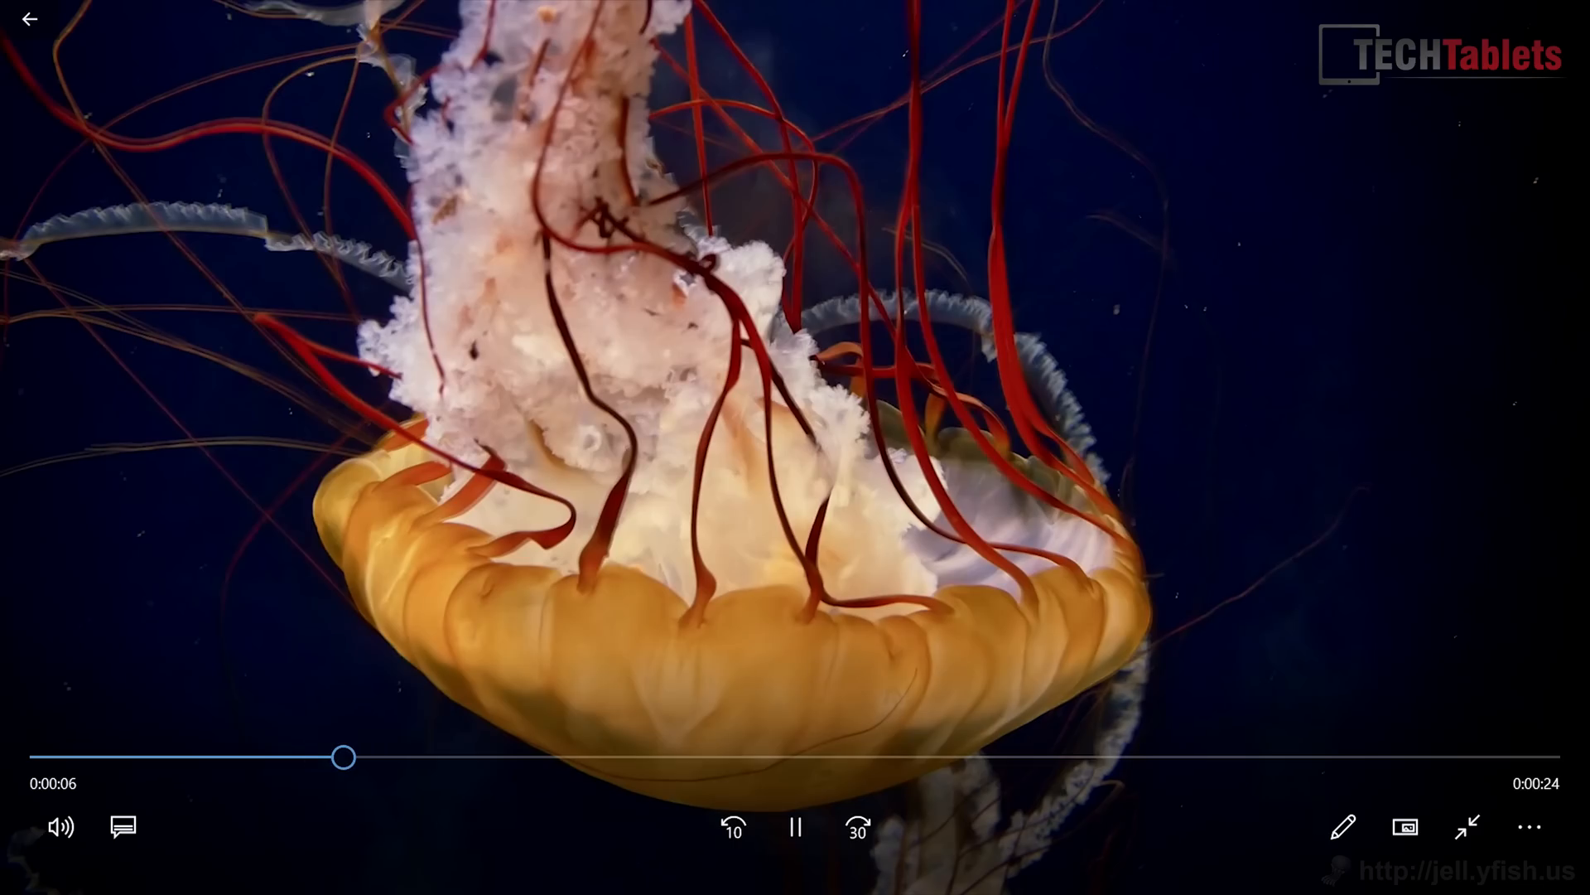
{"action": "left_click", "coordinate": [1467, 826]}
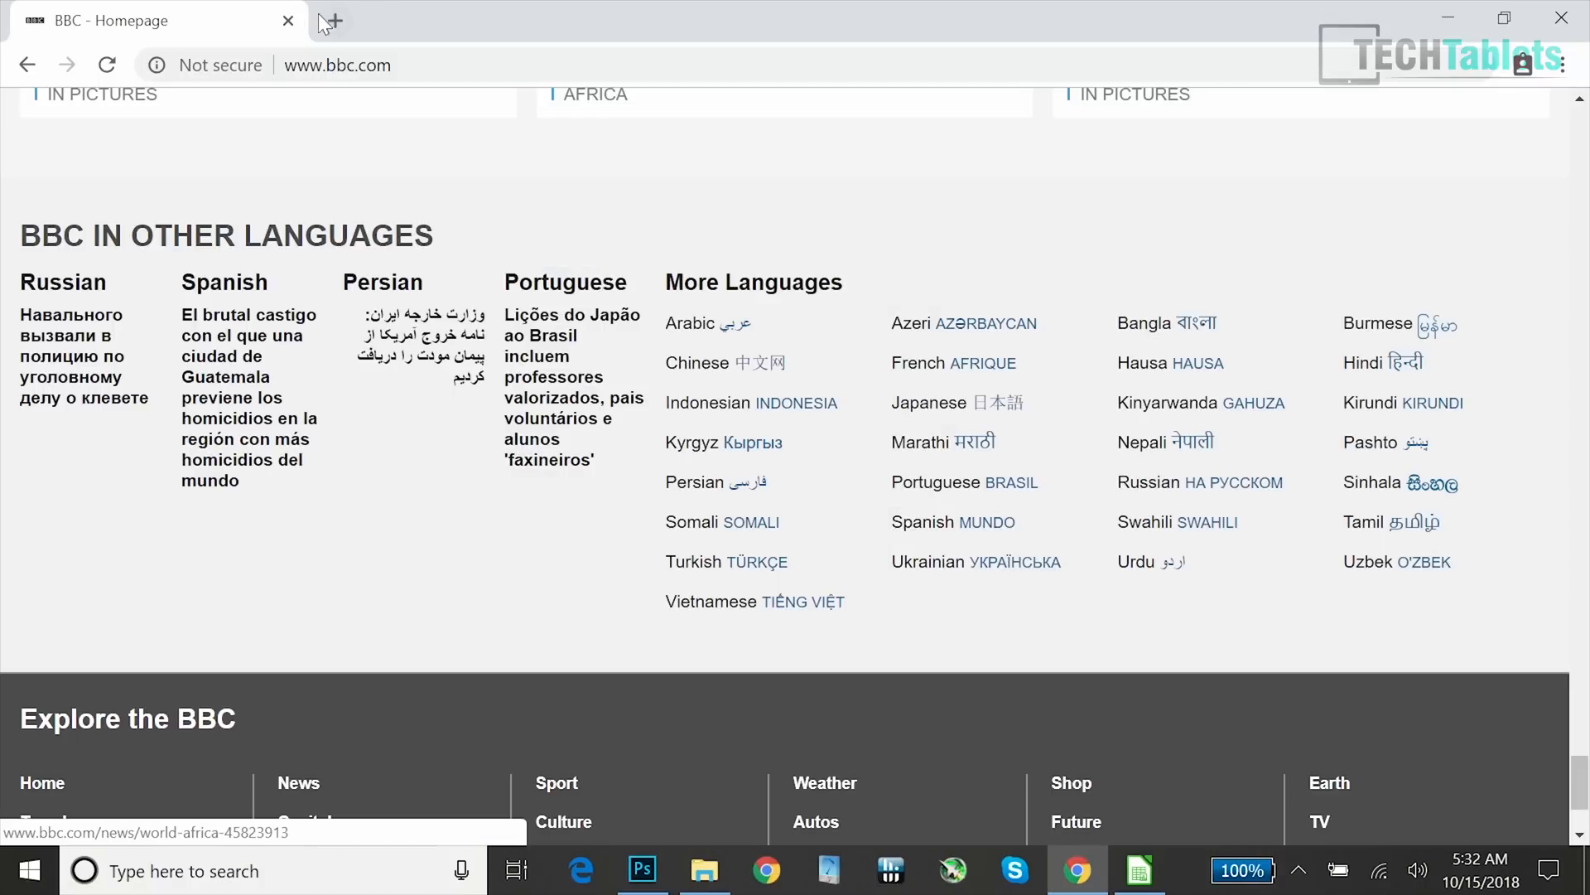
Open youtube.com in a new tab and search for the '4k demo' Sony video
{"action": "left_click", "coordinate": [328, 20]}
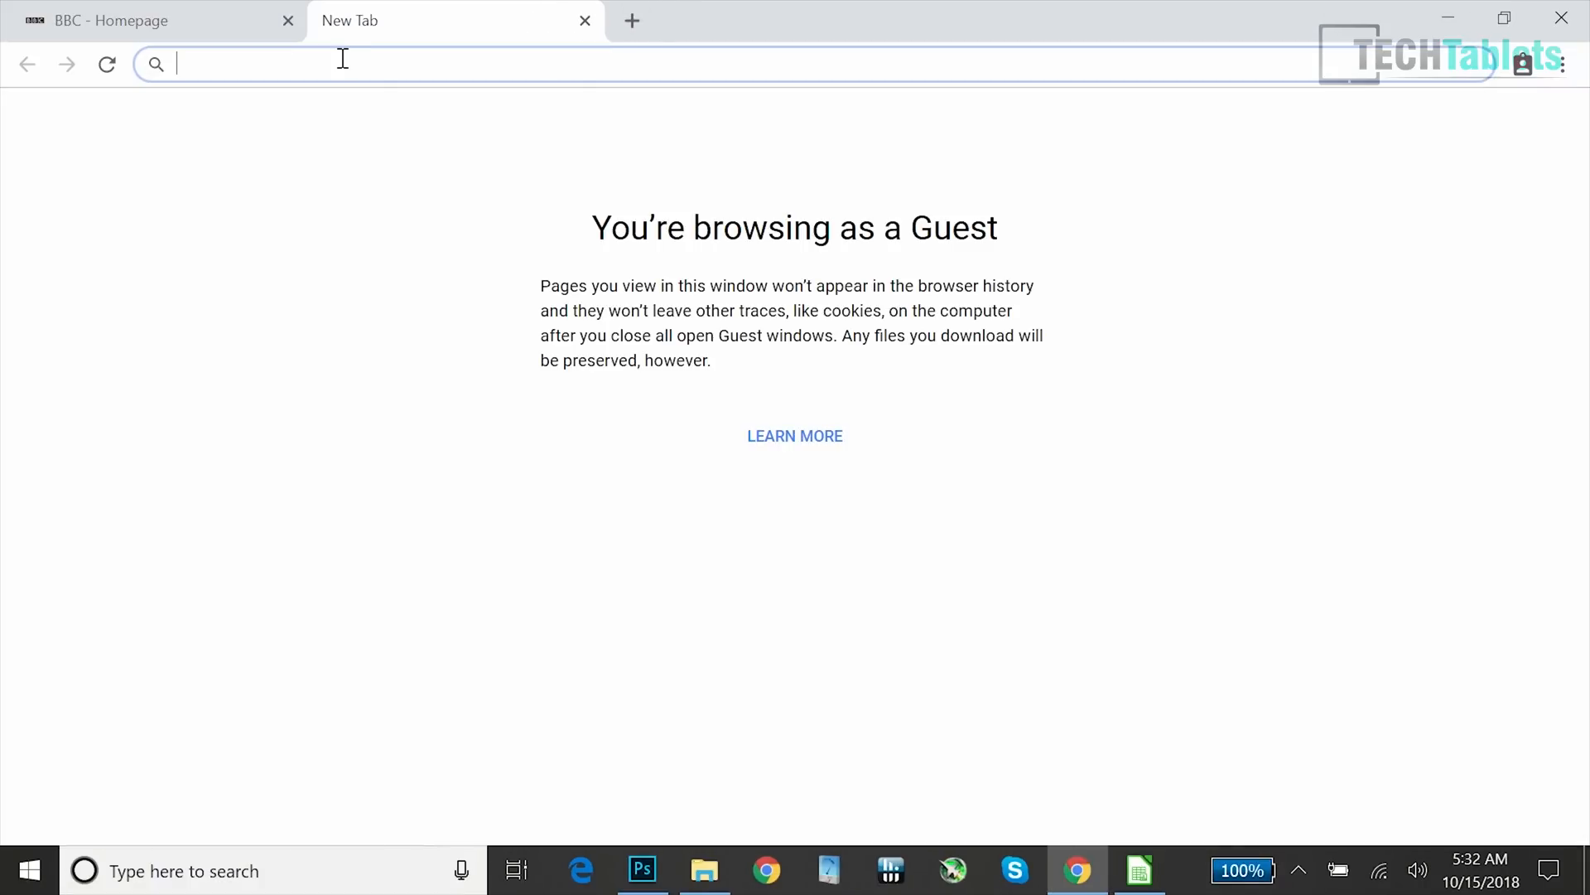
{"action": "type", "text": "you"}
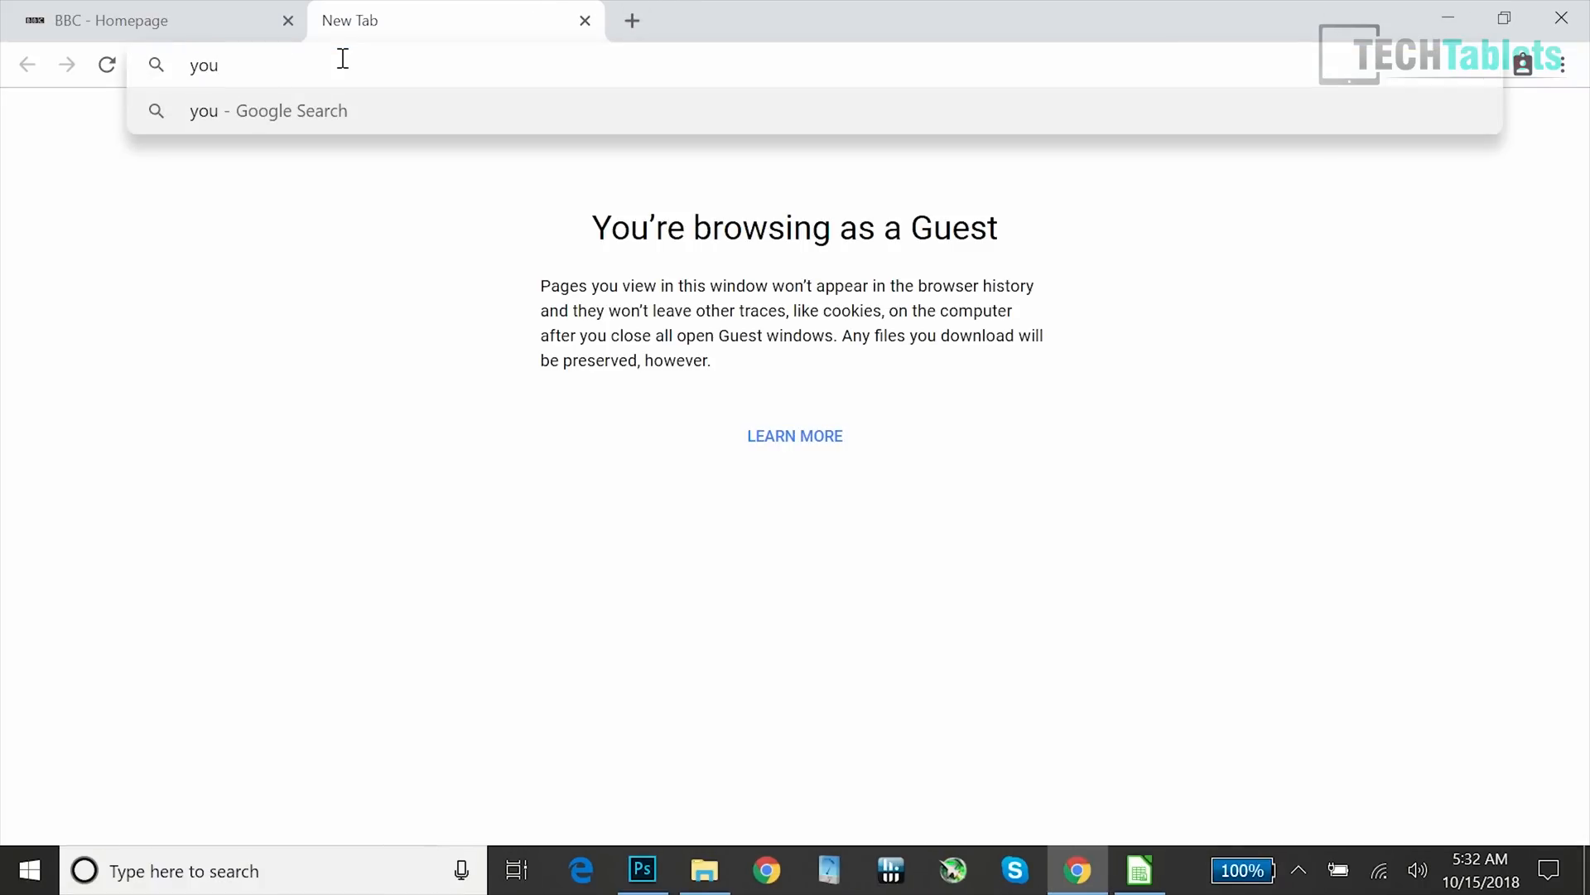
{"action": "type", "text": "tube.com"}
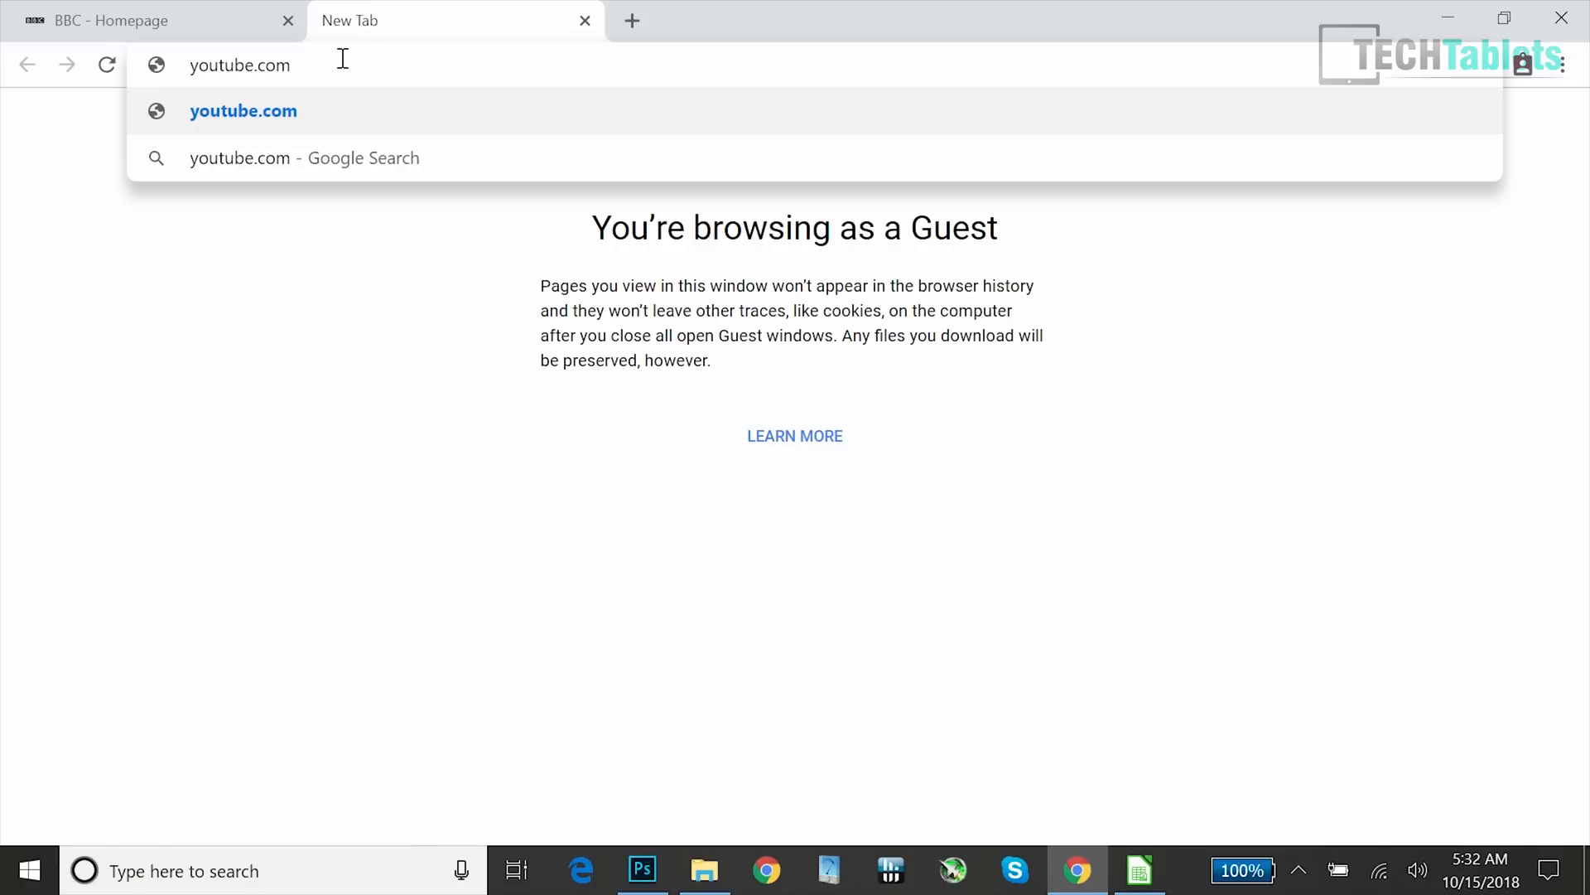
{"action": "left_click", "coordinate": [244, 110]}
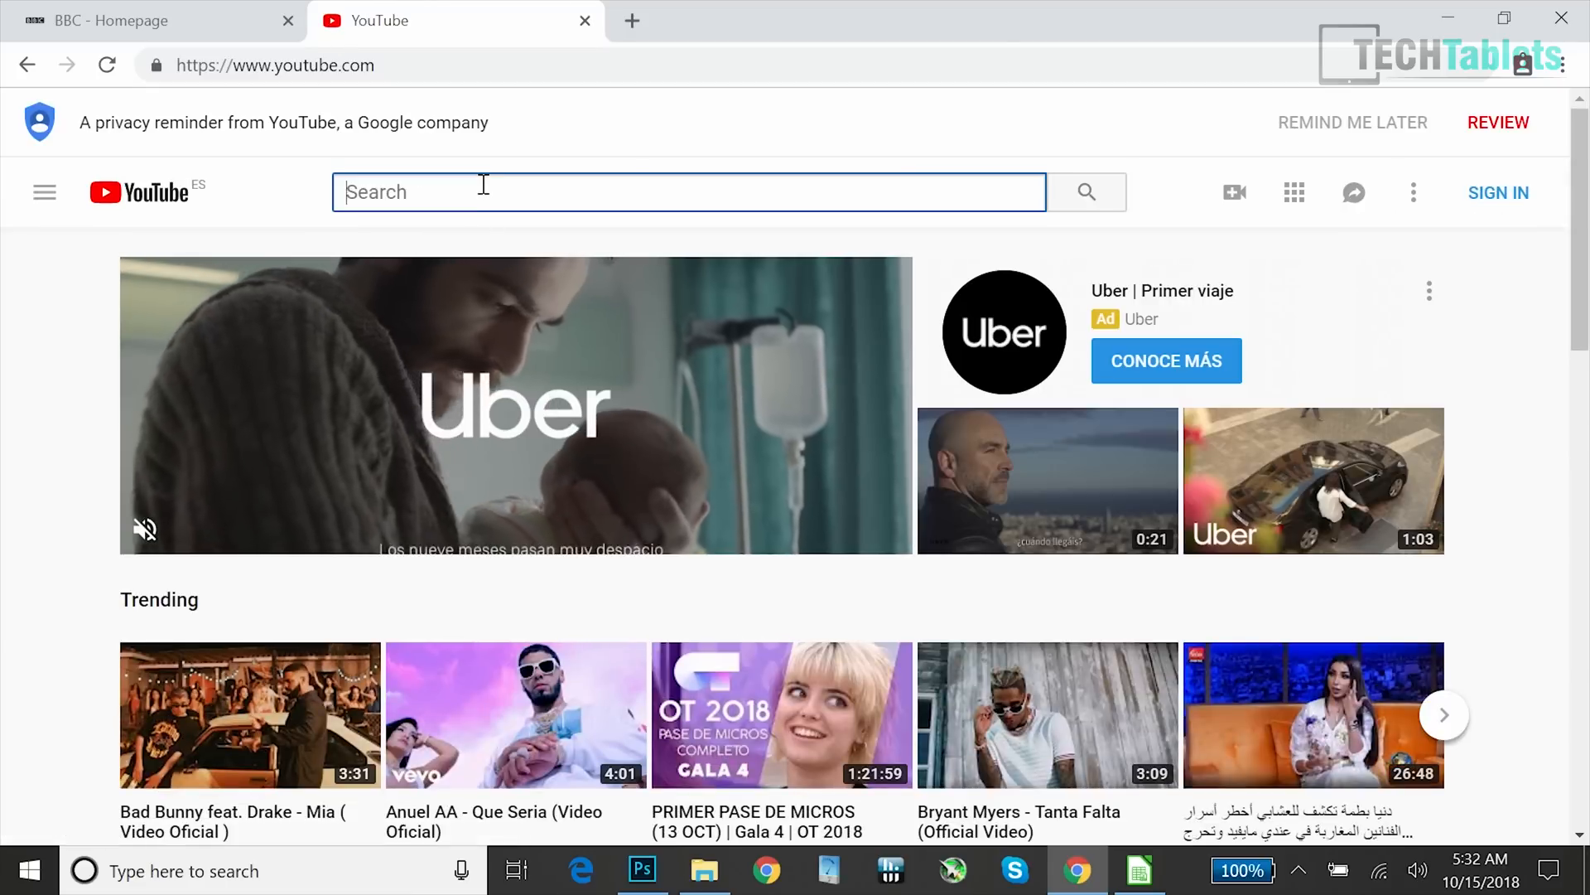
{"action": "type", "text": "4k d"}
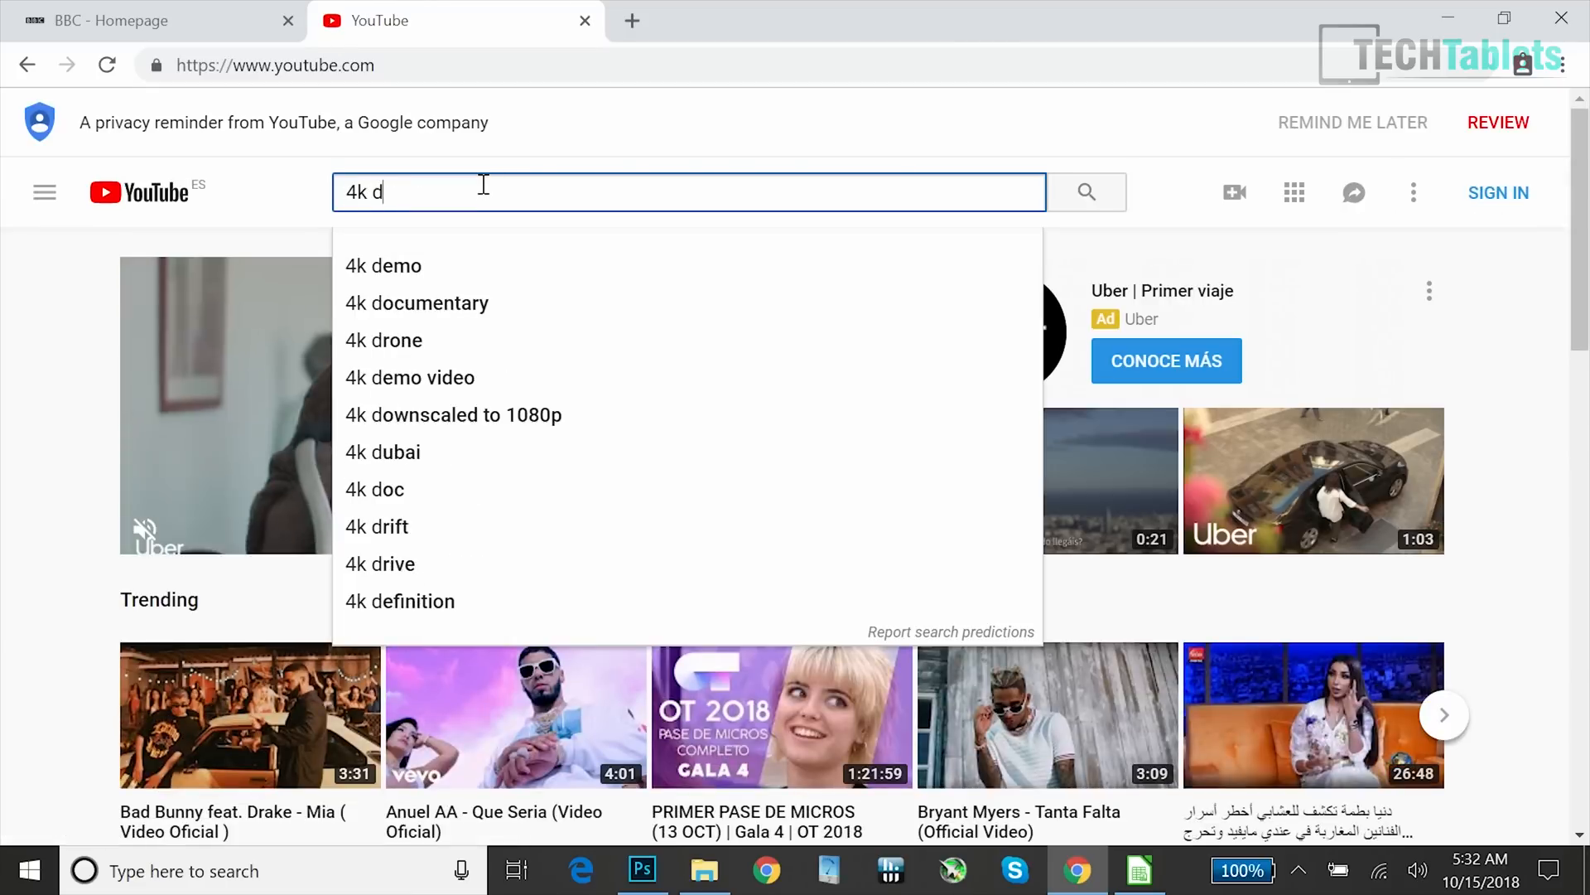
{"action": "key", "text": "Return"}
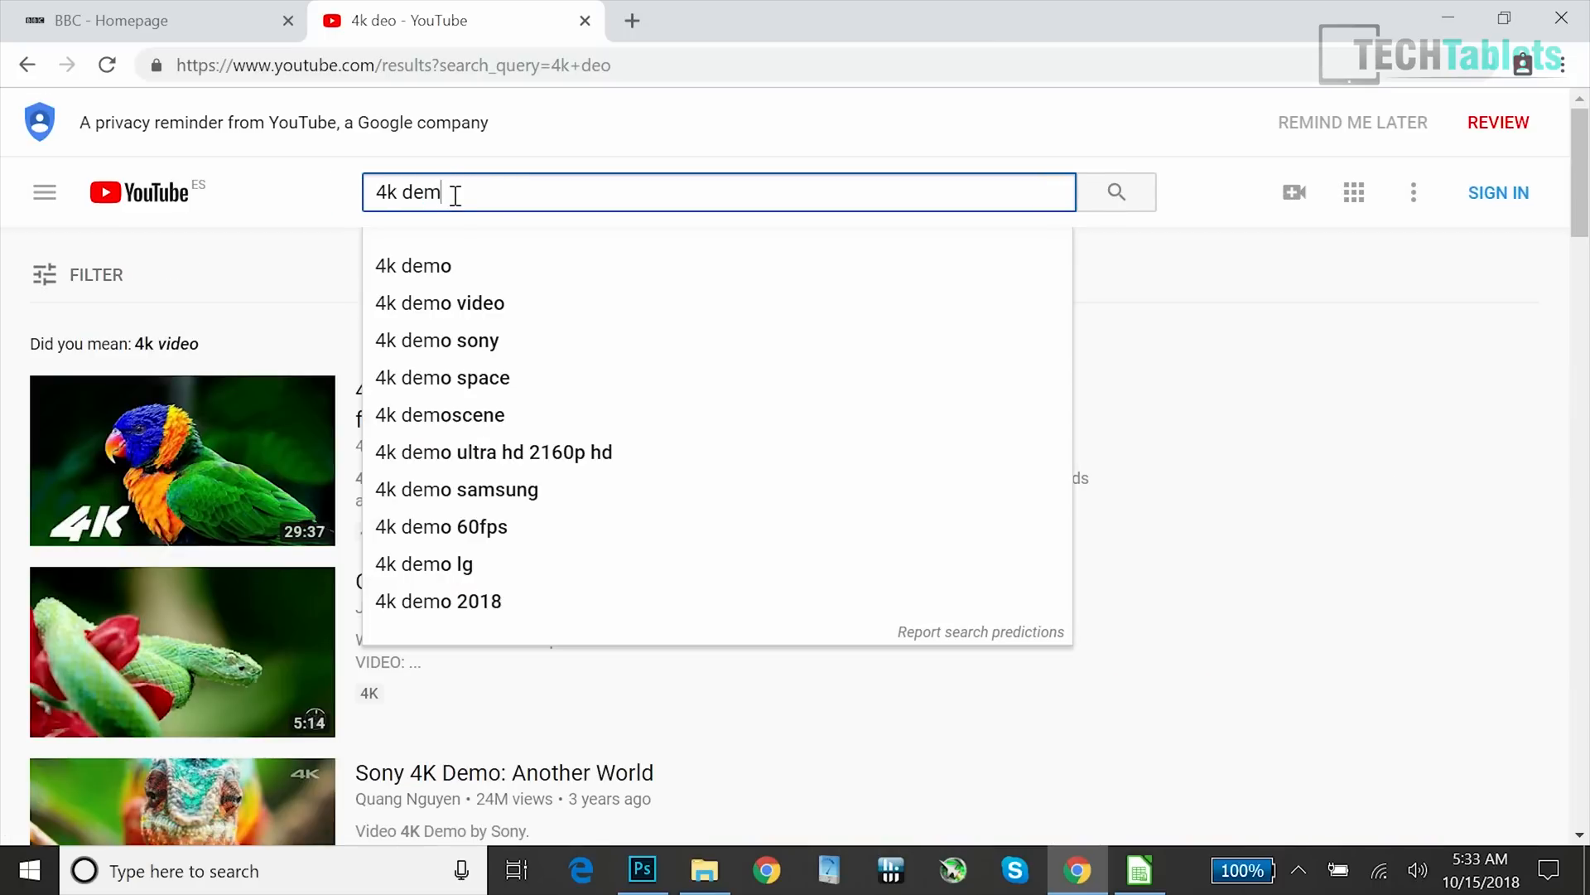
{"action": "left_click", "coordinate": [412, 265]}
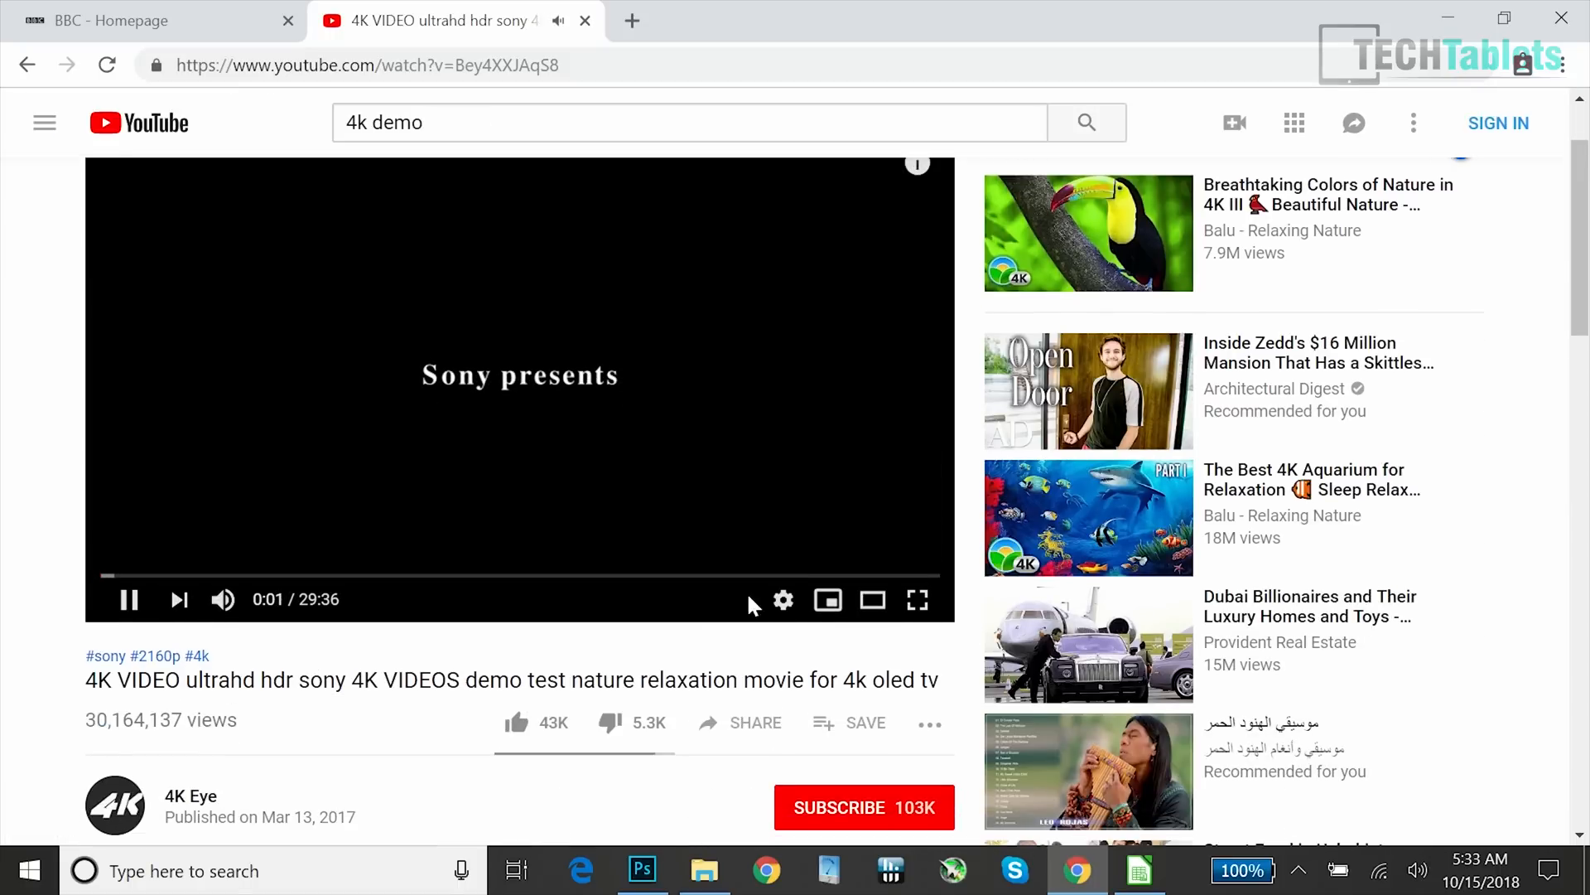
{"action": "mouse_move", "coordinate": [222, 598]}
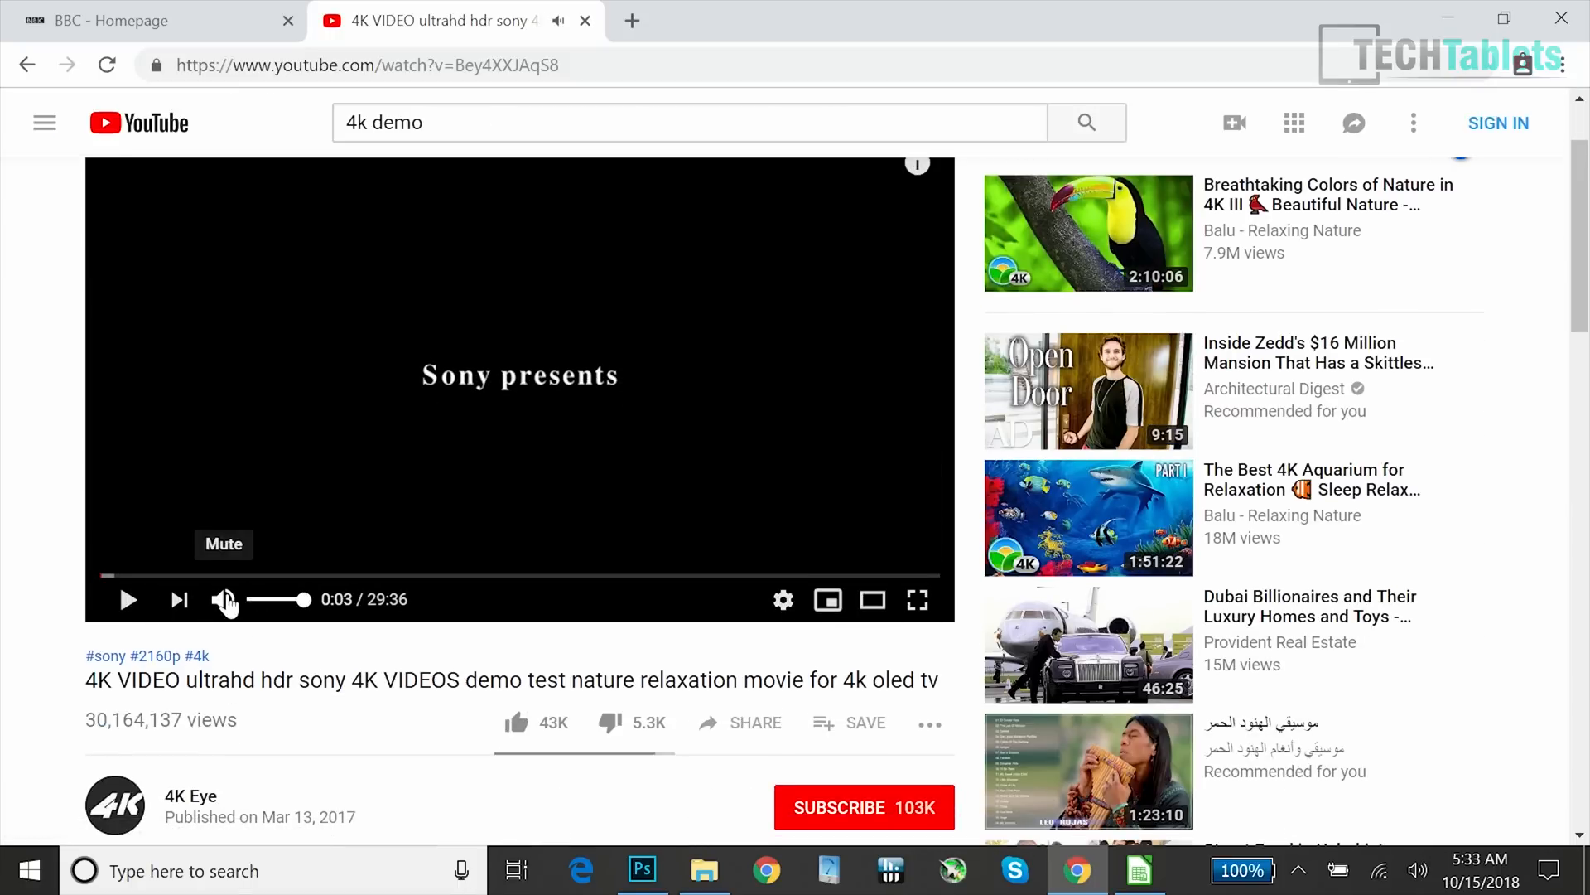
Mute the video, show Stats for nerds (3840x2160@30), go full screen, then close Chrome
{"action": "left_click", "coordinate": [782, 600]}
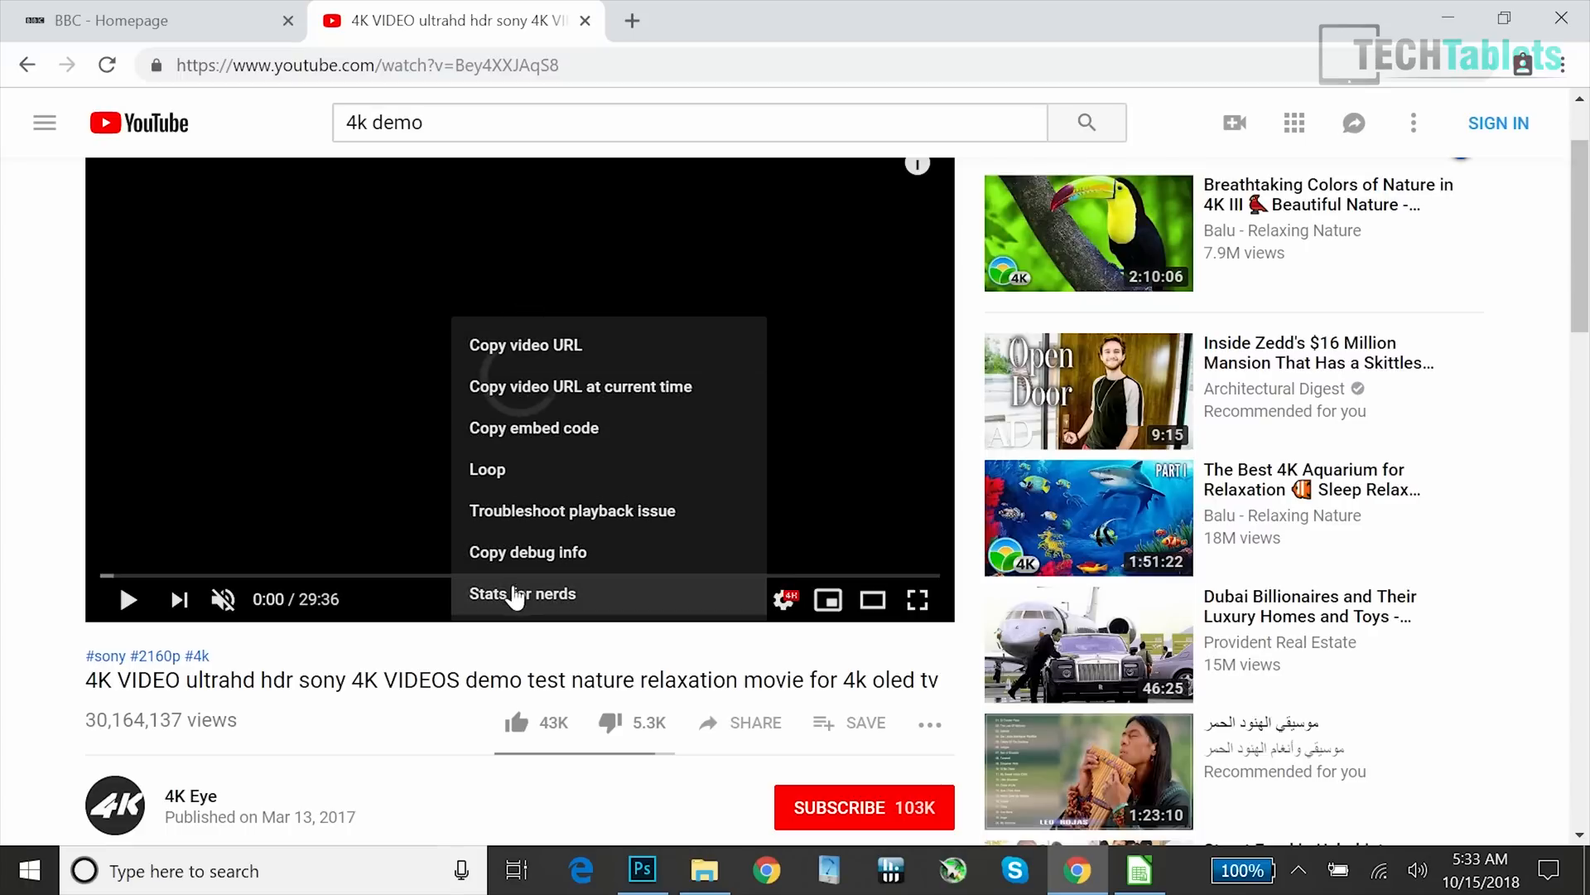
{"action": "left_click", "coordinate": [523, 593]}
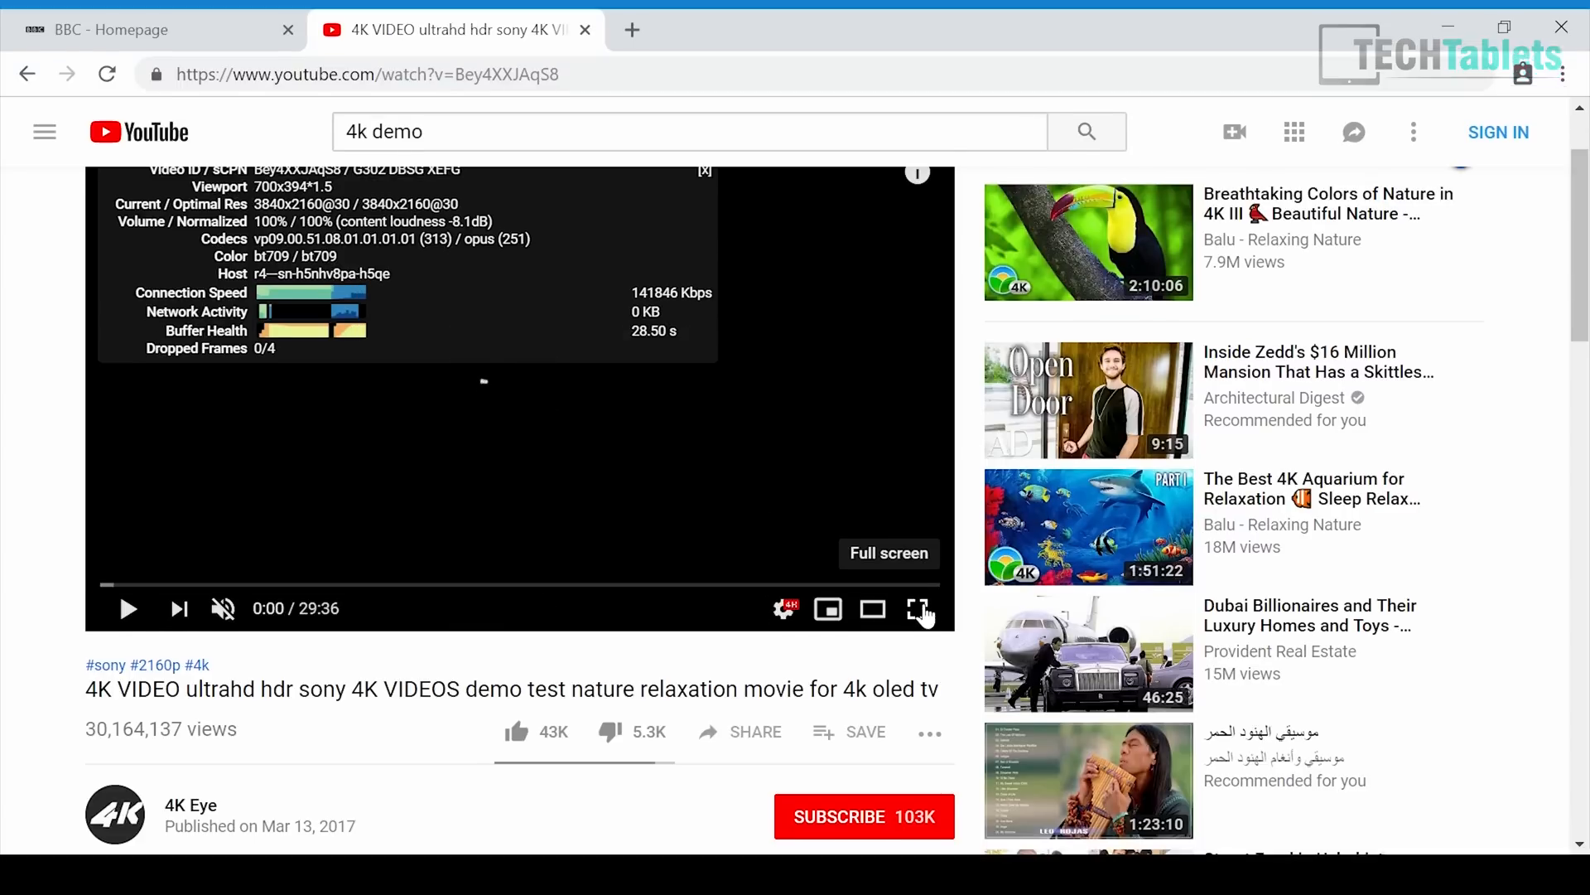
{"action": "left_click", "coordinate": [920, 609]}
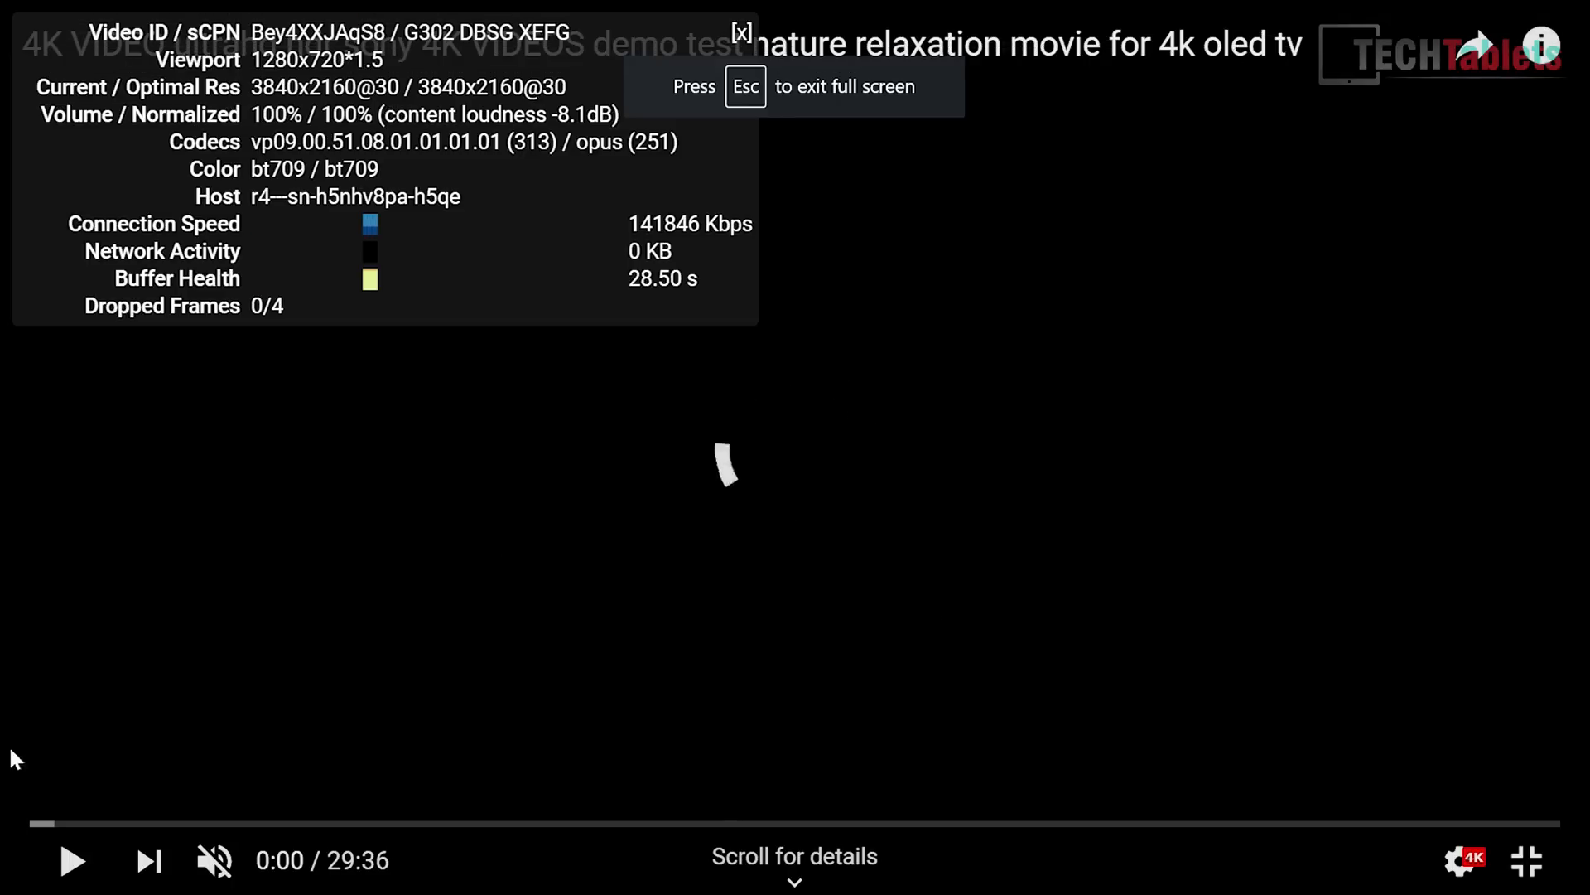
{"action": "left_click", "coordinate": [72, 860]}
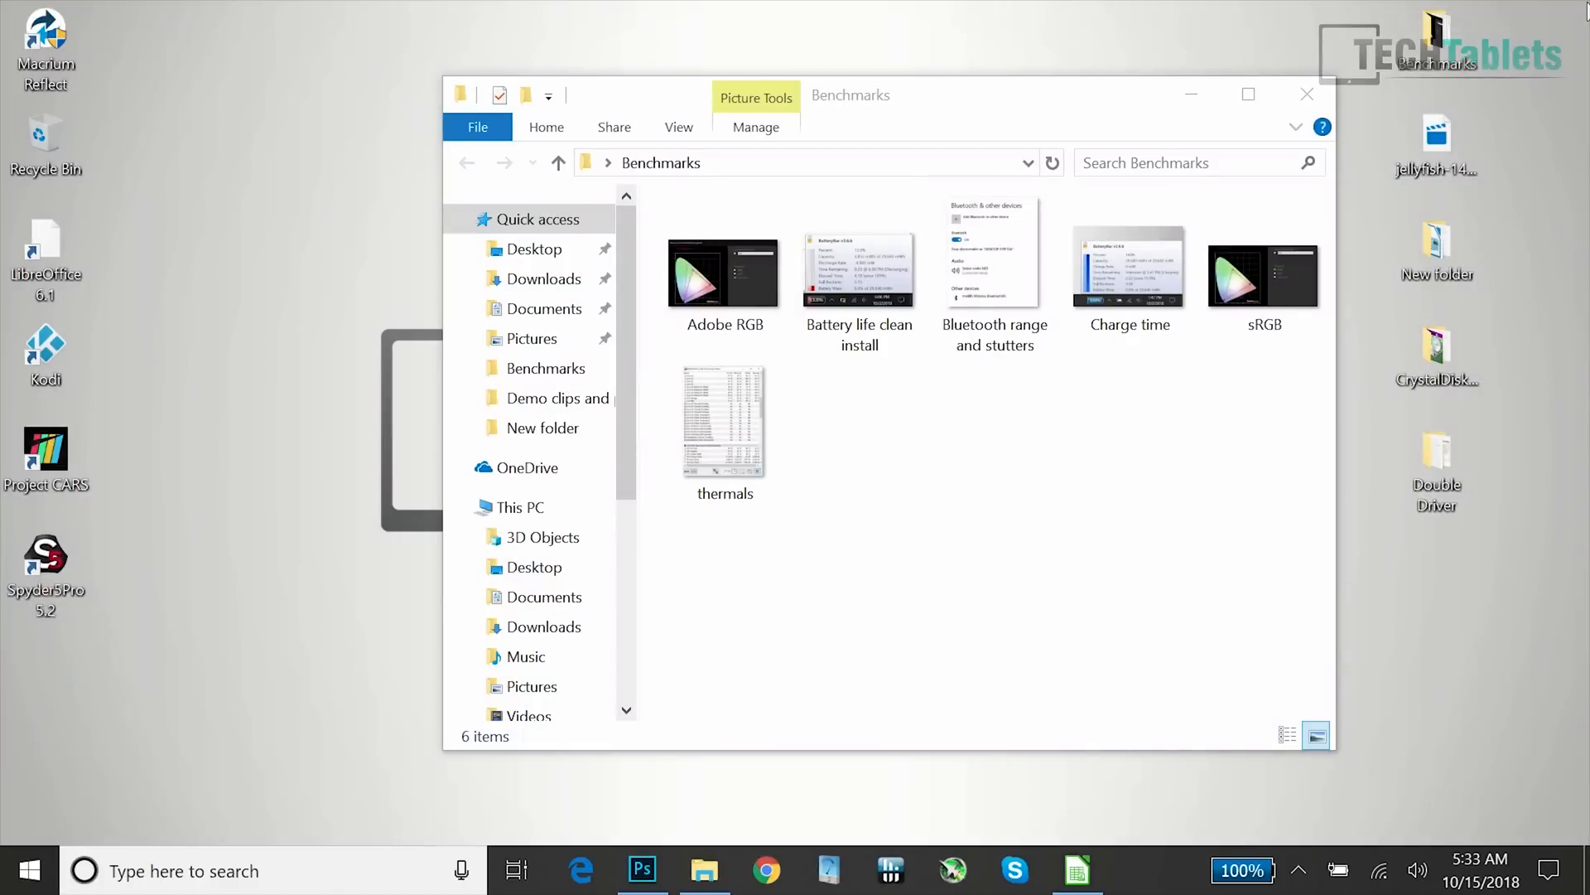
{"action": "mouse_move", "coordinate": [768, 871]}
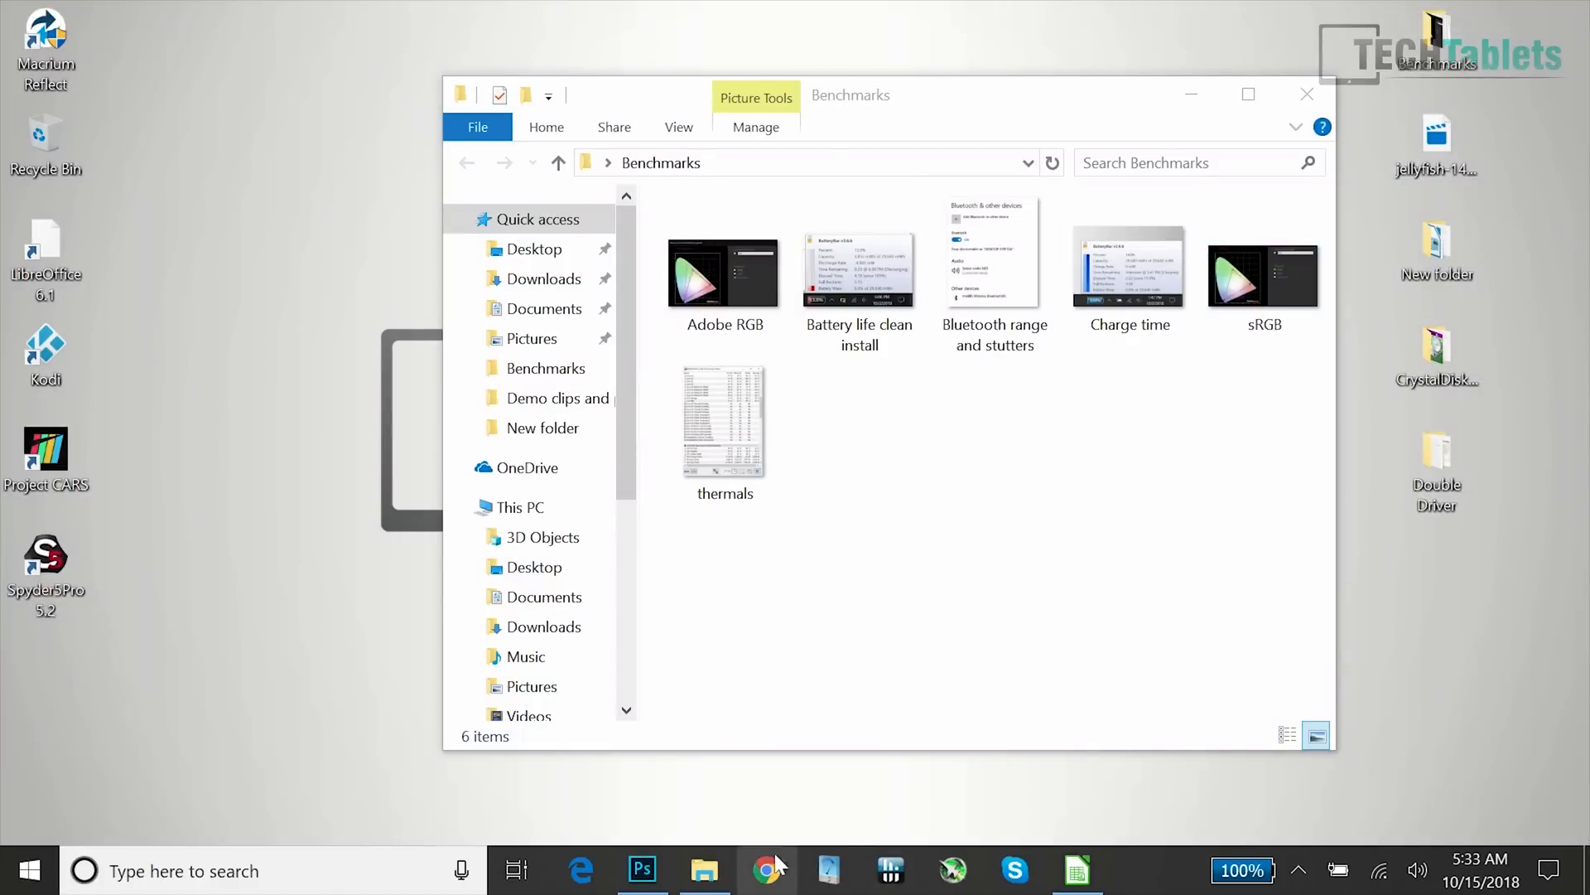
Bring up the sample spreadsheet in Calc and scroll past row 36,500 to the Yukon entries
{"action": "left_click", "coordinate": [1076, 871]}
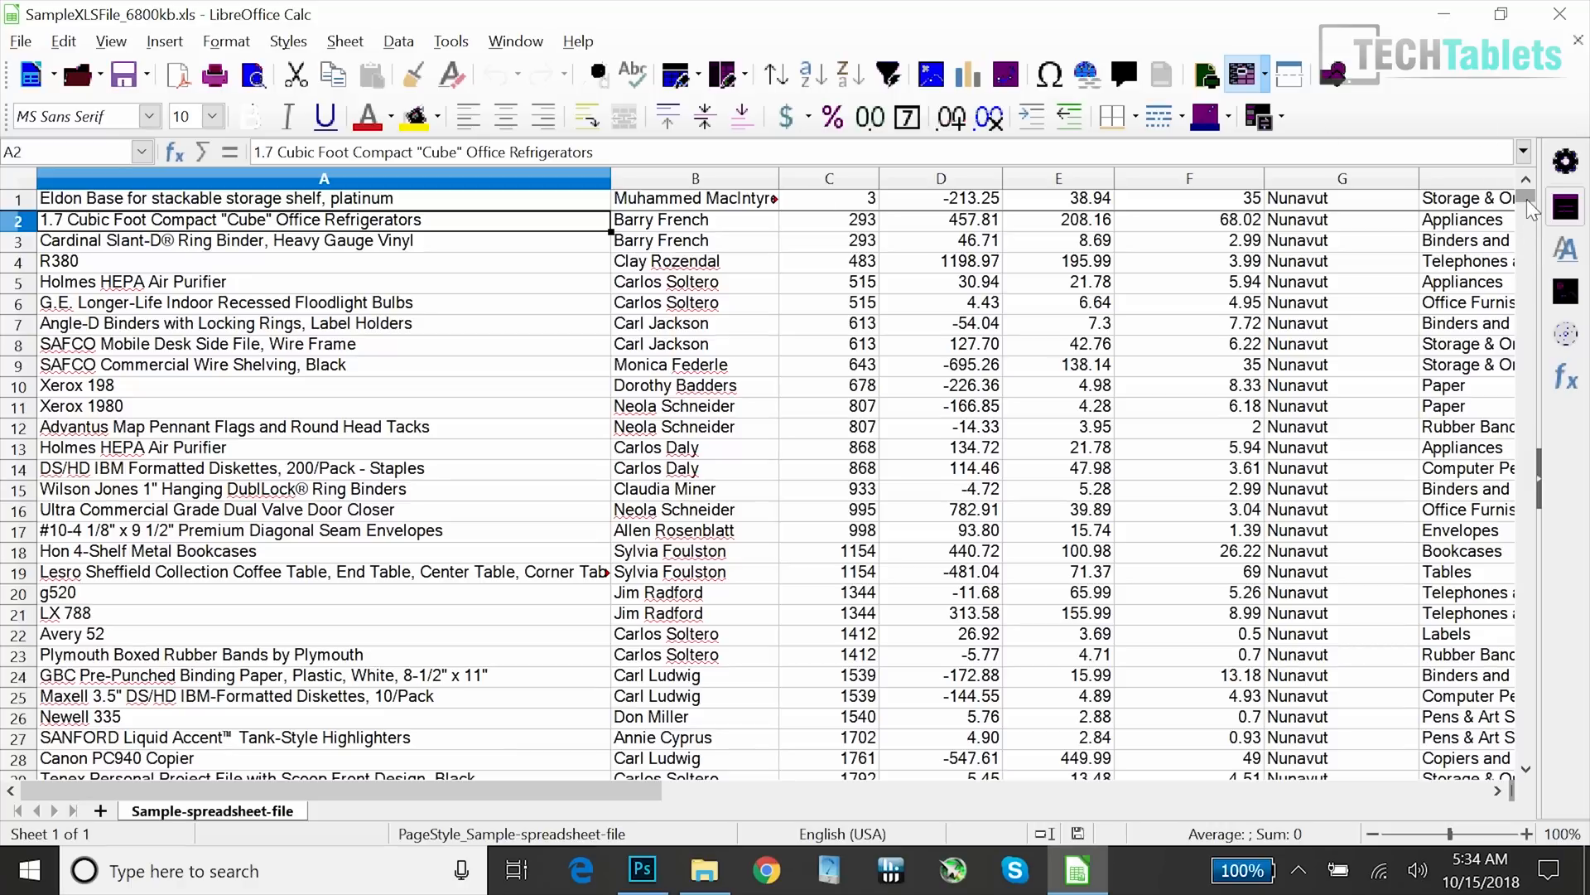
{"action": "scroll", "scroll_direction": "down", "scroll_amount": 3}
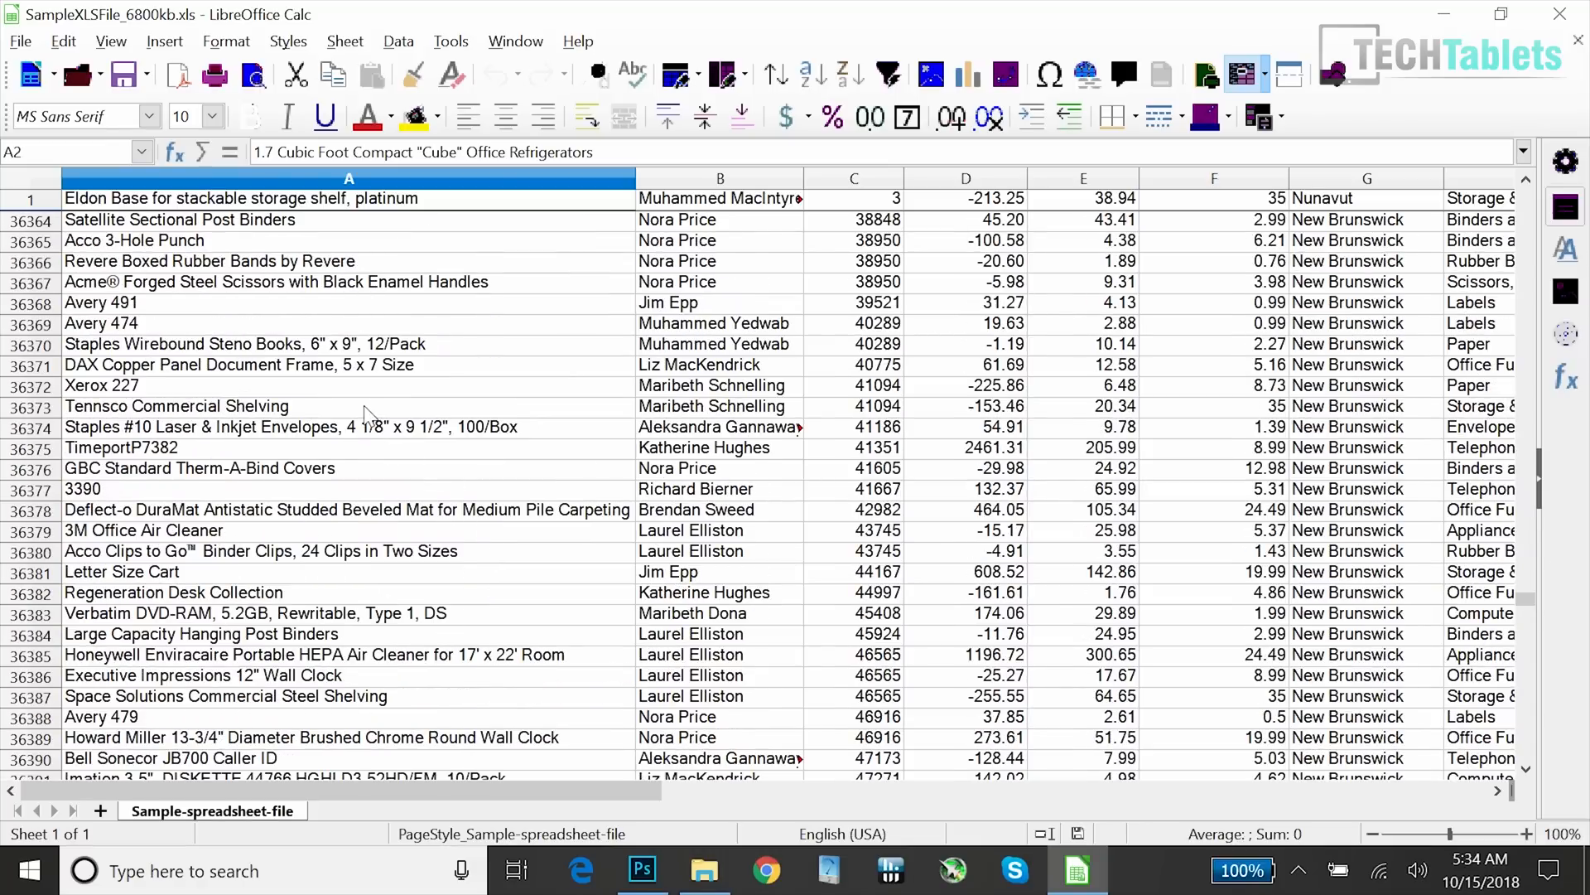
{"action": "scroll", "scroll_direction": "down", "scroll_amount": 3}
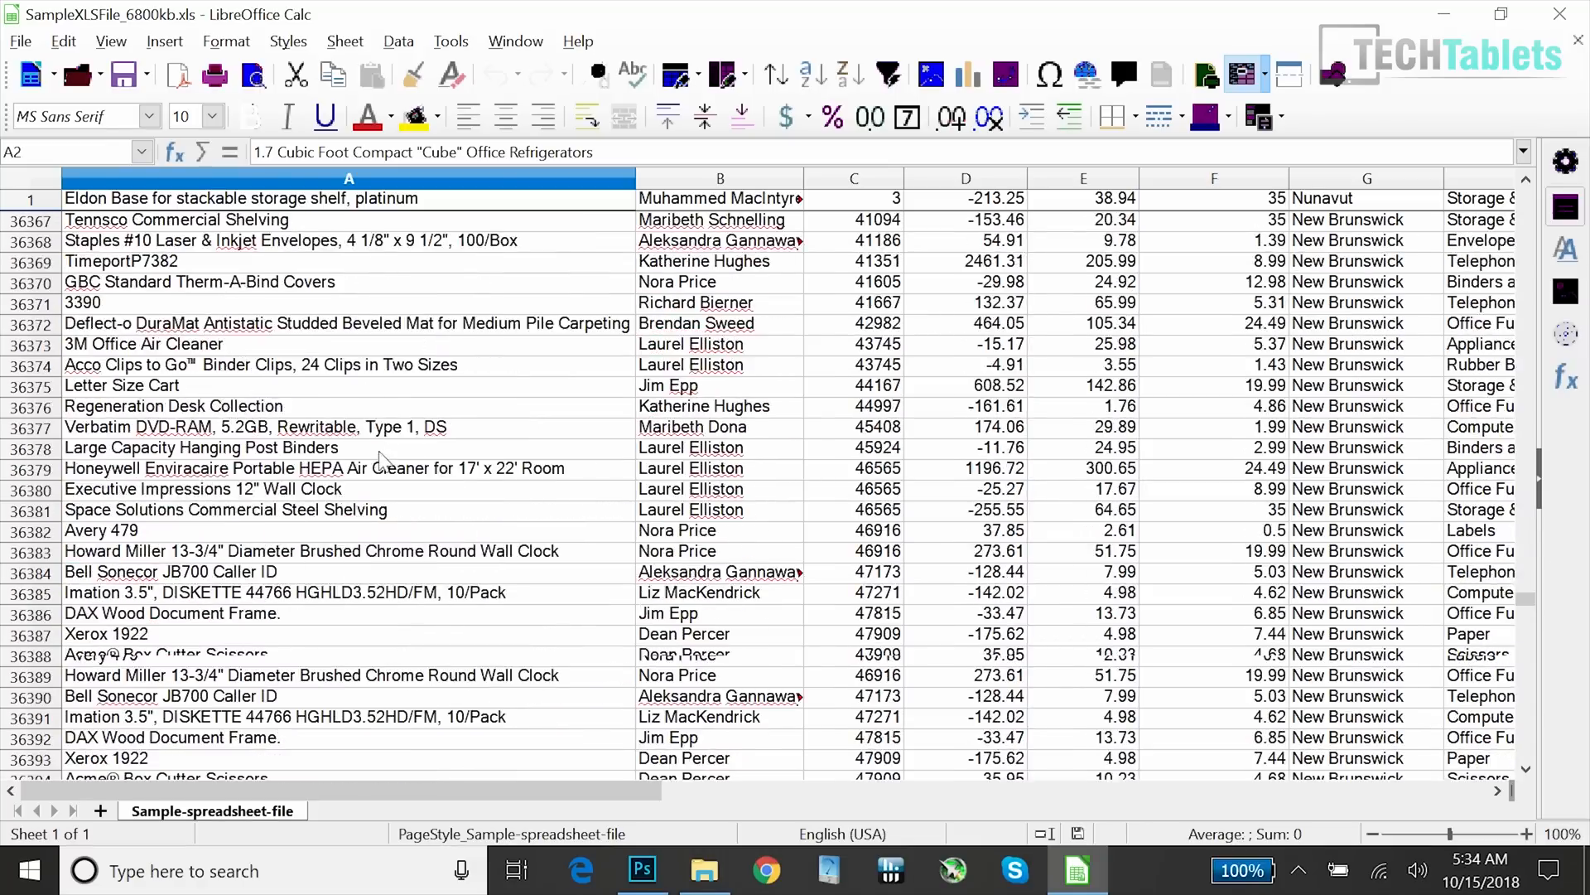
{"action": "scroll", "scroll_direction": "down", "scroll_amount": 3}
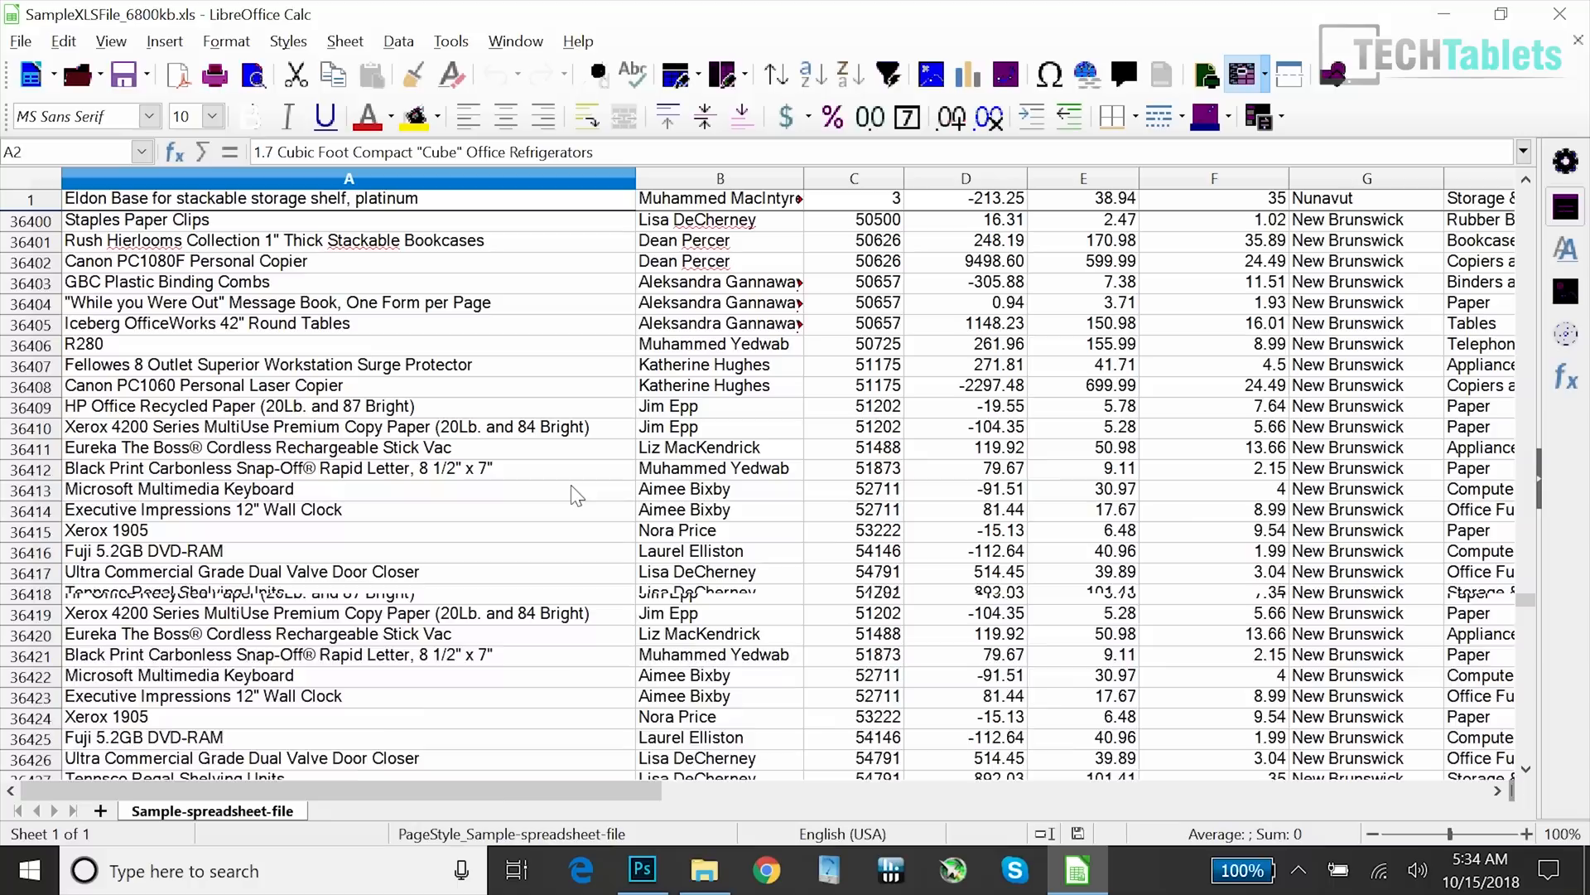
{"action": "scroll", "scroll_direction": "down", "scroll_amount": 3}
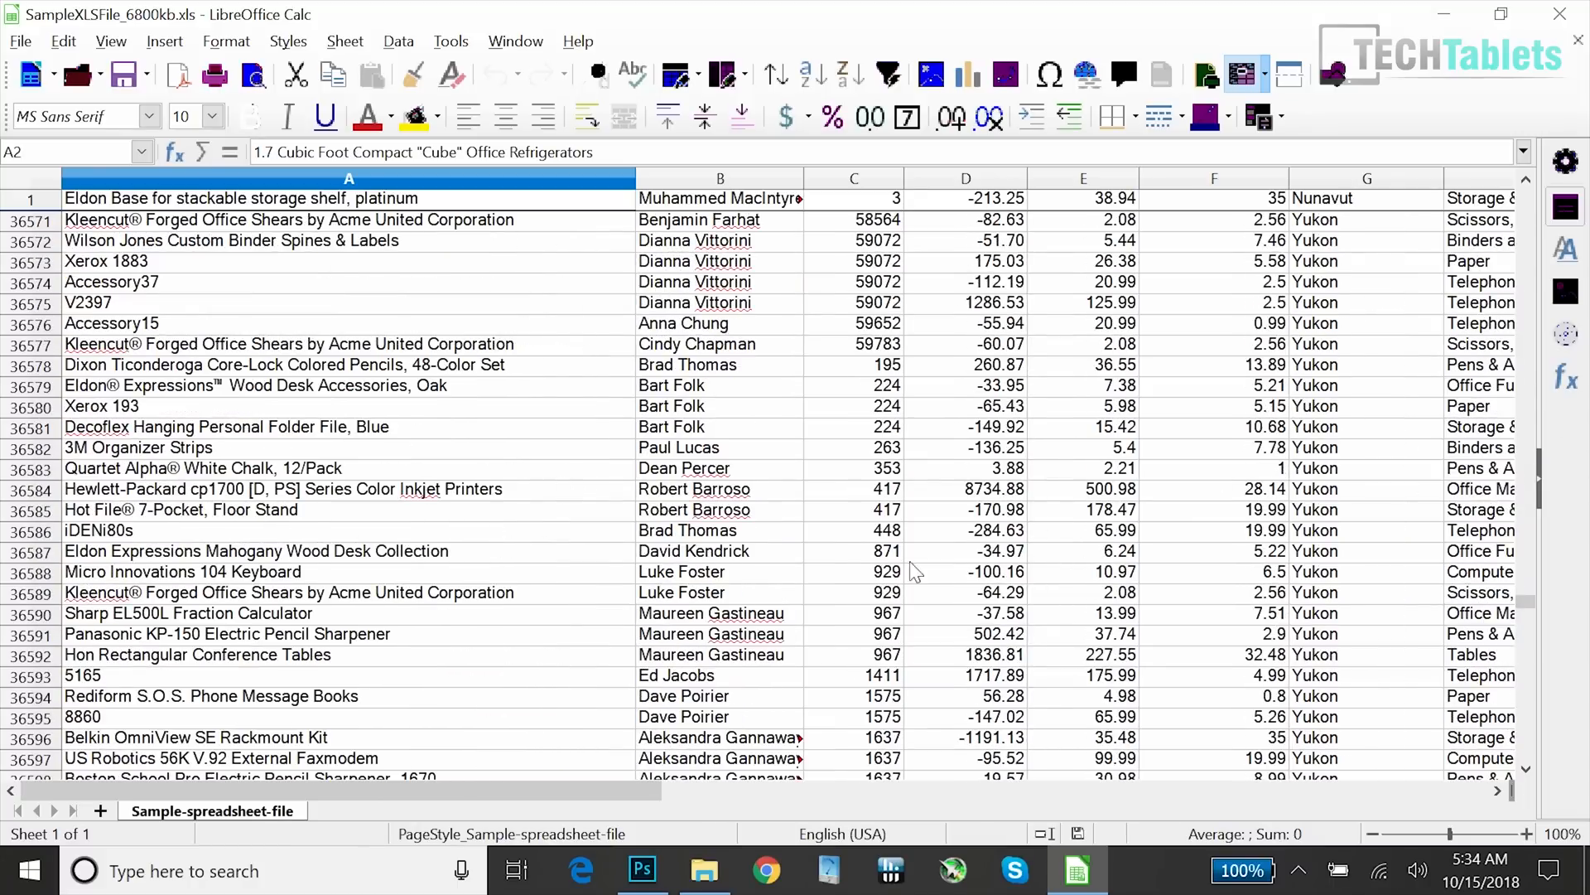
{"action": "mouse_move", "coordinate": [982, 804]}
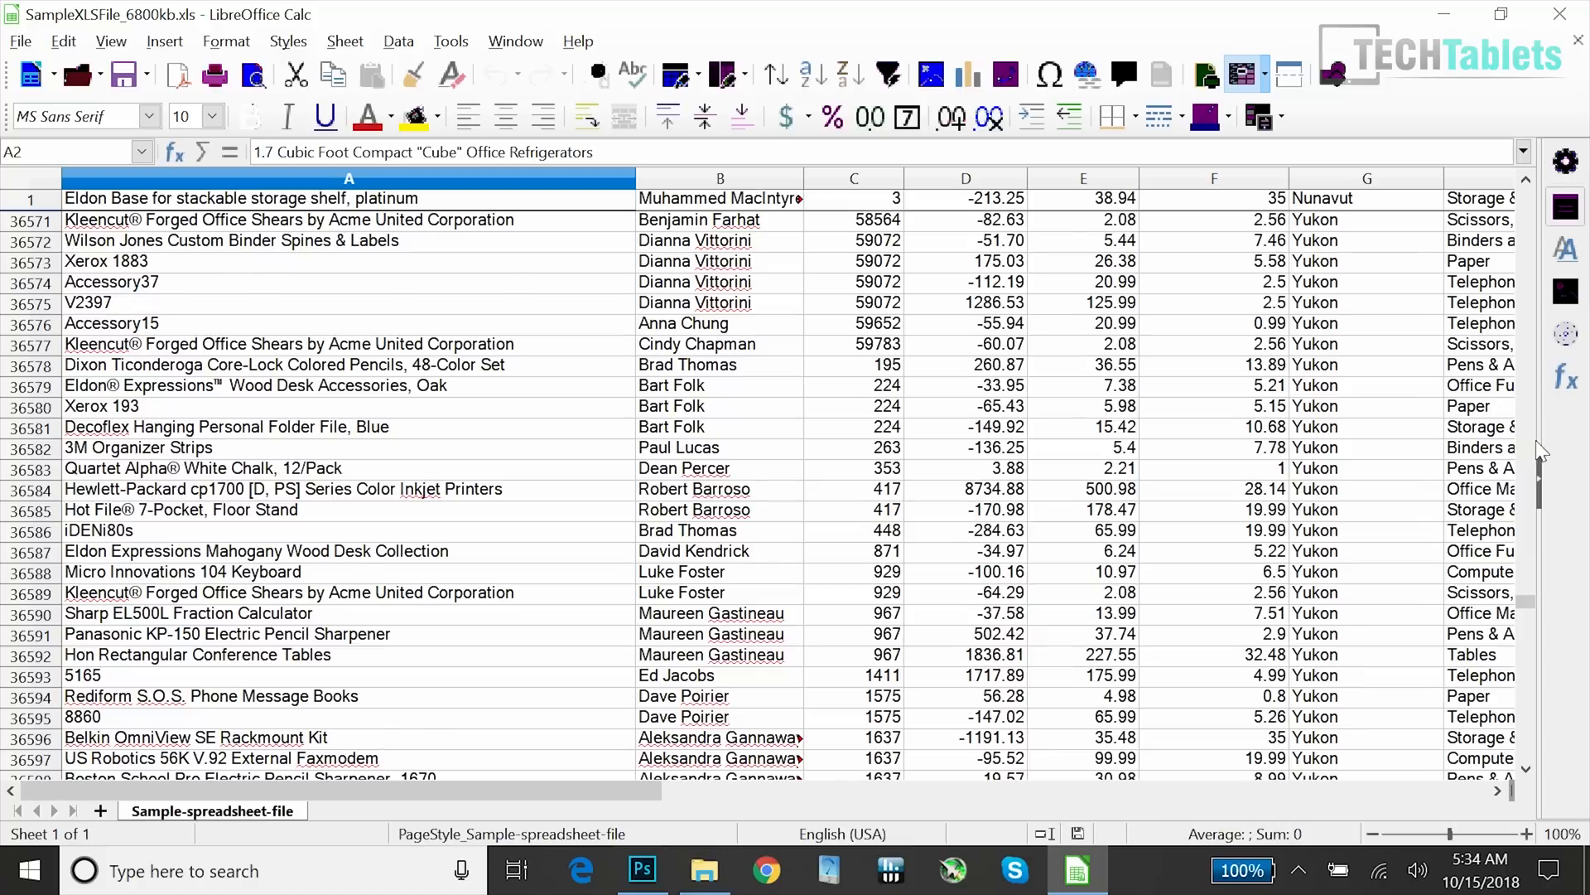
{"action": "scroll", "scroll_direction": "down", "scroll_amount": 3}
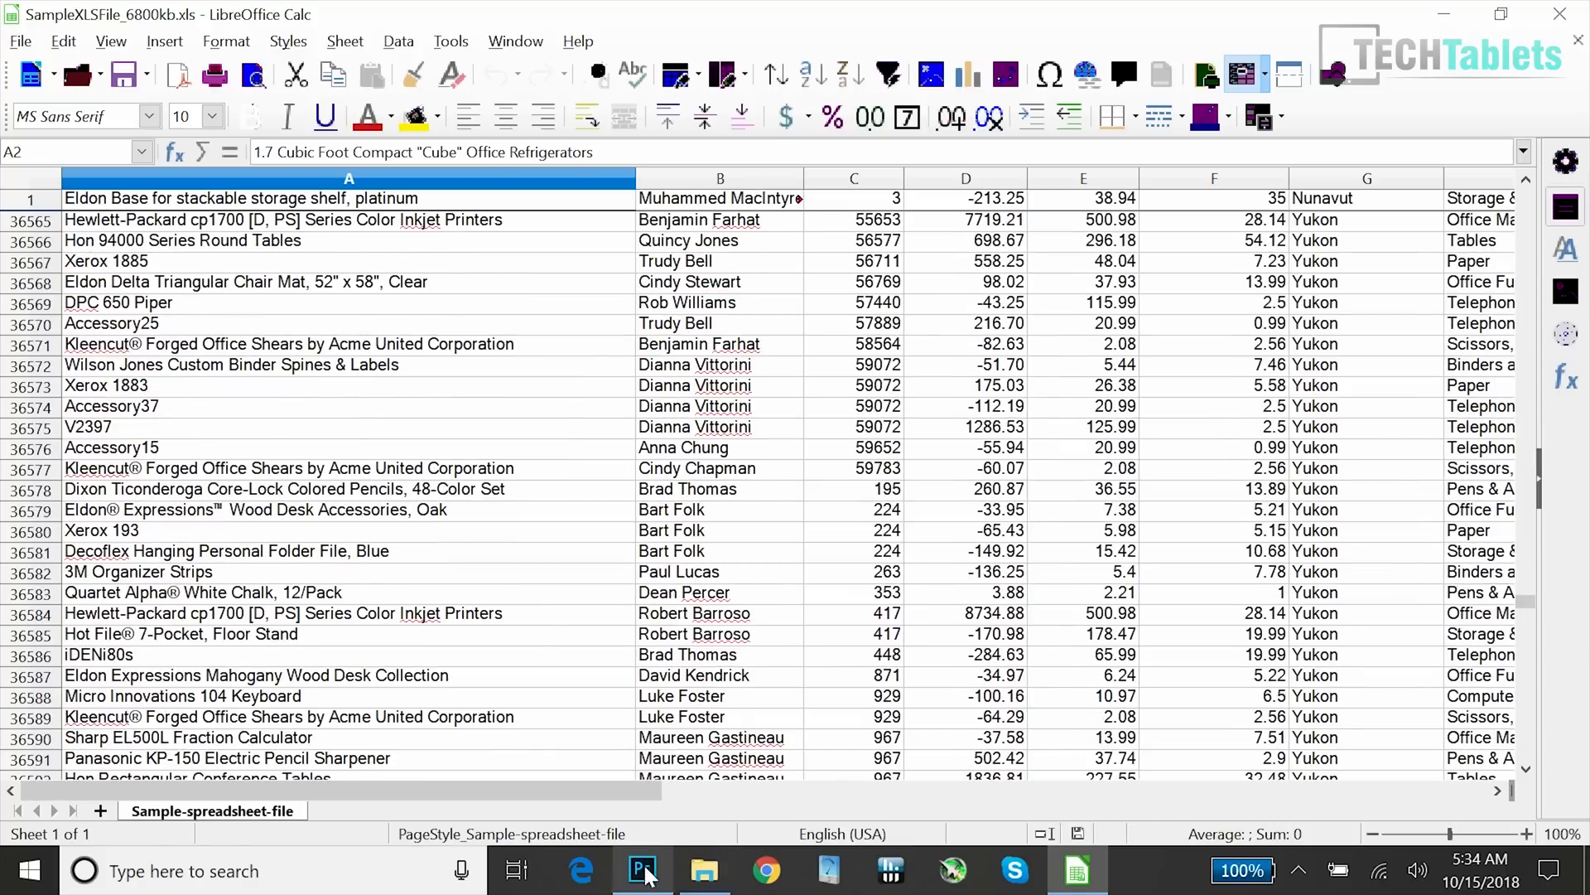
Open the Redmi Note 4X thumbnail PSD, select the REVIEW title, then minimize Photoshop
{"action": "left_click", "coordinate": [641, 870]}
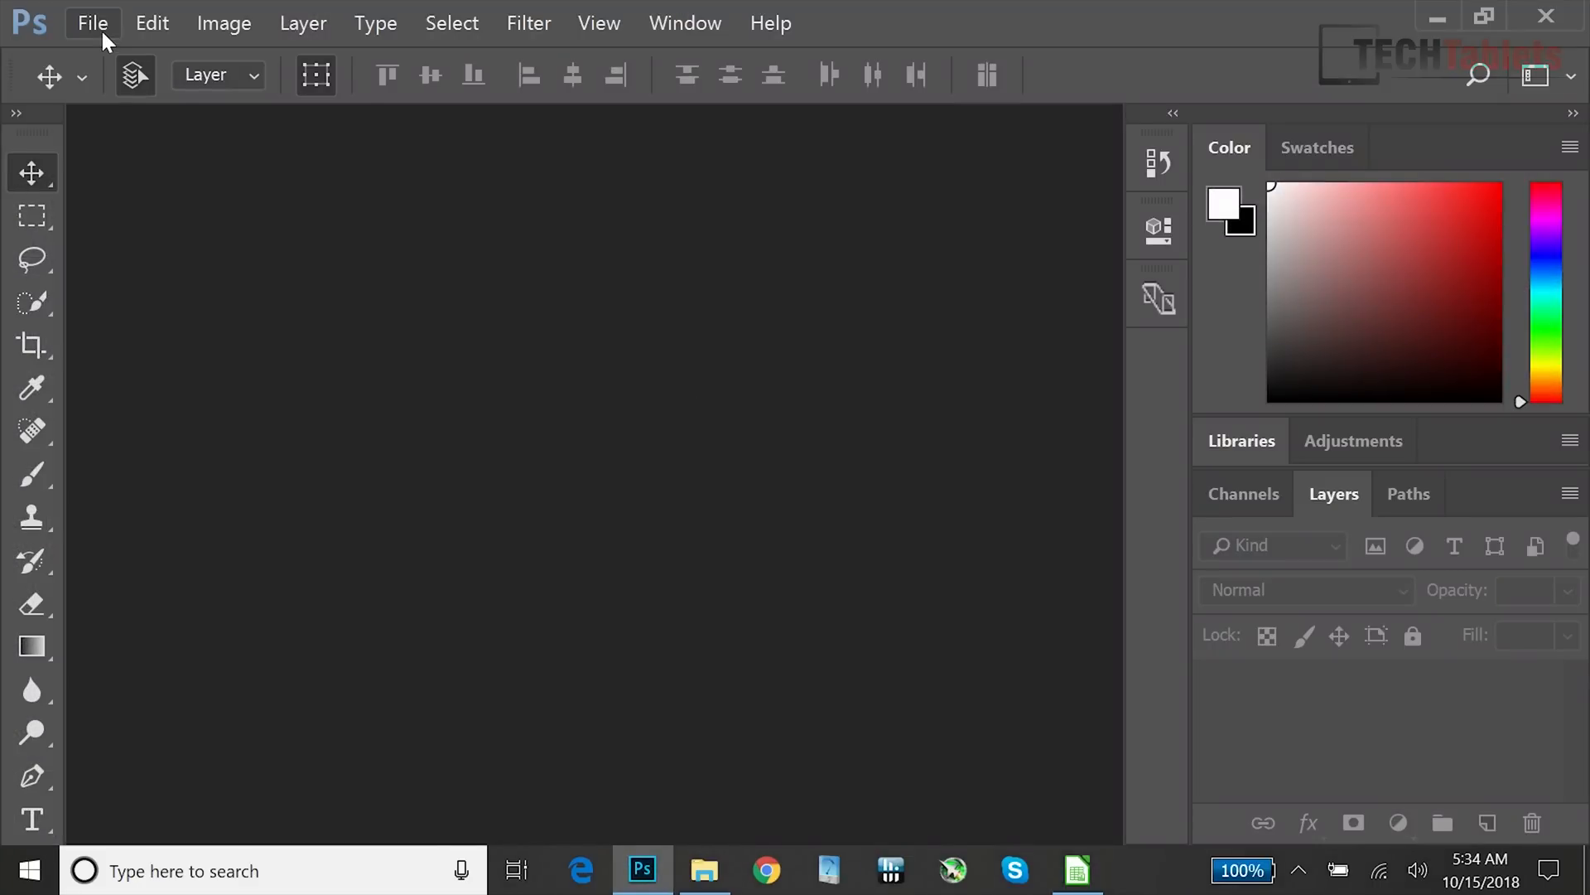
{"action": "left_click", "coordinate": [92, 22]}
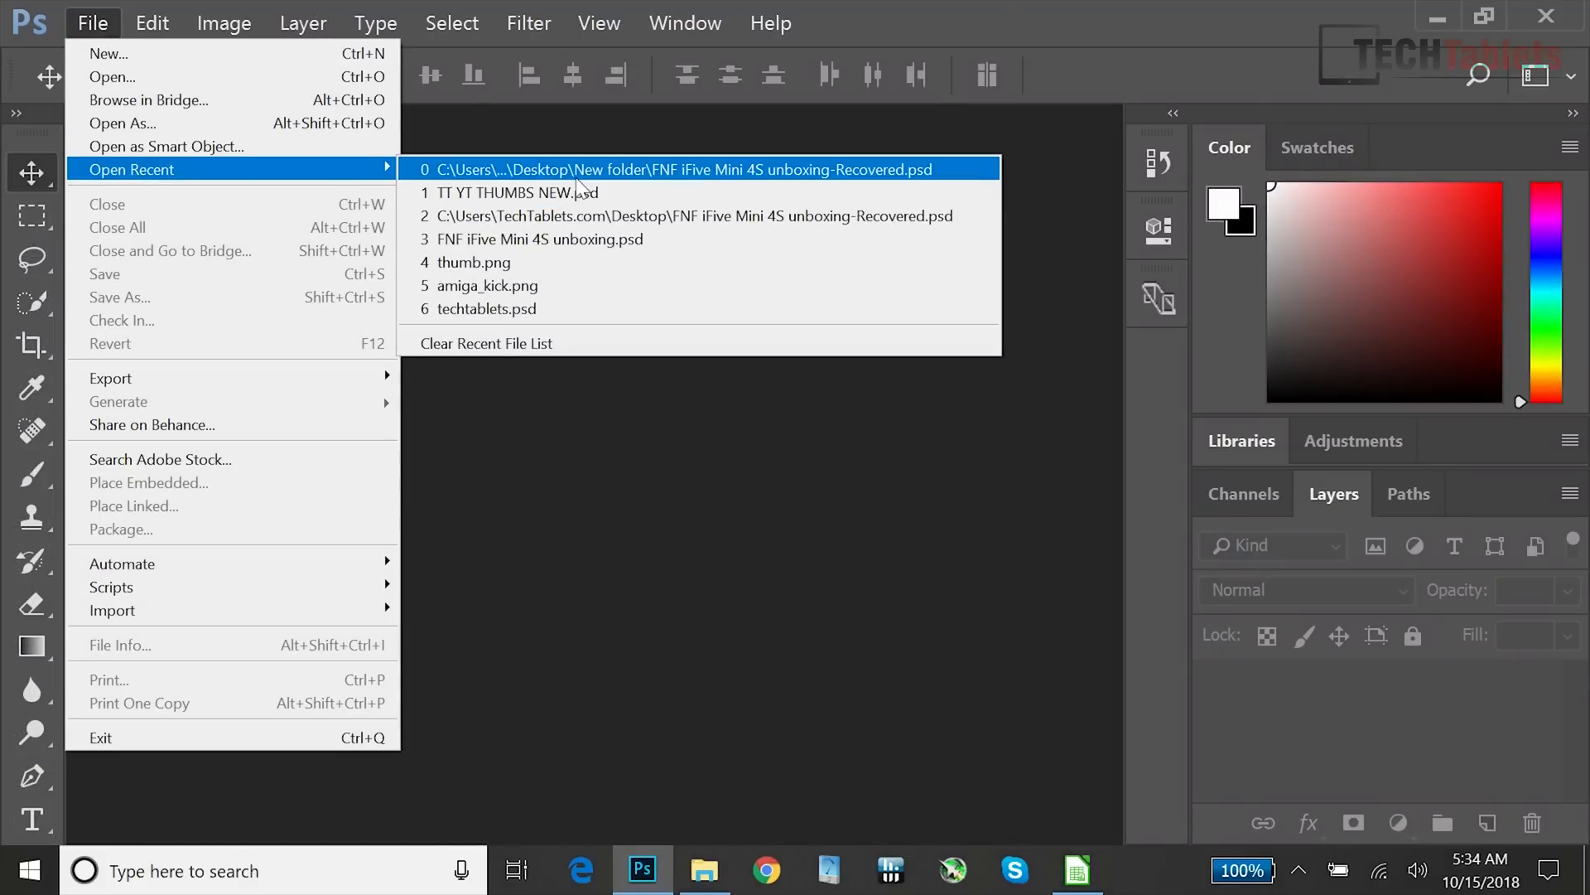
{"action": "left_click", "coordinate": [675, 169]}
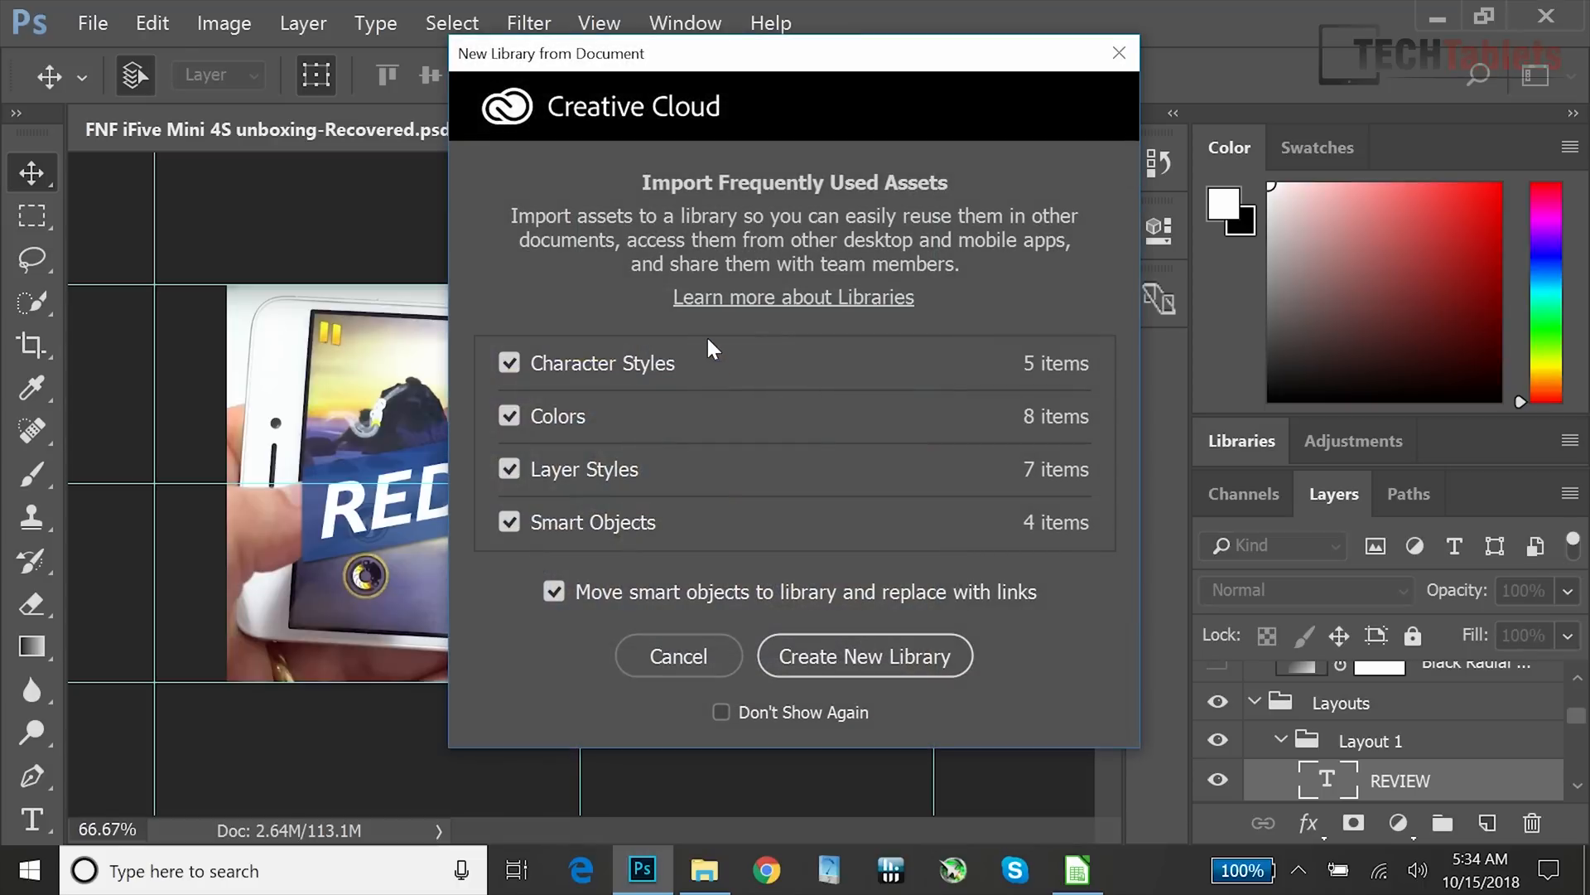
{"action": "left_click", "coordinate": [678, 655]}
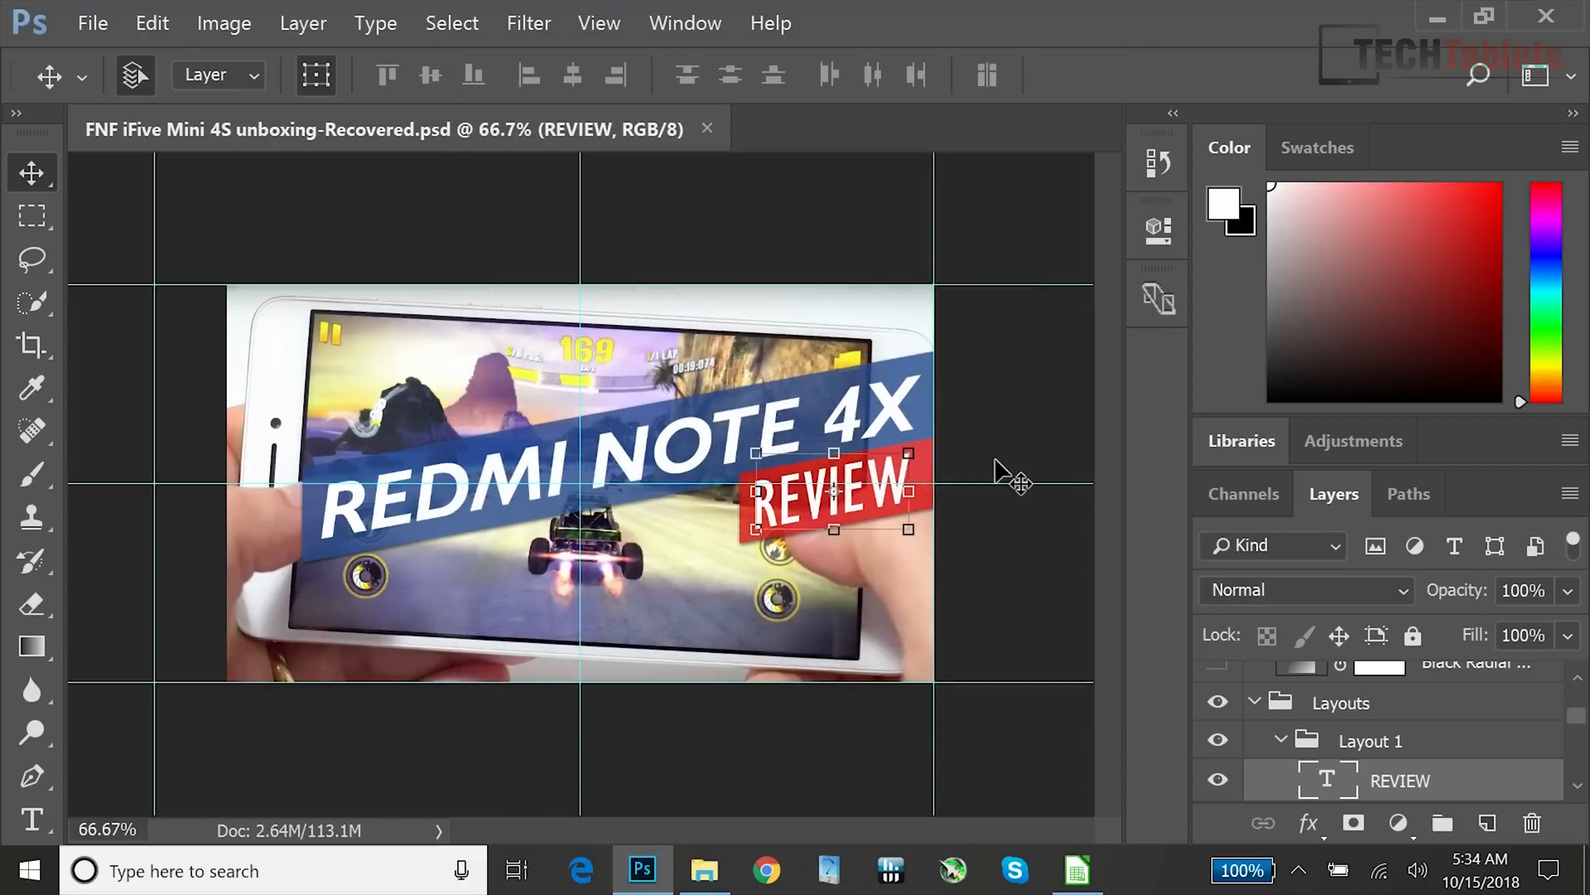
{"action": "mouse_move", "coordinate": [903, 356]}
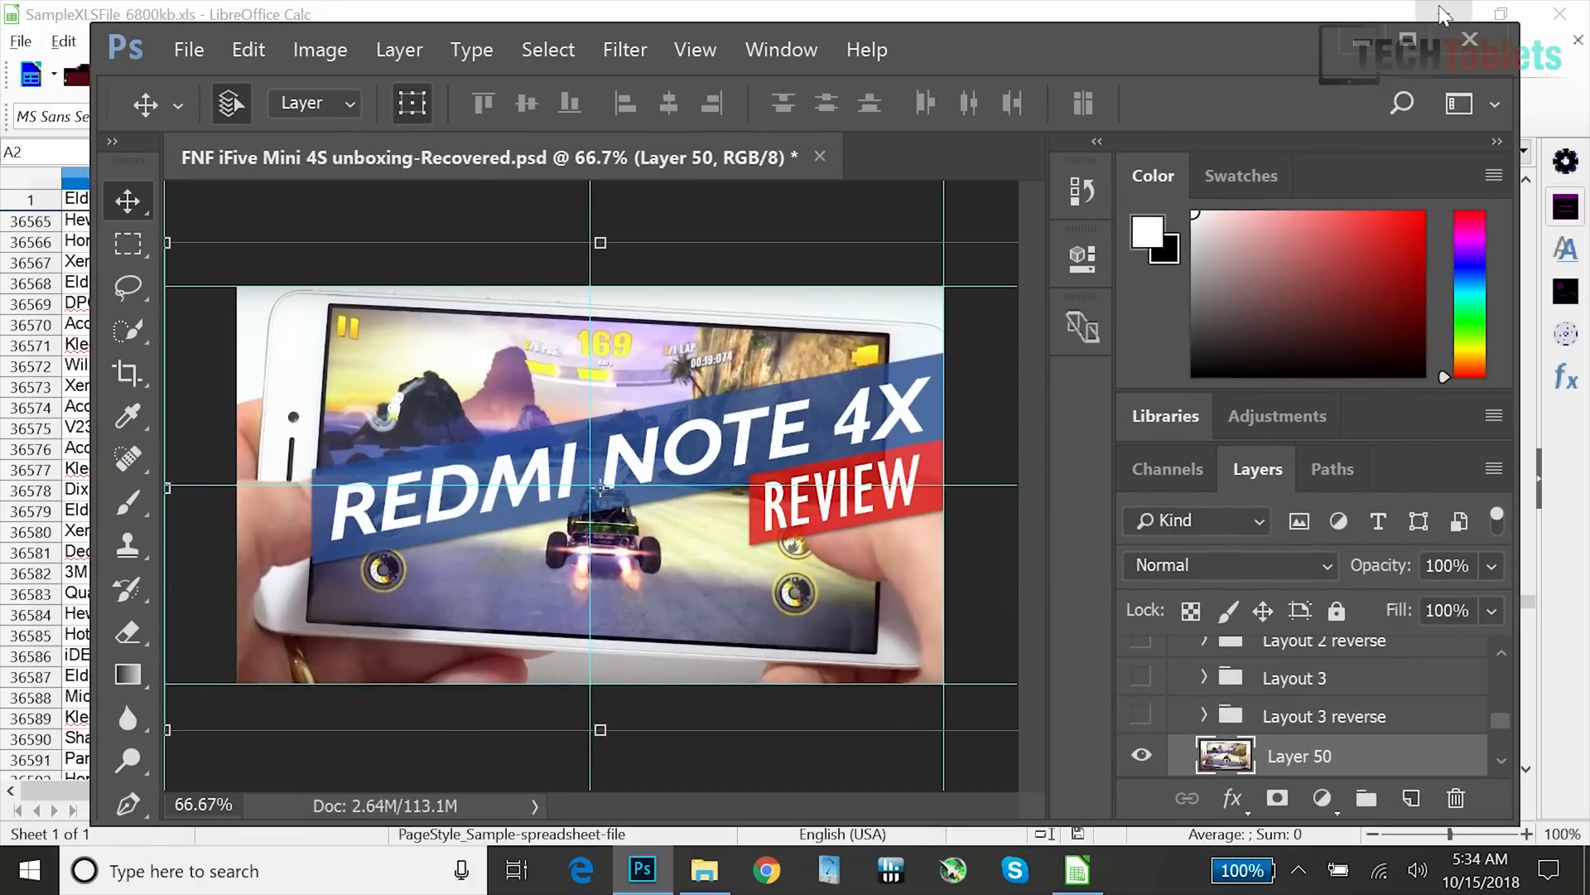
{"action": "mouse_move", "coordinate": [1444, 14]}
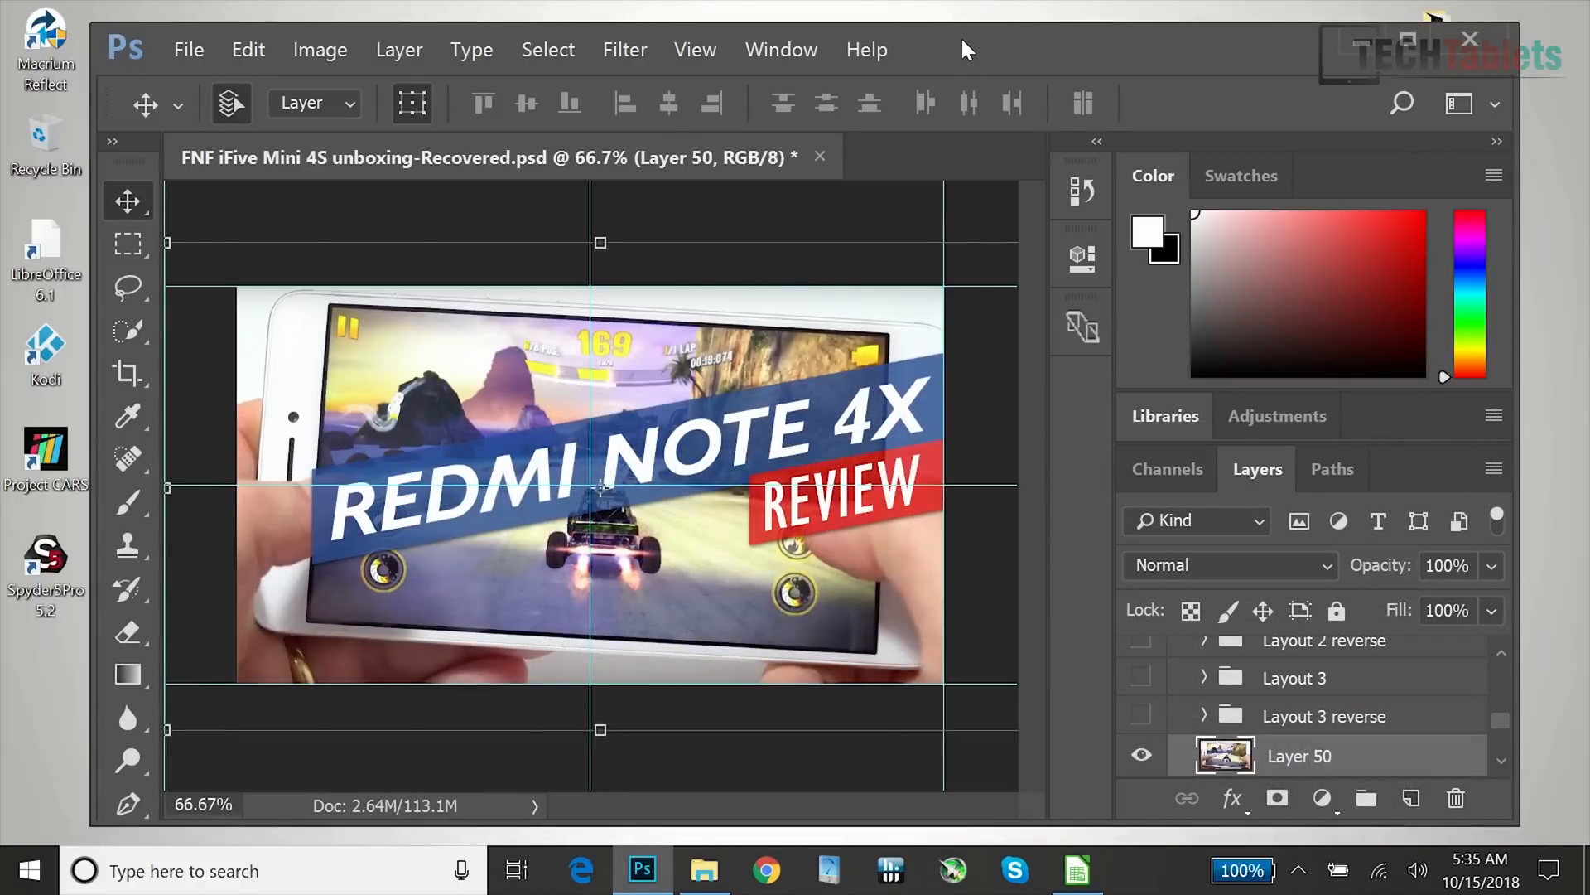
{"action": "mouse_move", "coordinate": [951, 57]}
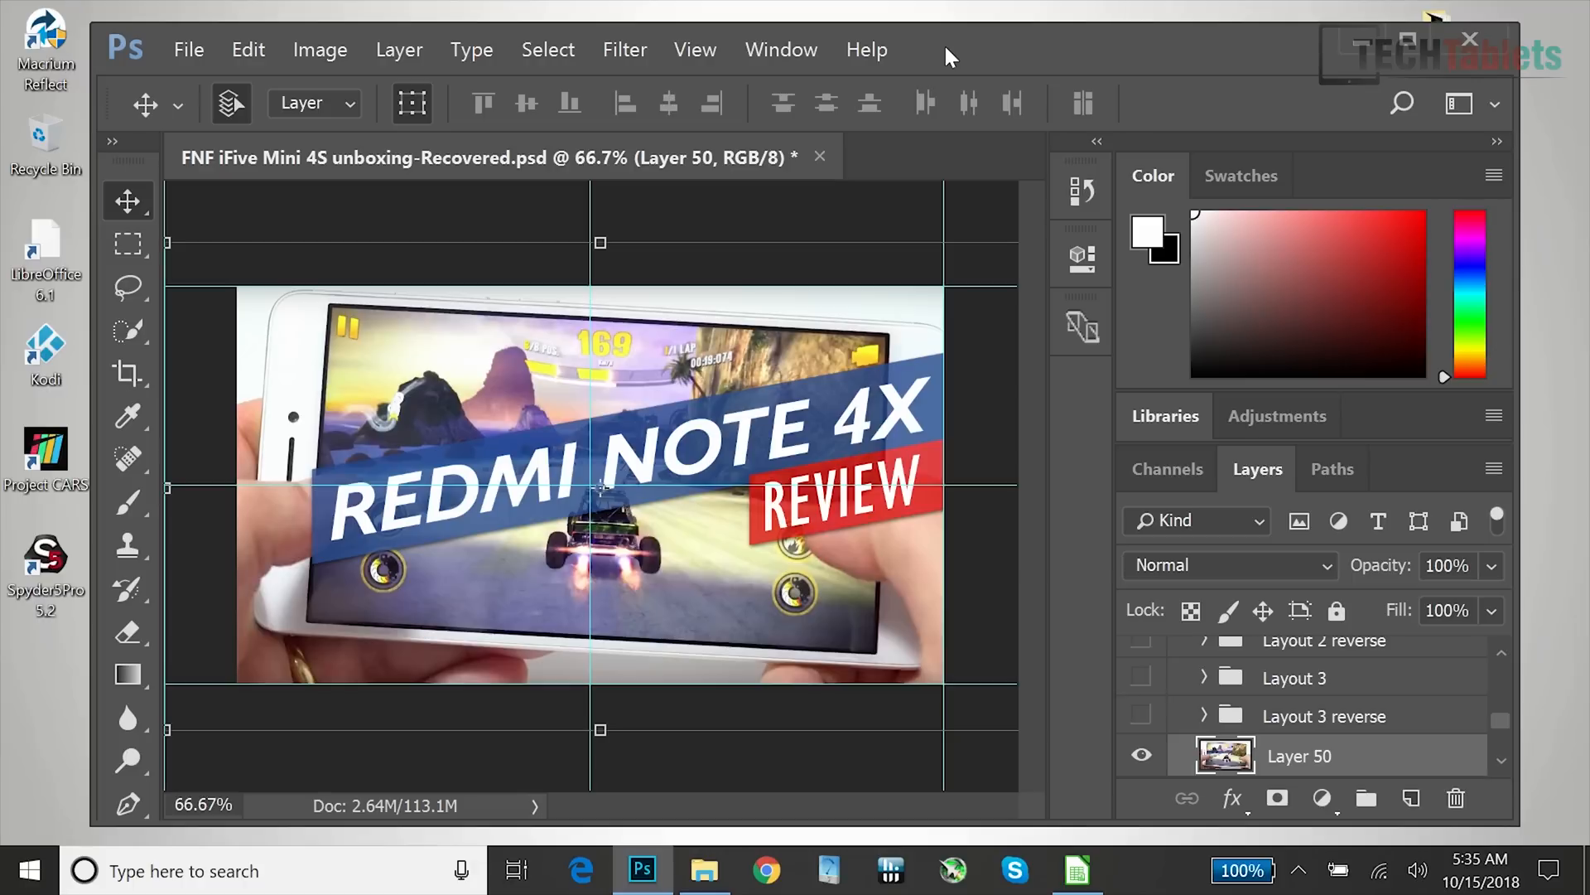
{"action": "left_click", "coordinate": [704, 870]}
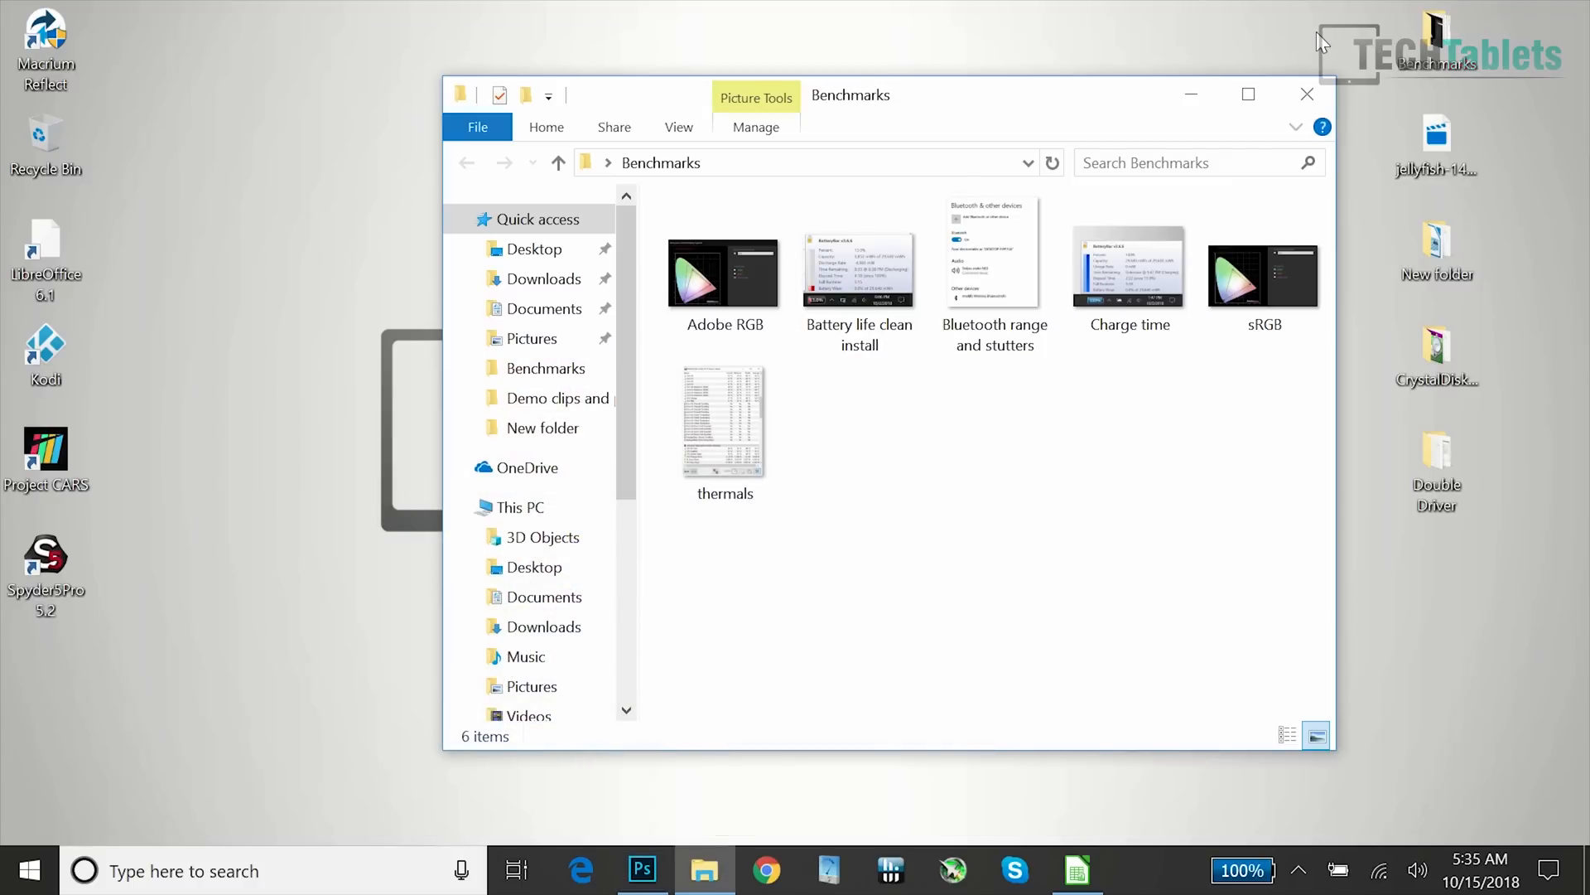
Open the 'Bluetooth range and stutters' screenshot showing Steljes audio NS3 connected
{"action": "left_click", "coordinate": [994, 263]}
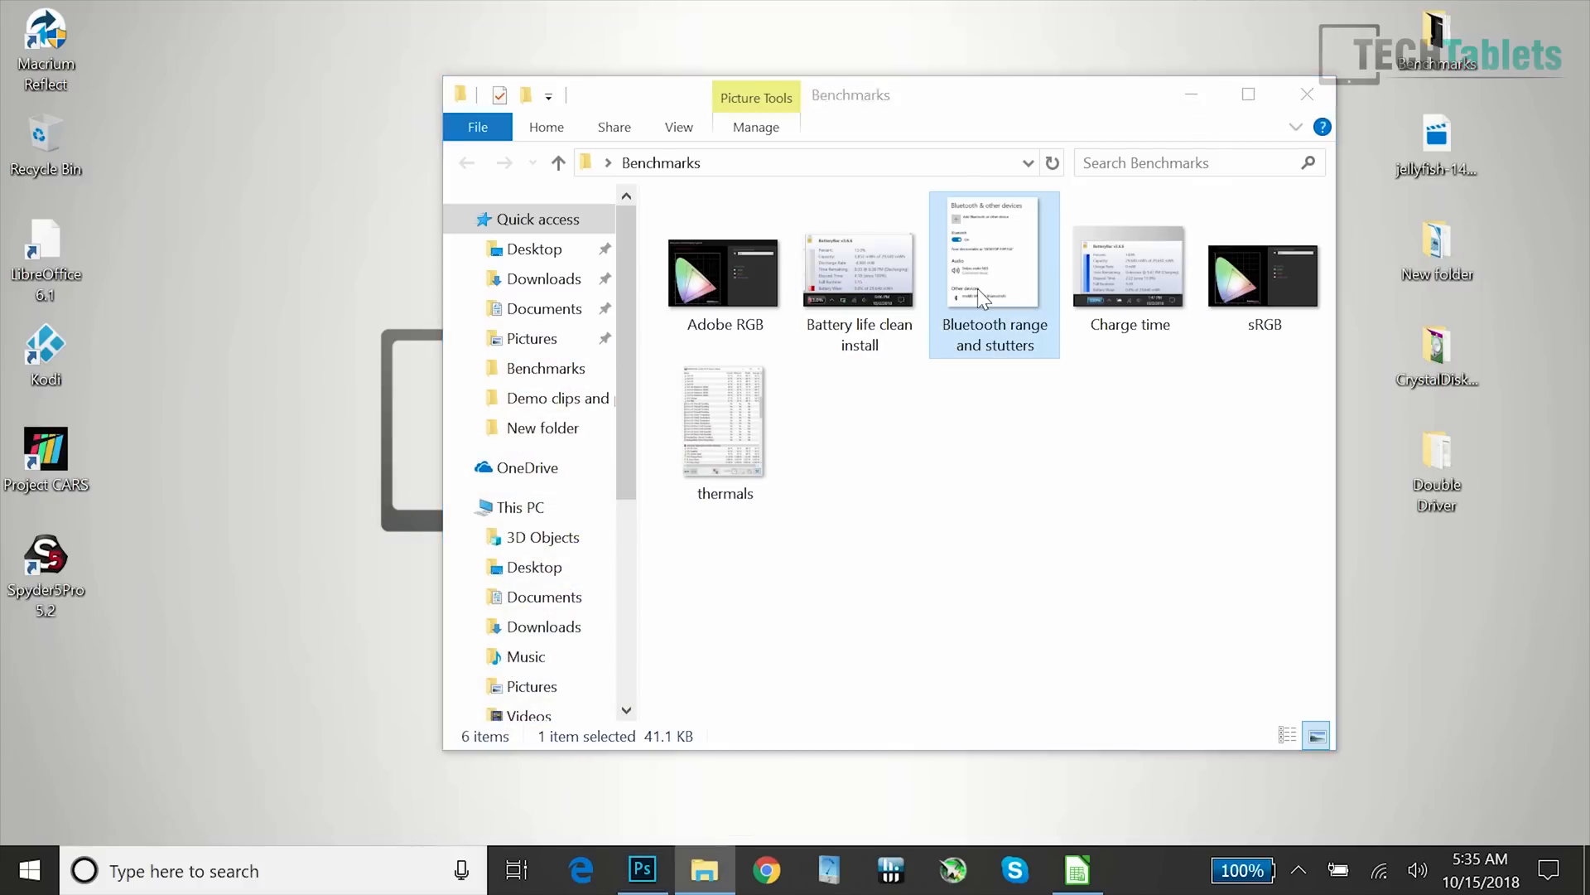
{"action": "double_click", "coordinate": [993, 271]}
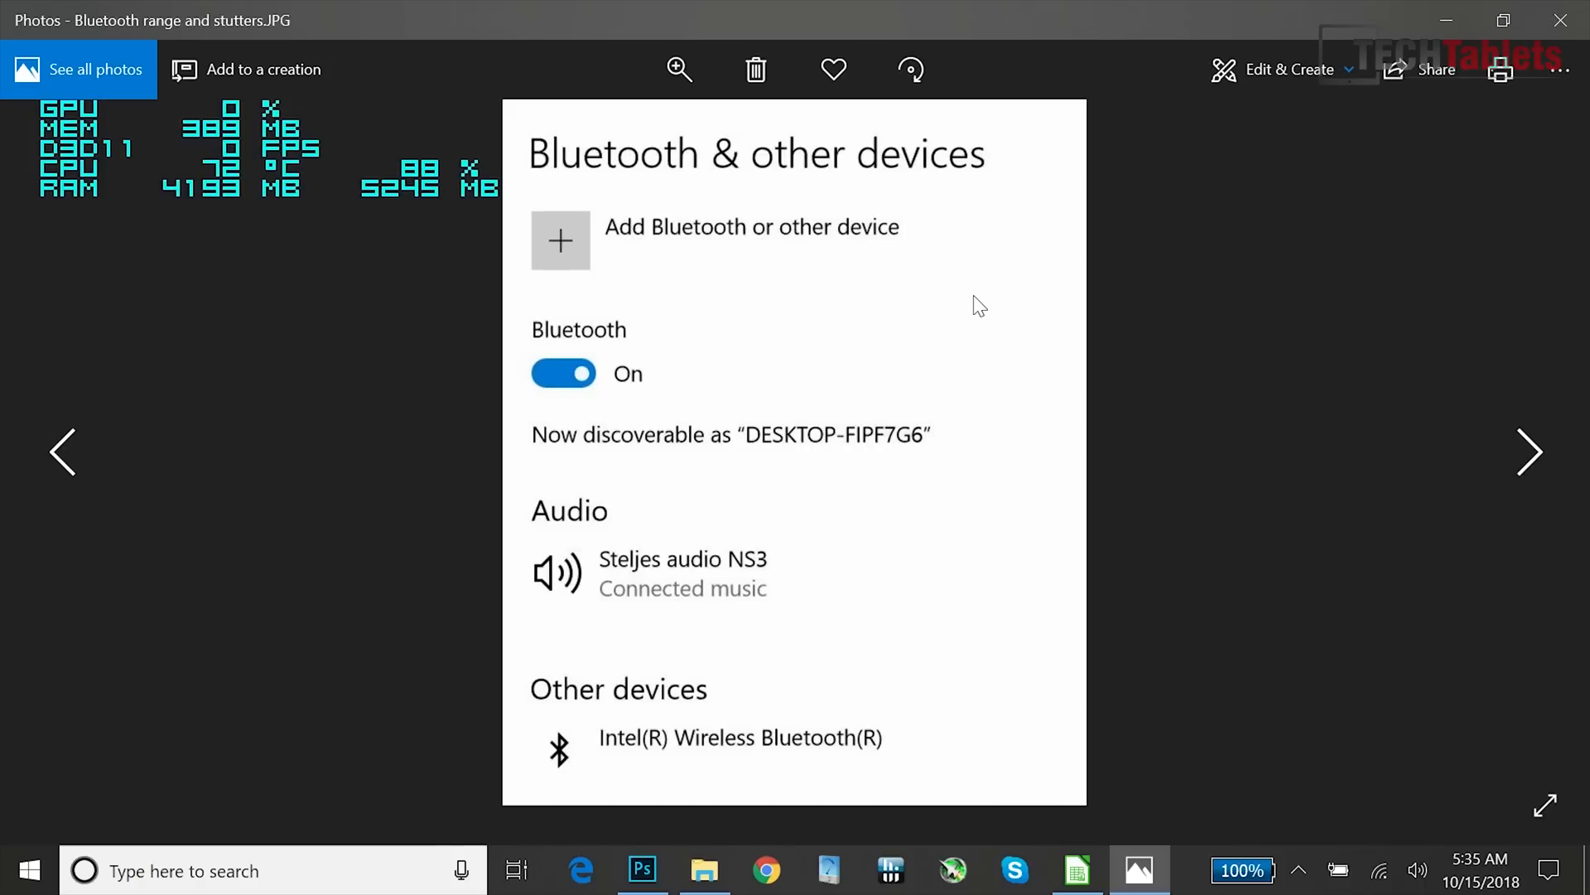
{"action": "mouse_move", "coordinate": [731, 287]}
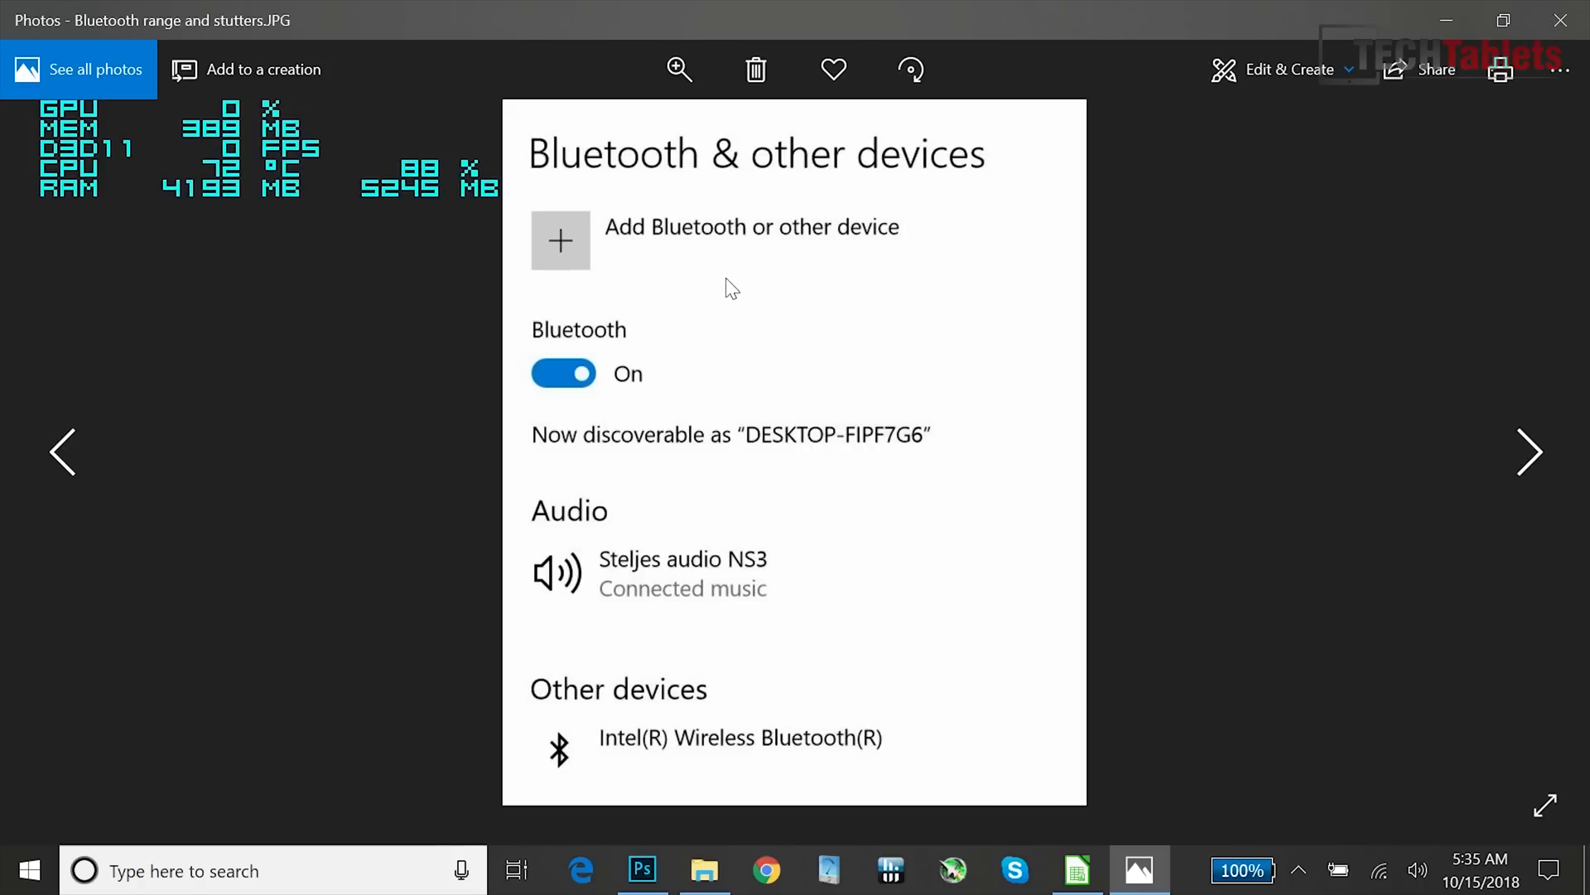
{"action": "mouse_move", "coordinate": [682, 247]}
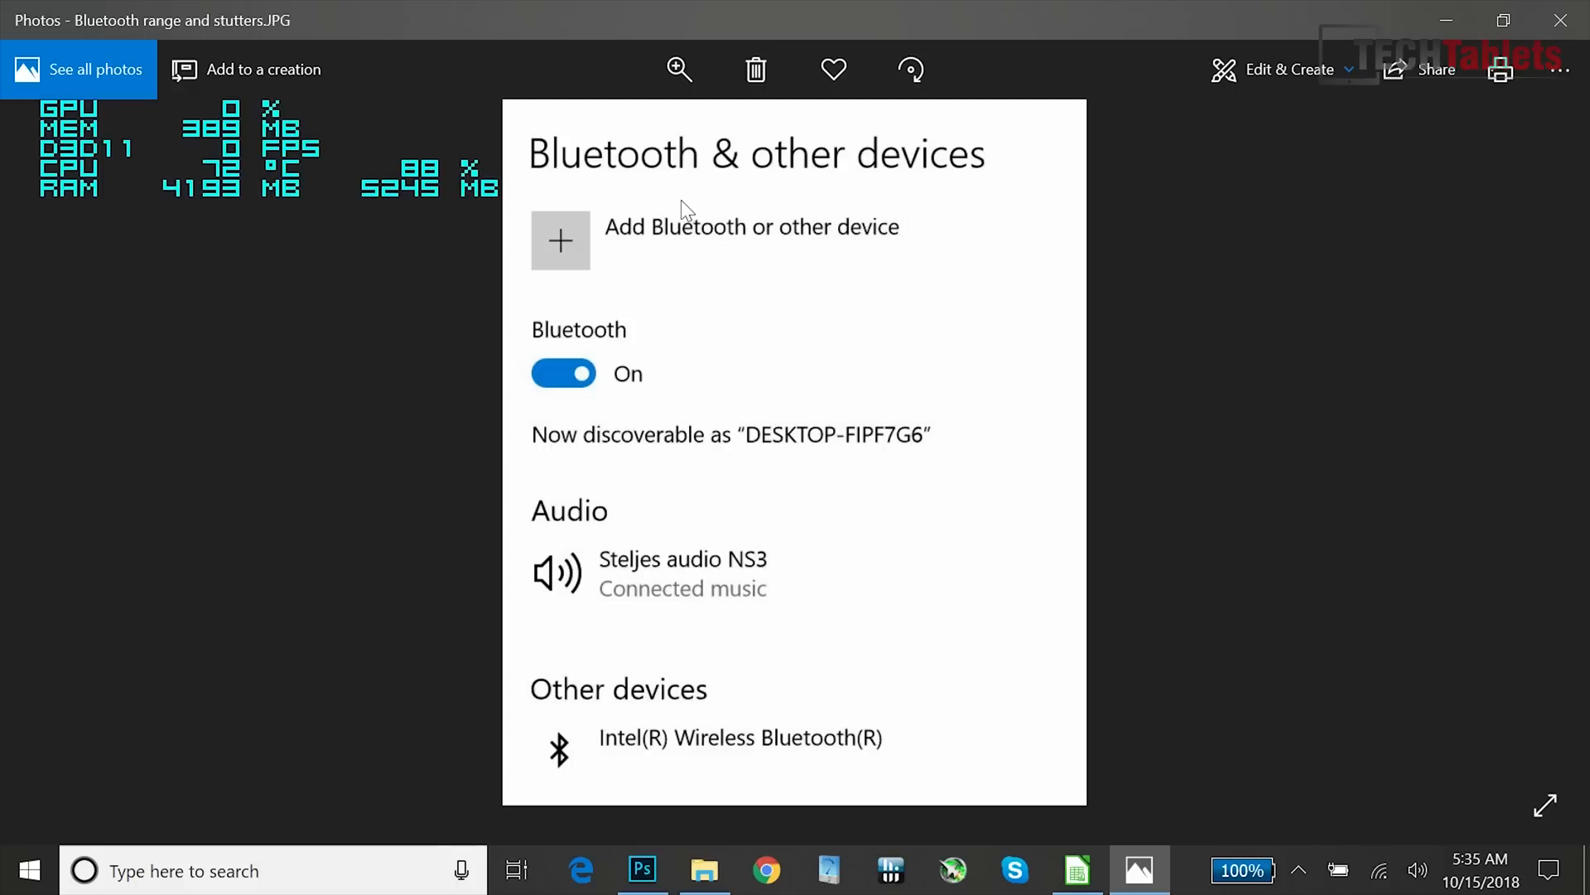
{"action": "mouse_move", "coordinate": [657, 204]}
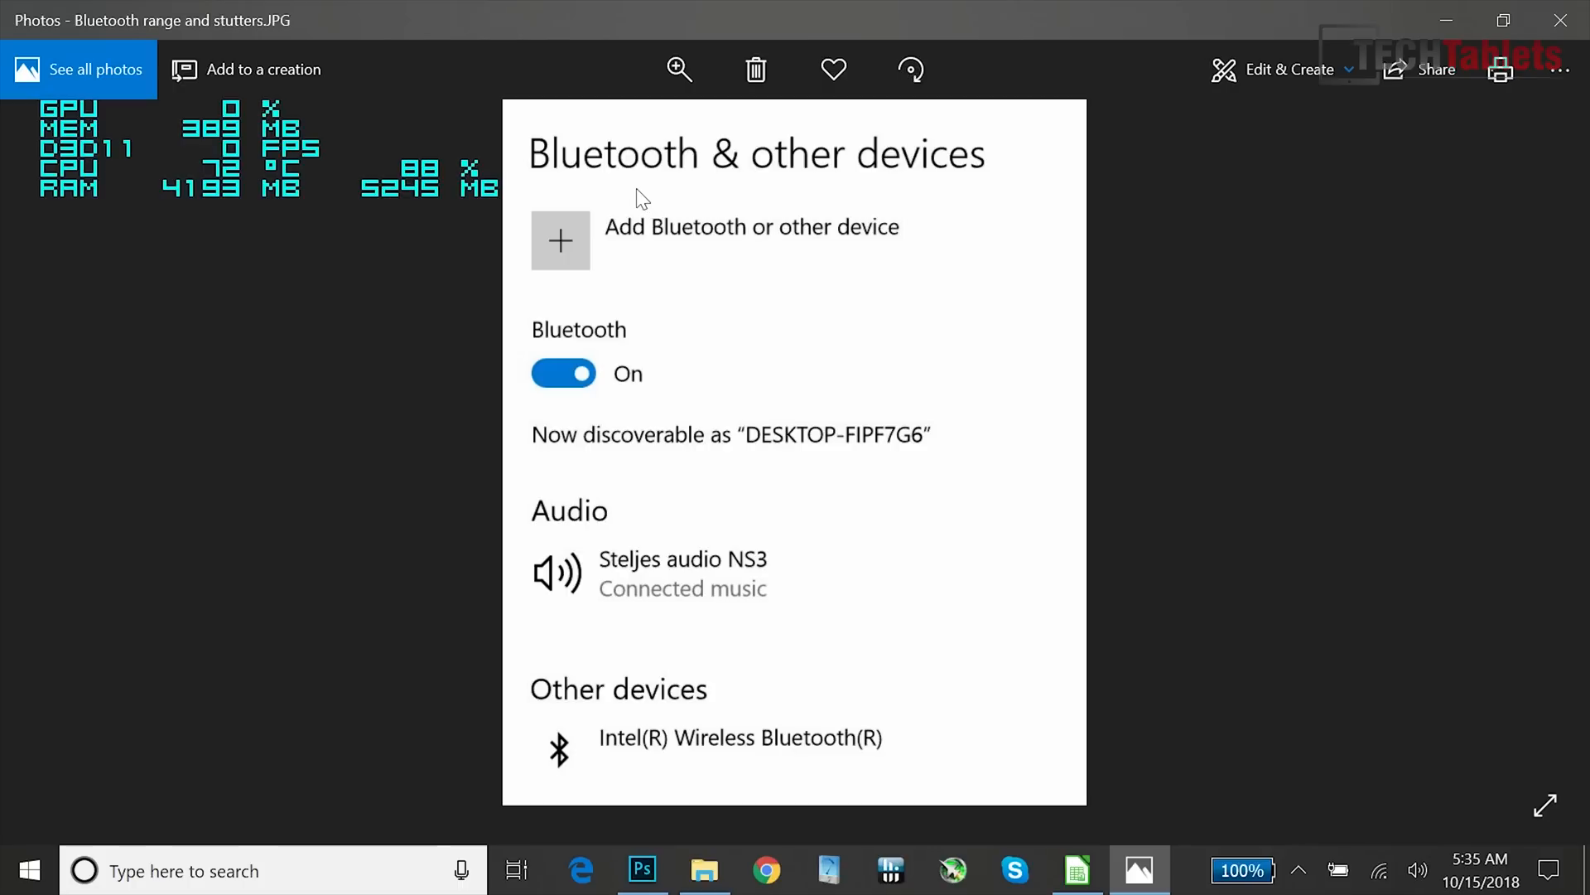
{"action": "mouse_move", "coordinate": [853, 129]}
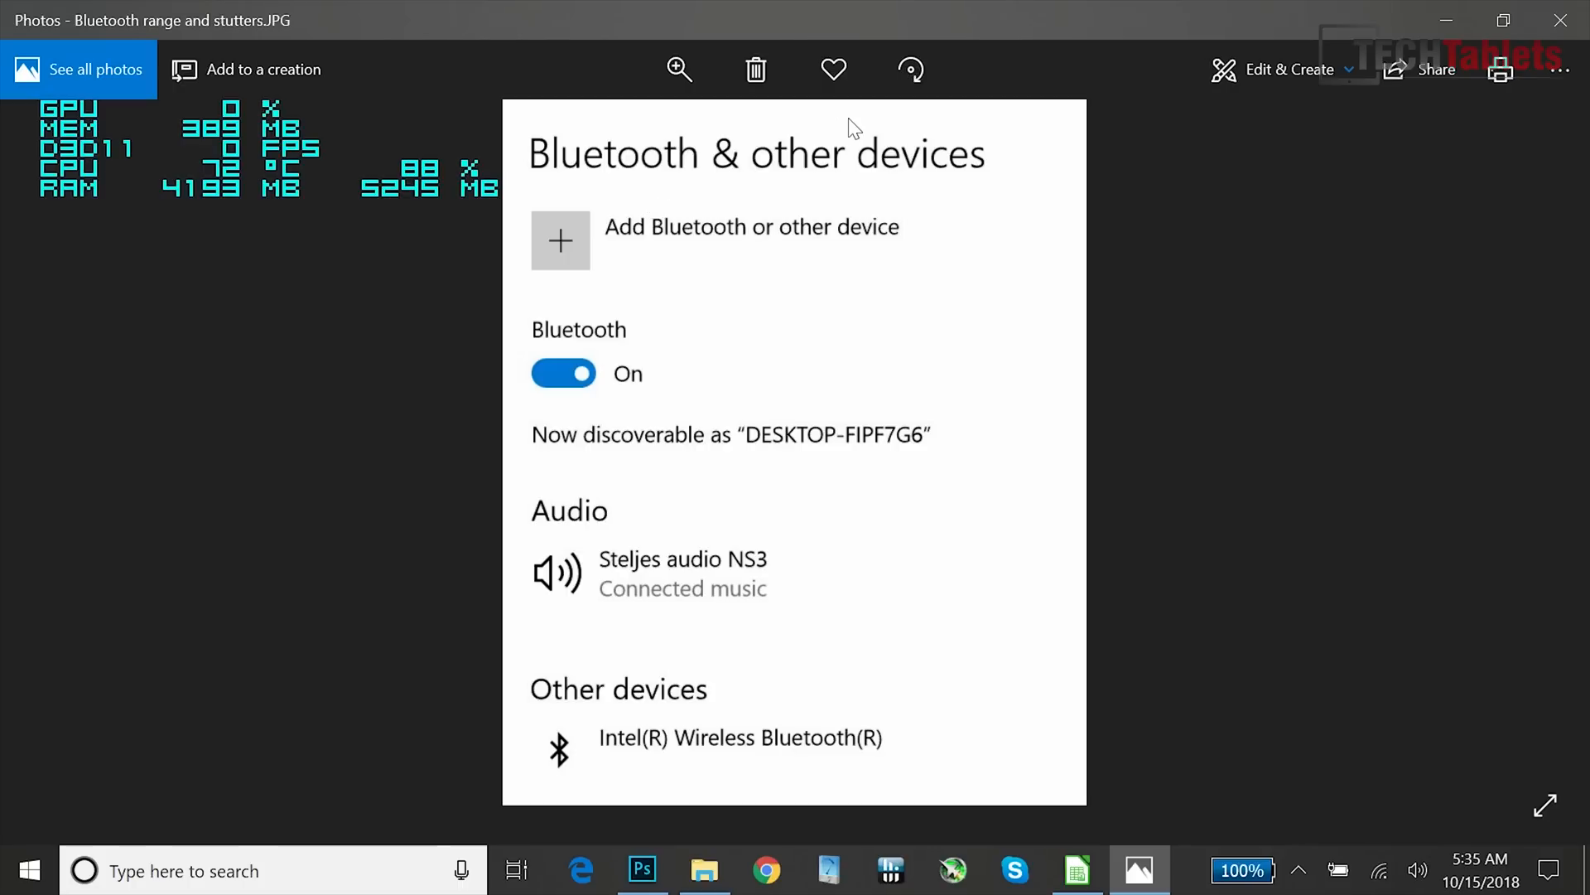
{"action": "mouse_move", "coordinate": [1559, 19]}
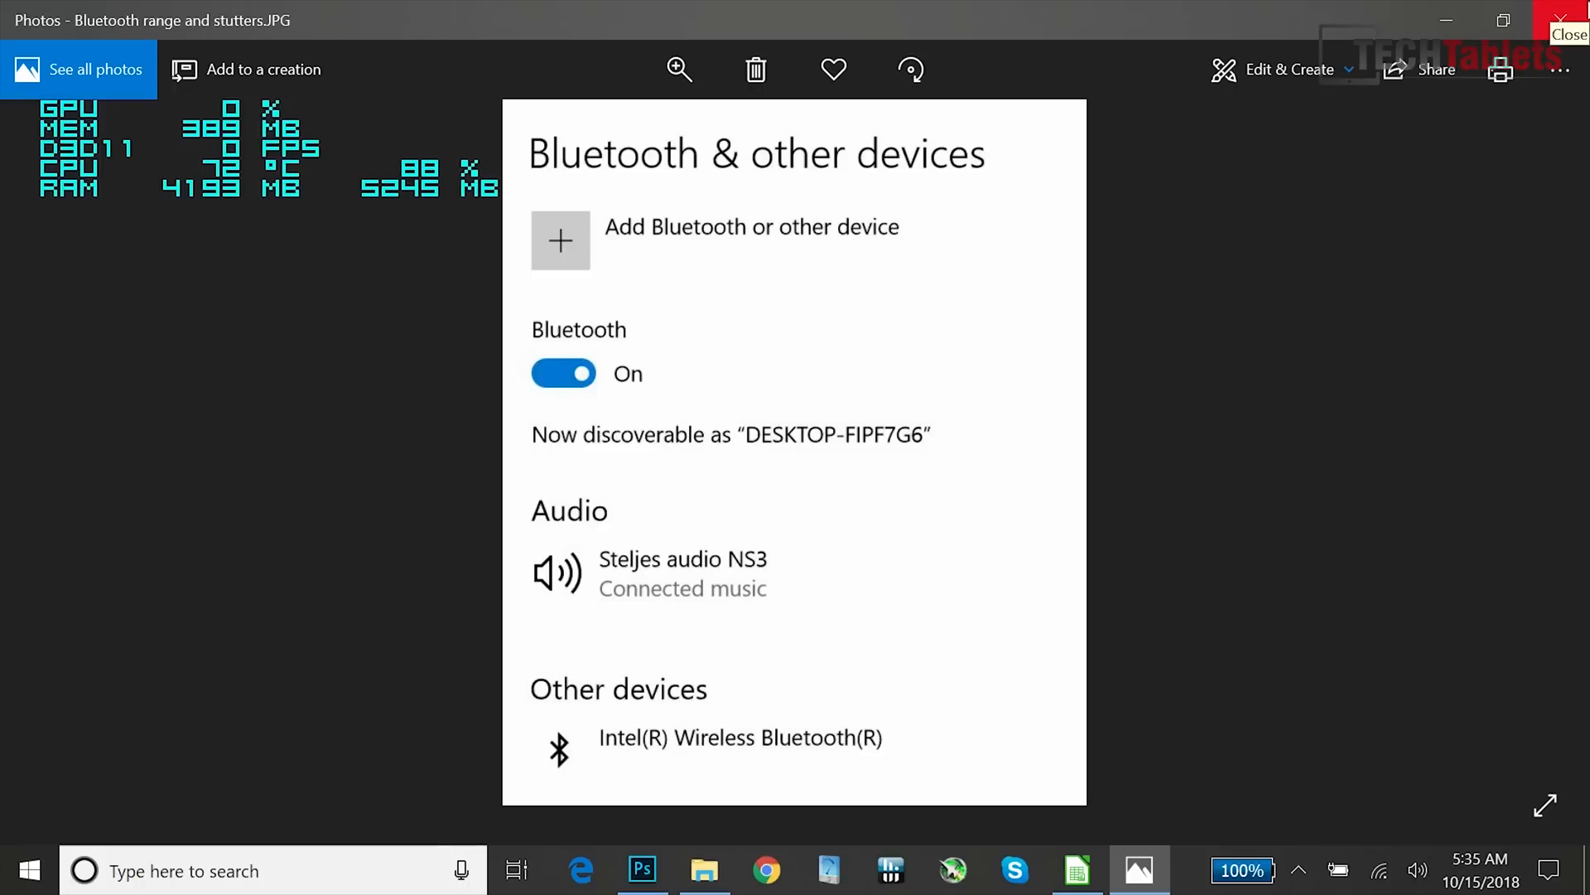
{"action": "mouse_move", "coordinate": [1567, 19]}
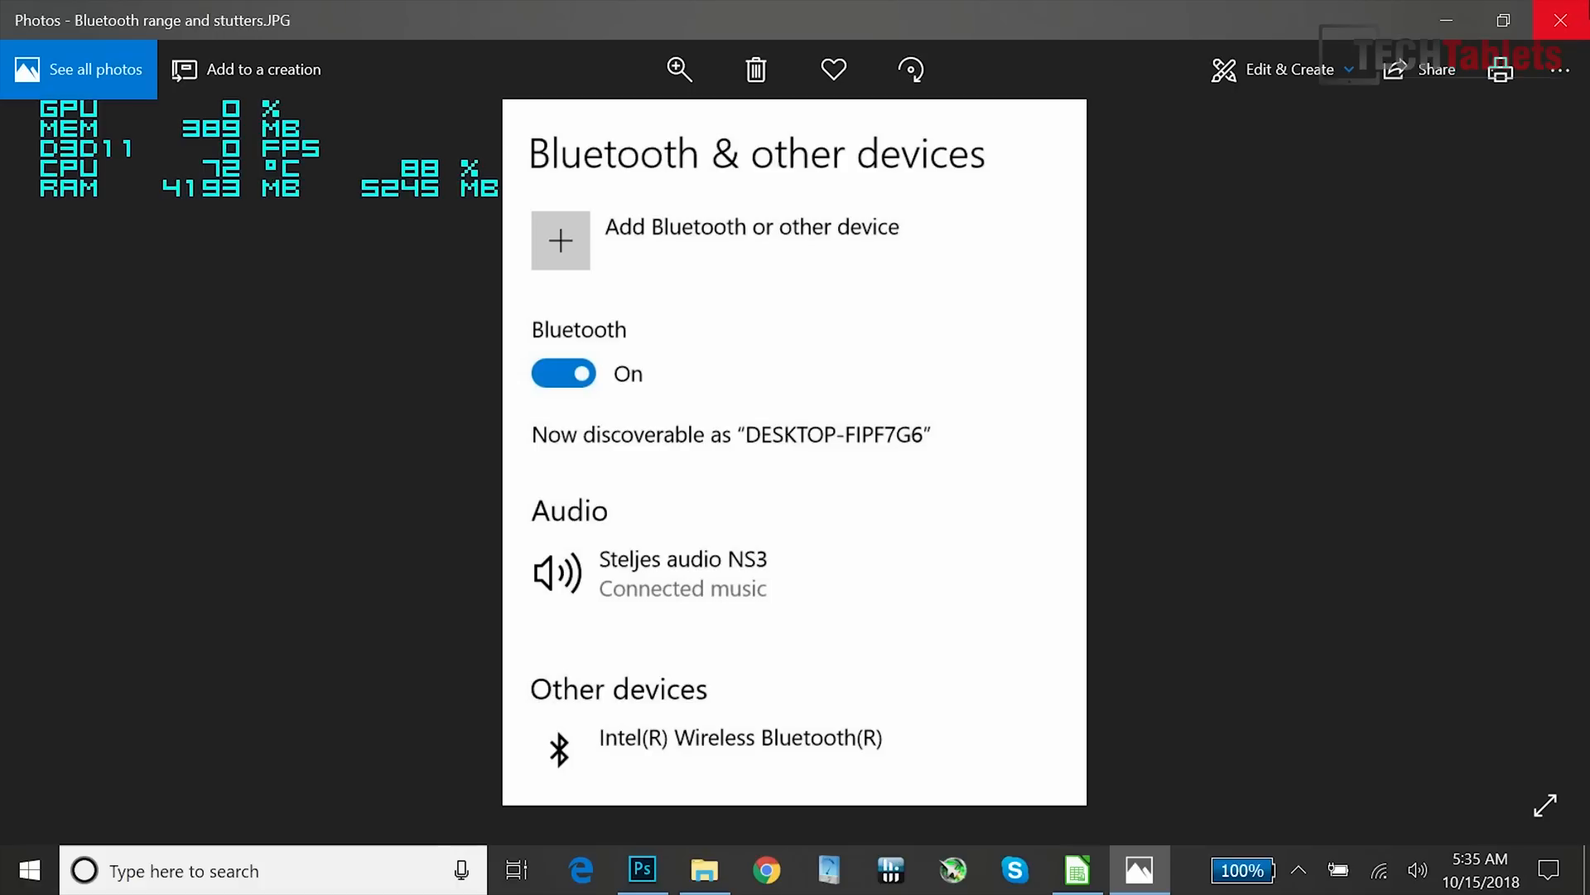
{"action": "mouse_move", "coordinate": [1332, 127]}
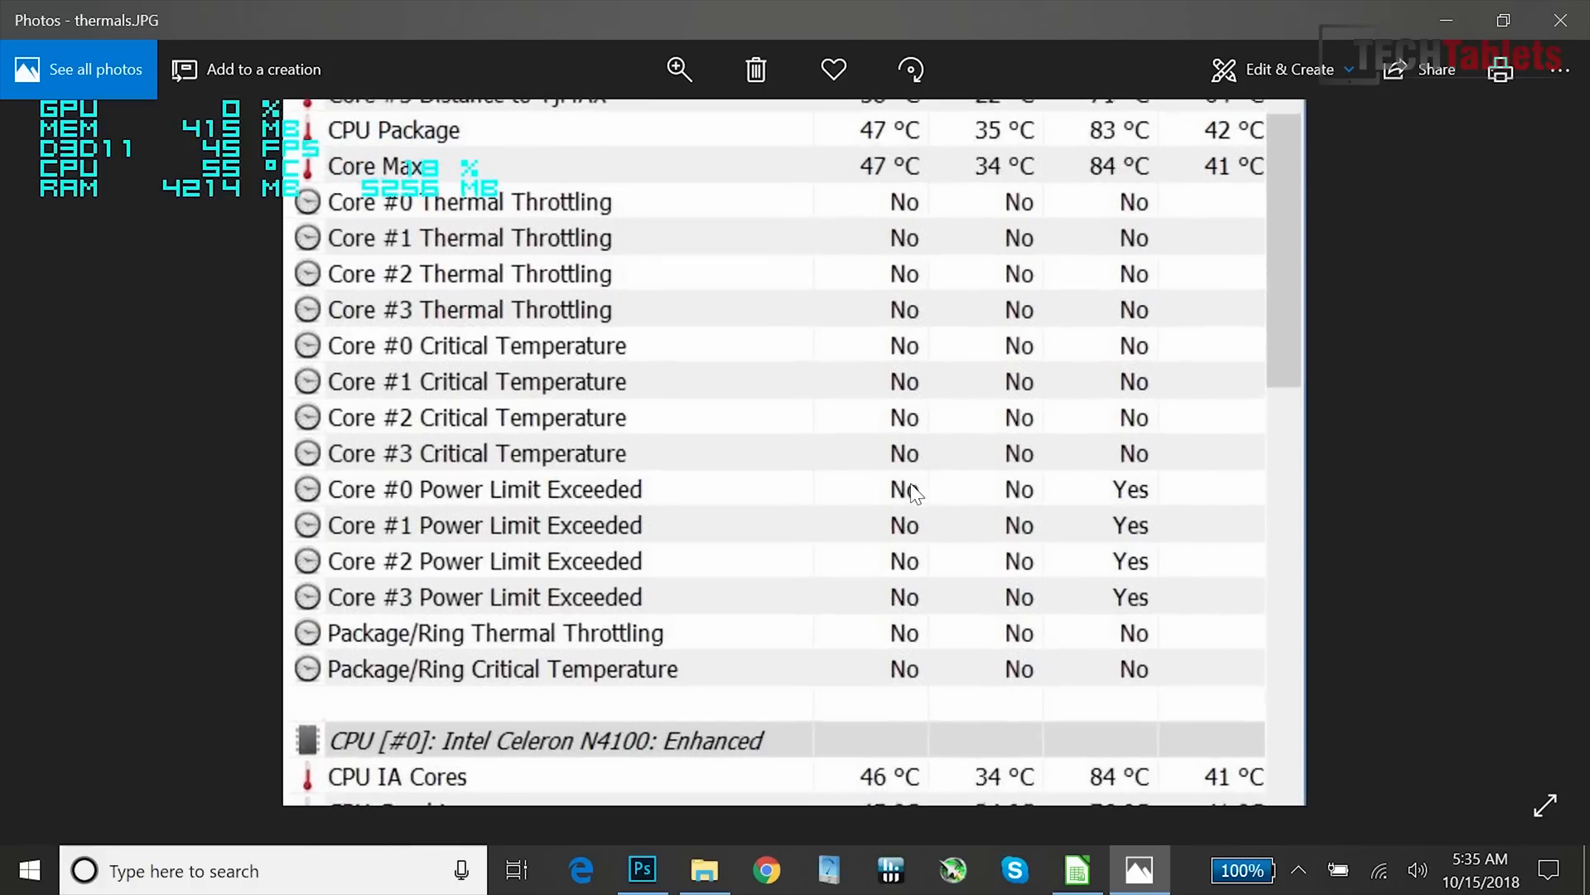
{"action": "mouse_move", "coordinate": [1315, 595]}
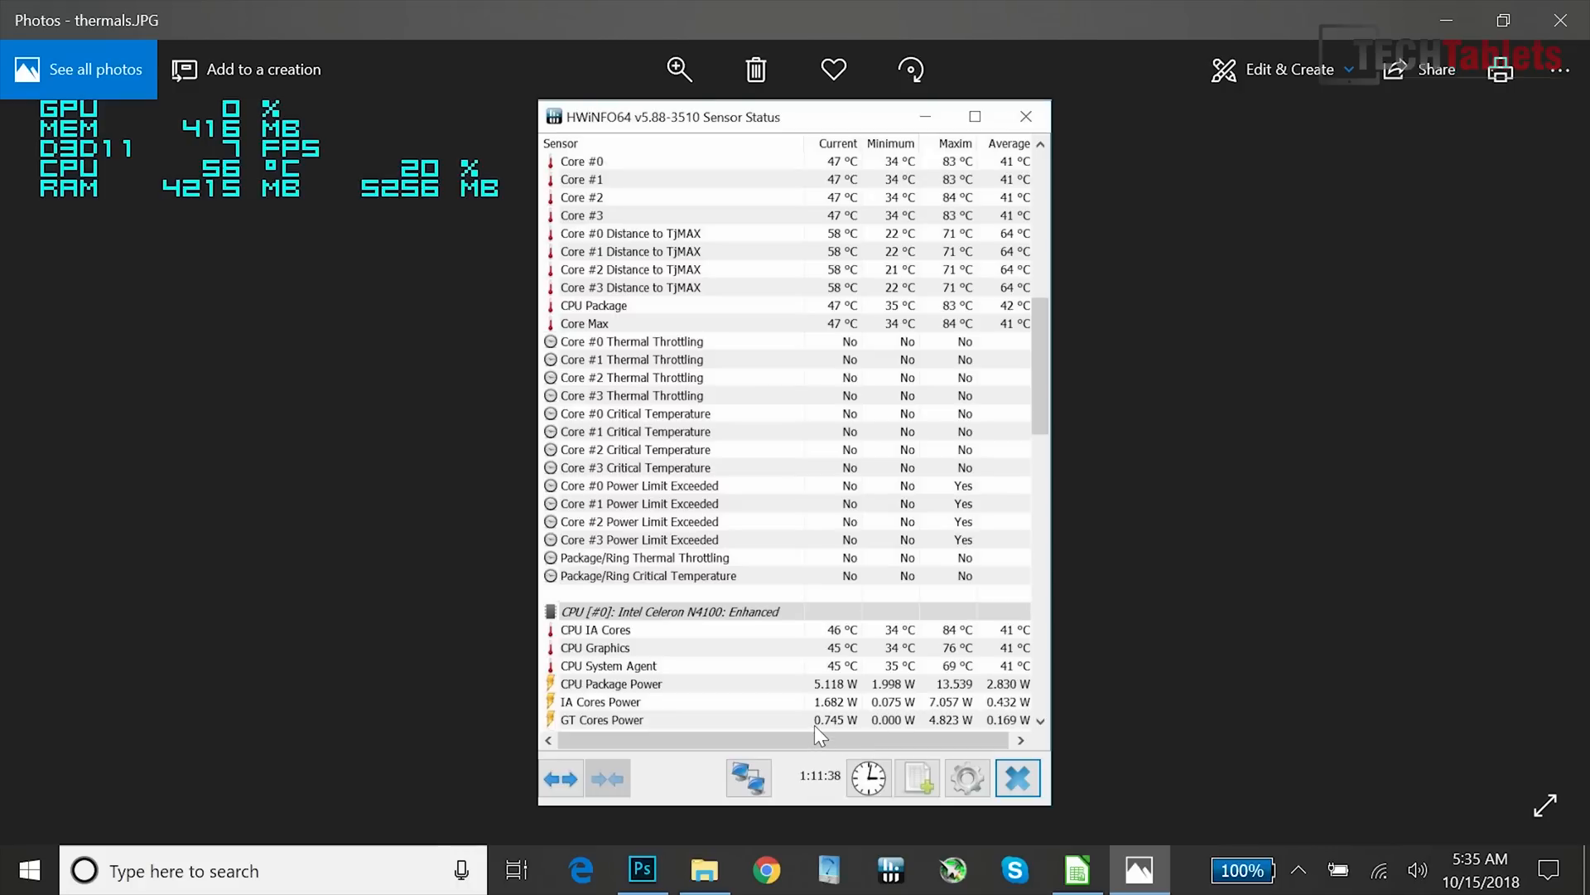
{"action": "mouse_move", "coordinate": [830, 670]}
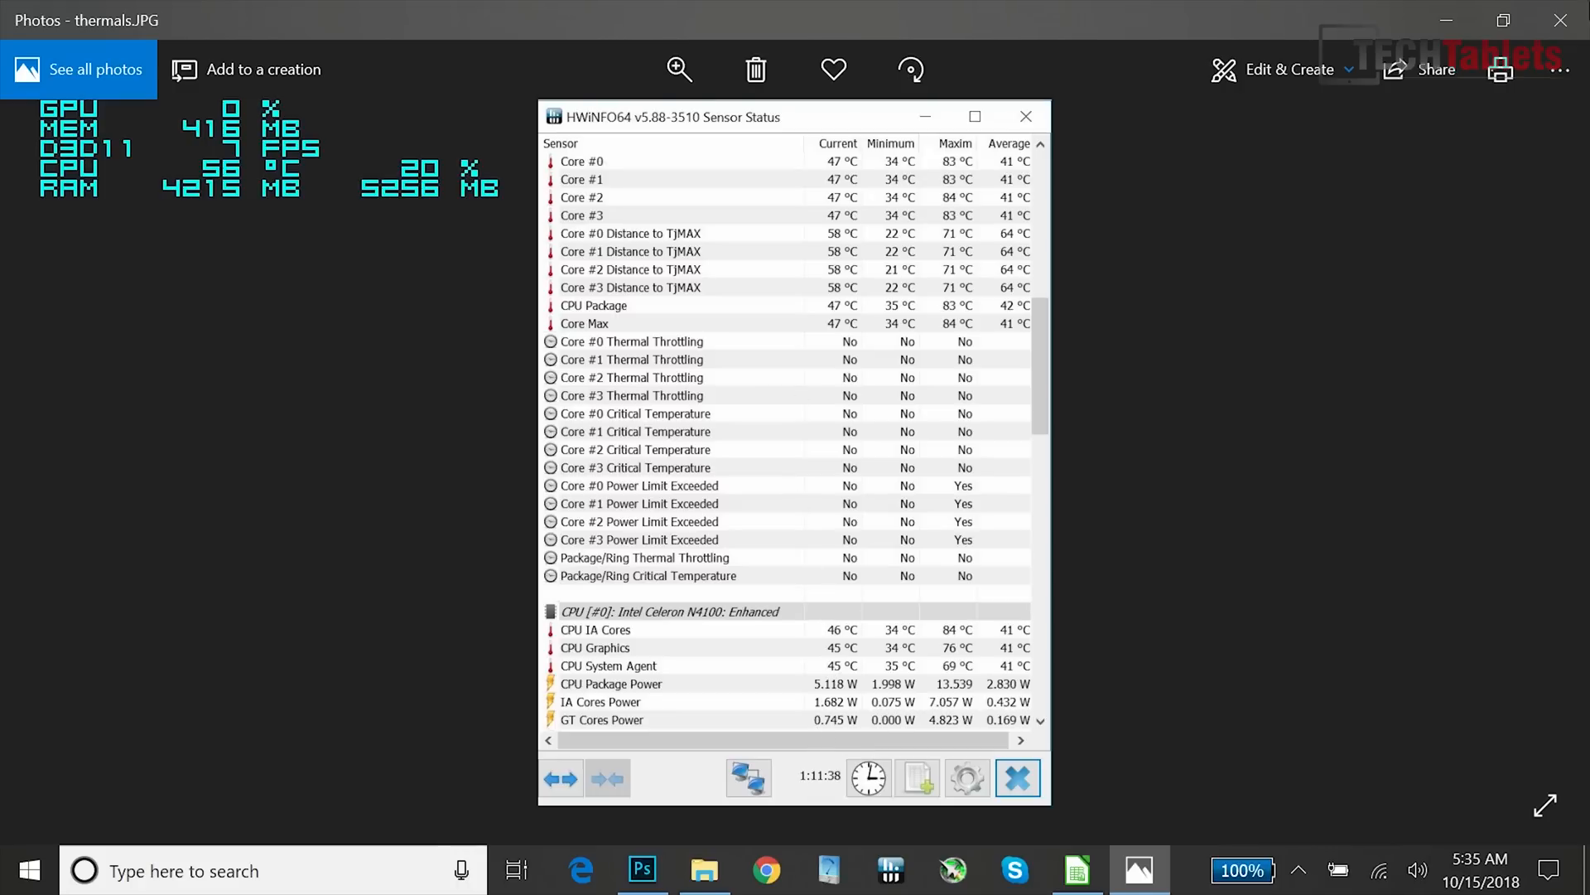
{"action": "mouse_move", "coordinate": [1567, 19]}
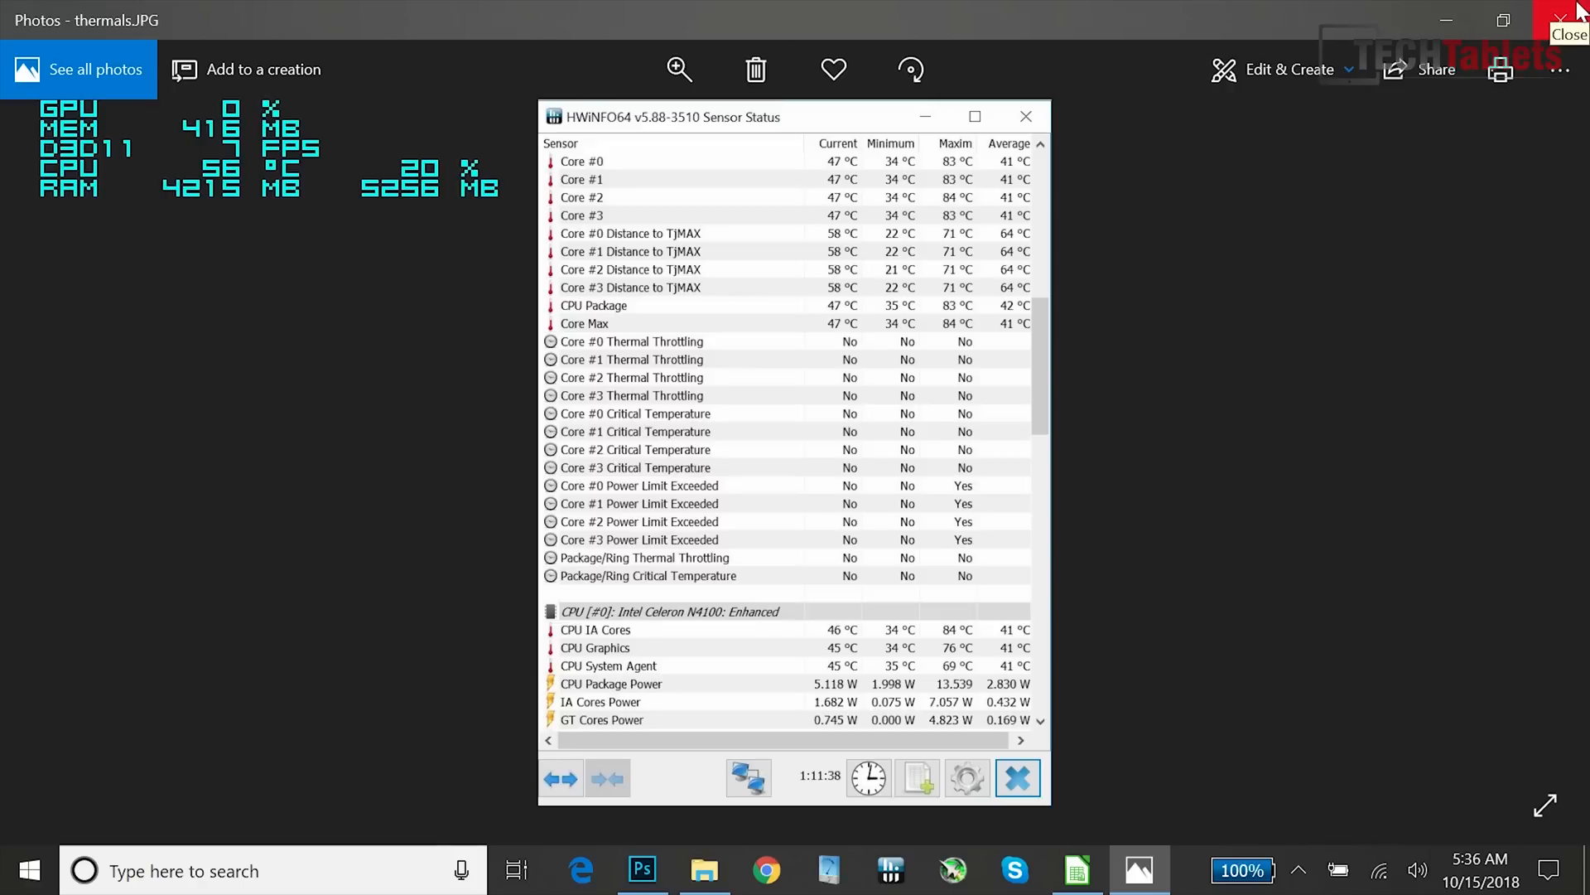
{"action": "mouse_move", "coordinate": [938, 704]}
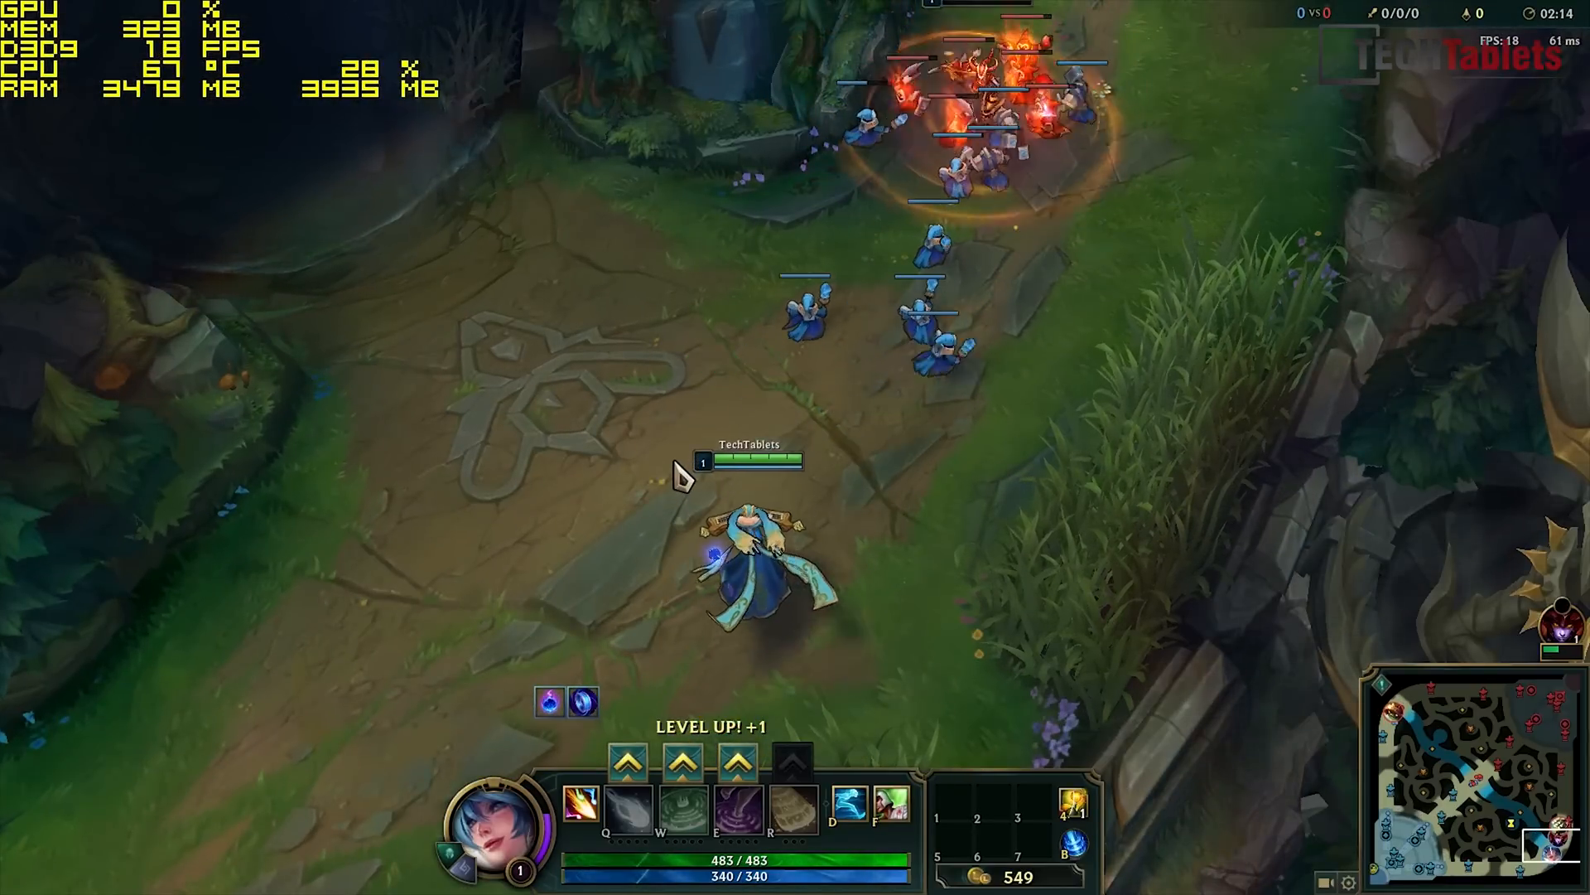
Send the champion up the lane and confirm Very Low video settings at 1920x1080
{"action": "left_click", "coordinate": [898, 471]}
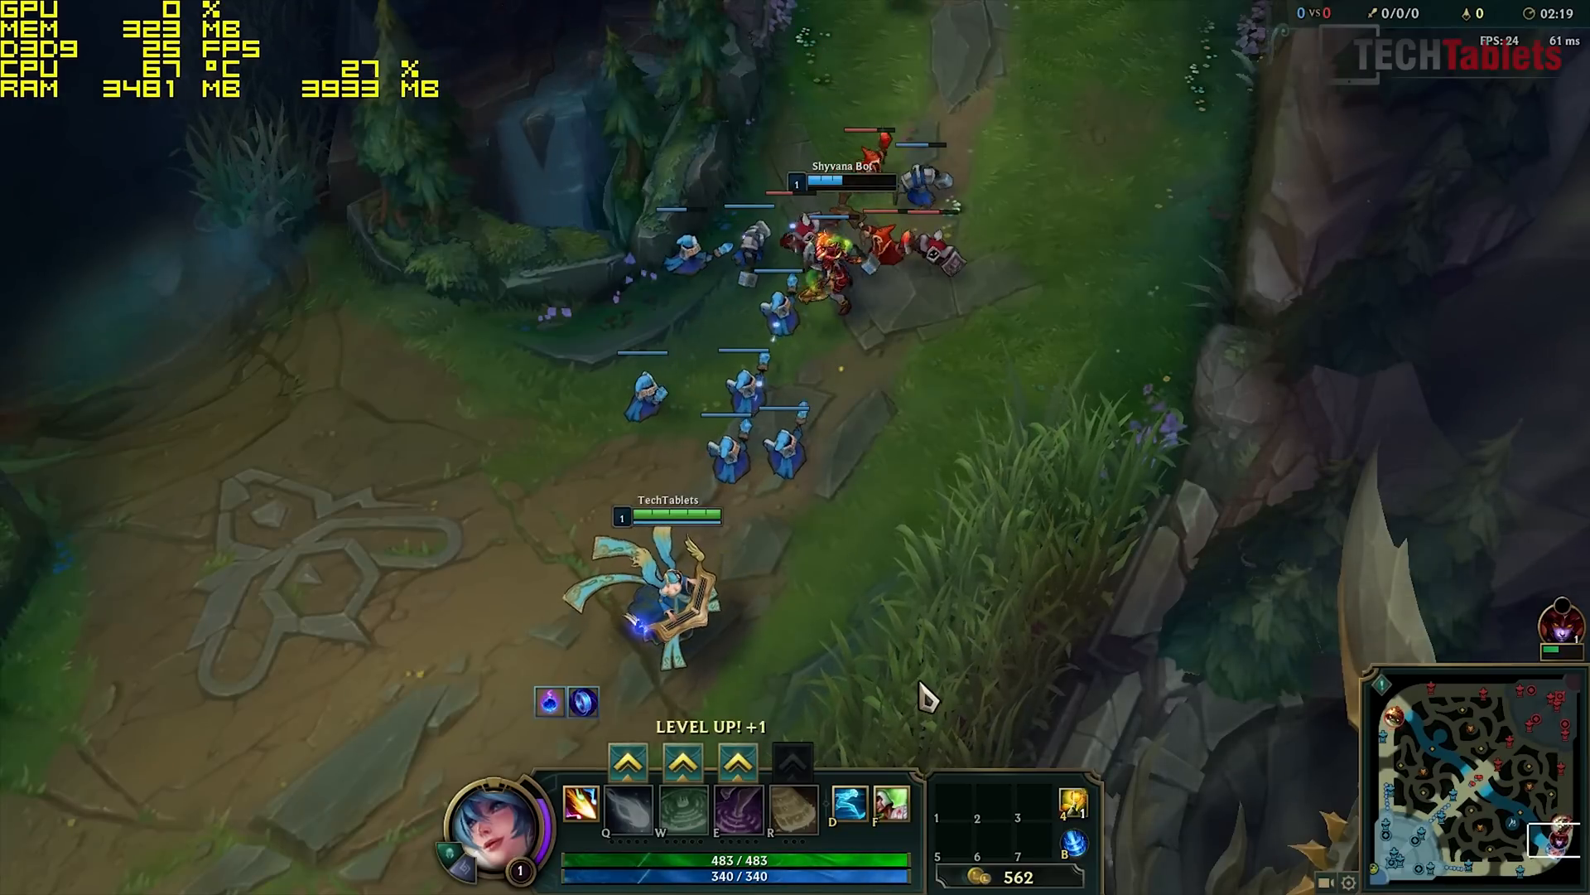
{"action": "key", "text": "Escape"}
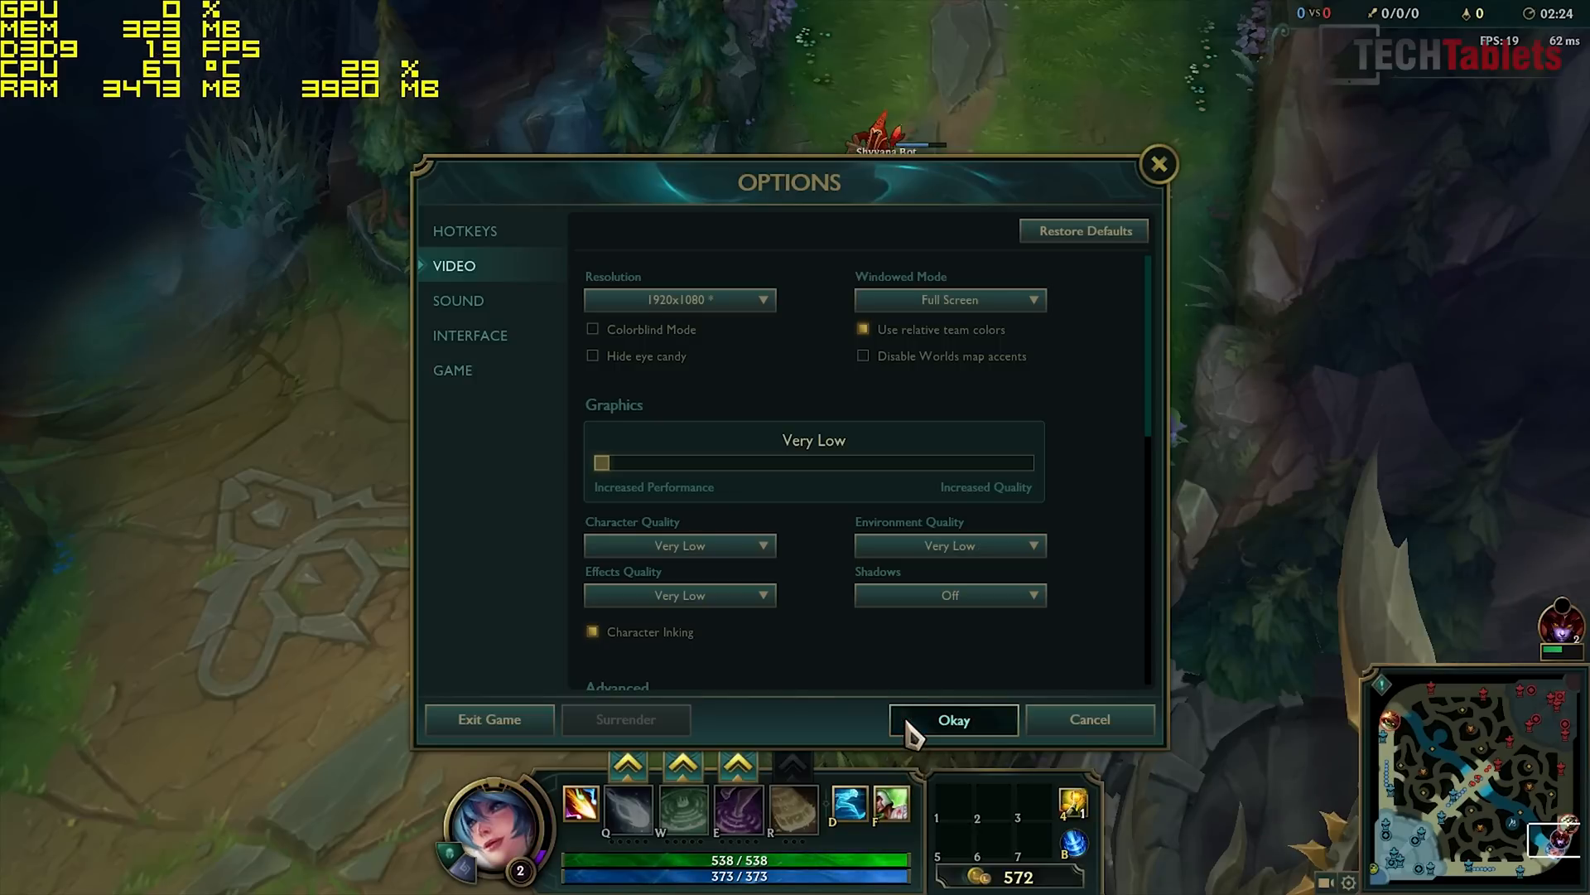
{"action": "left_click", "coordinate": [951, 719]}
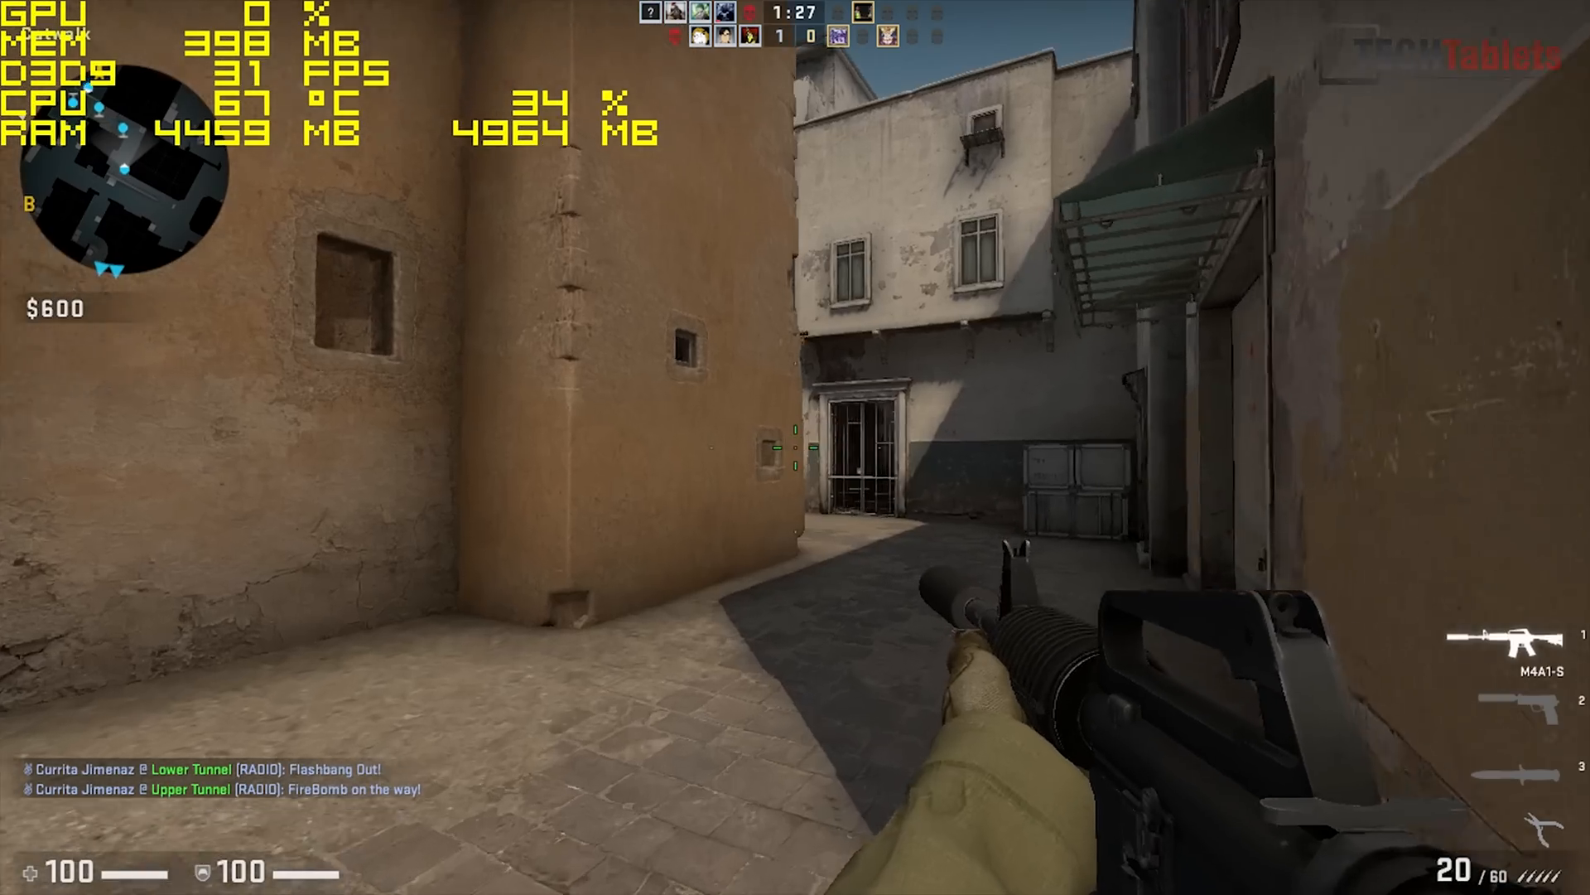
{"action": "mouse_move", "coordinate": [795, 447]}
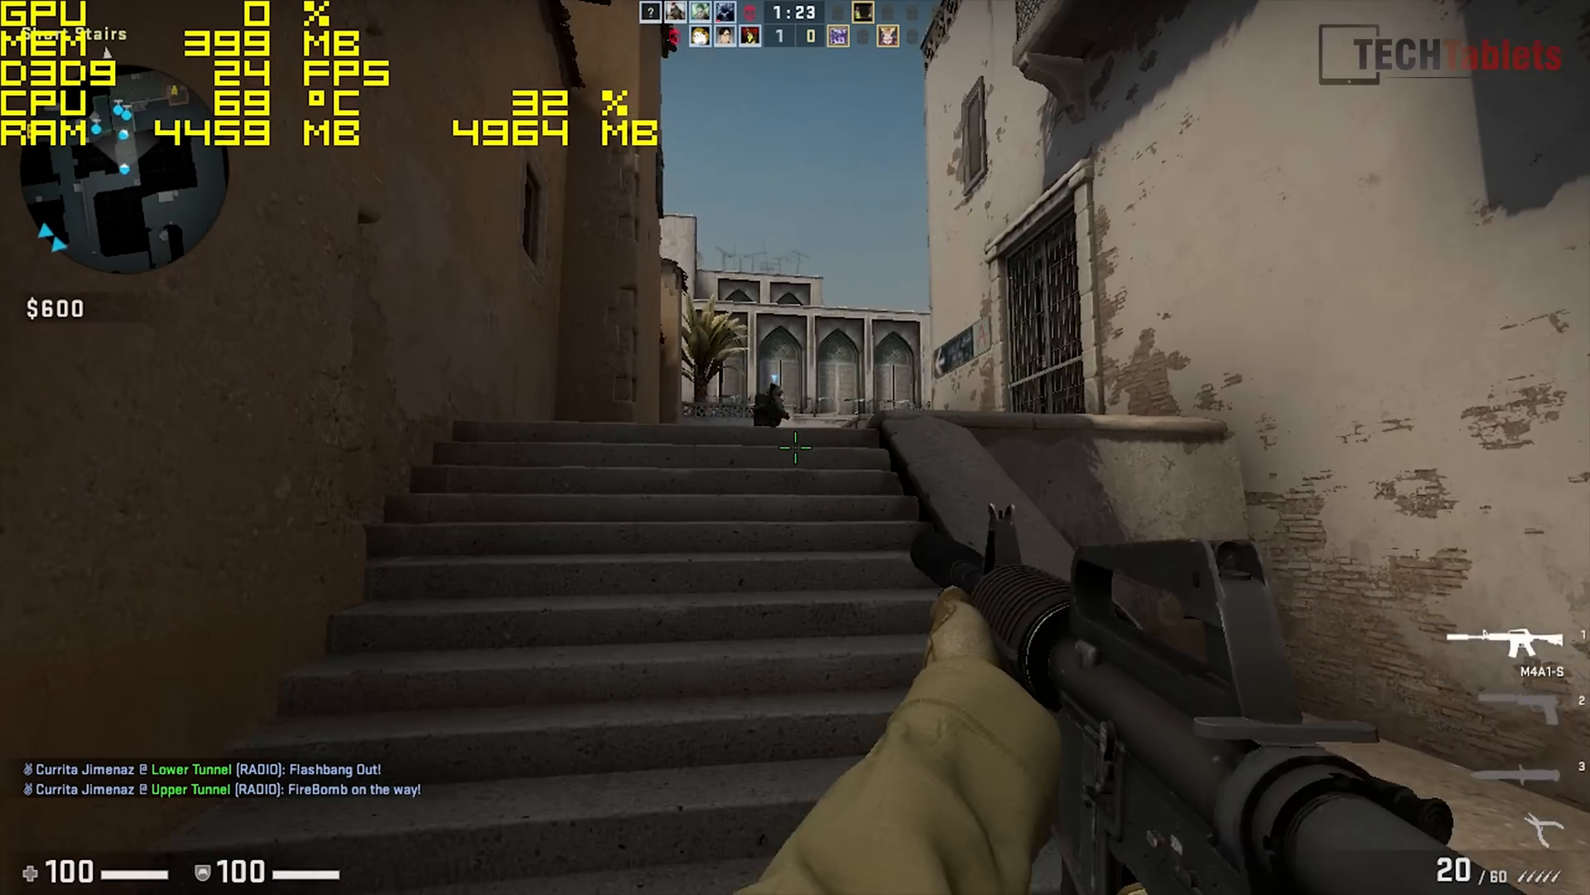
Push forward through Dust II's tunnels, then briefly check the team scoreboard
{"action": "key", "text": "w"}
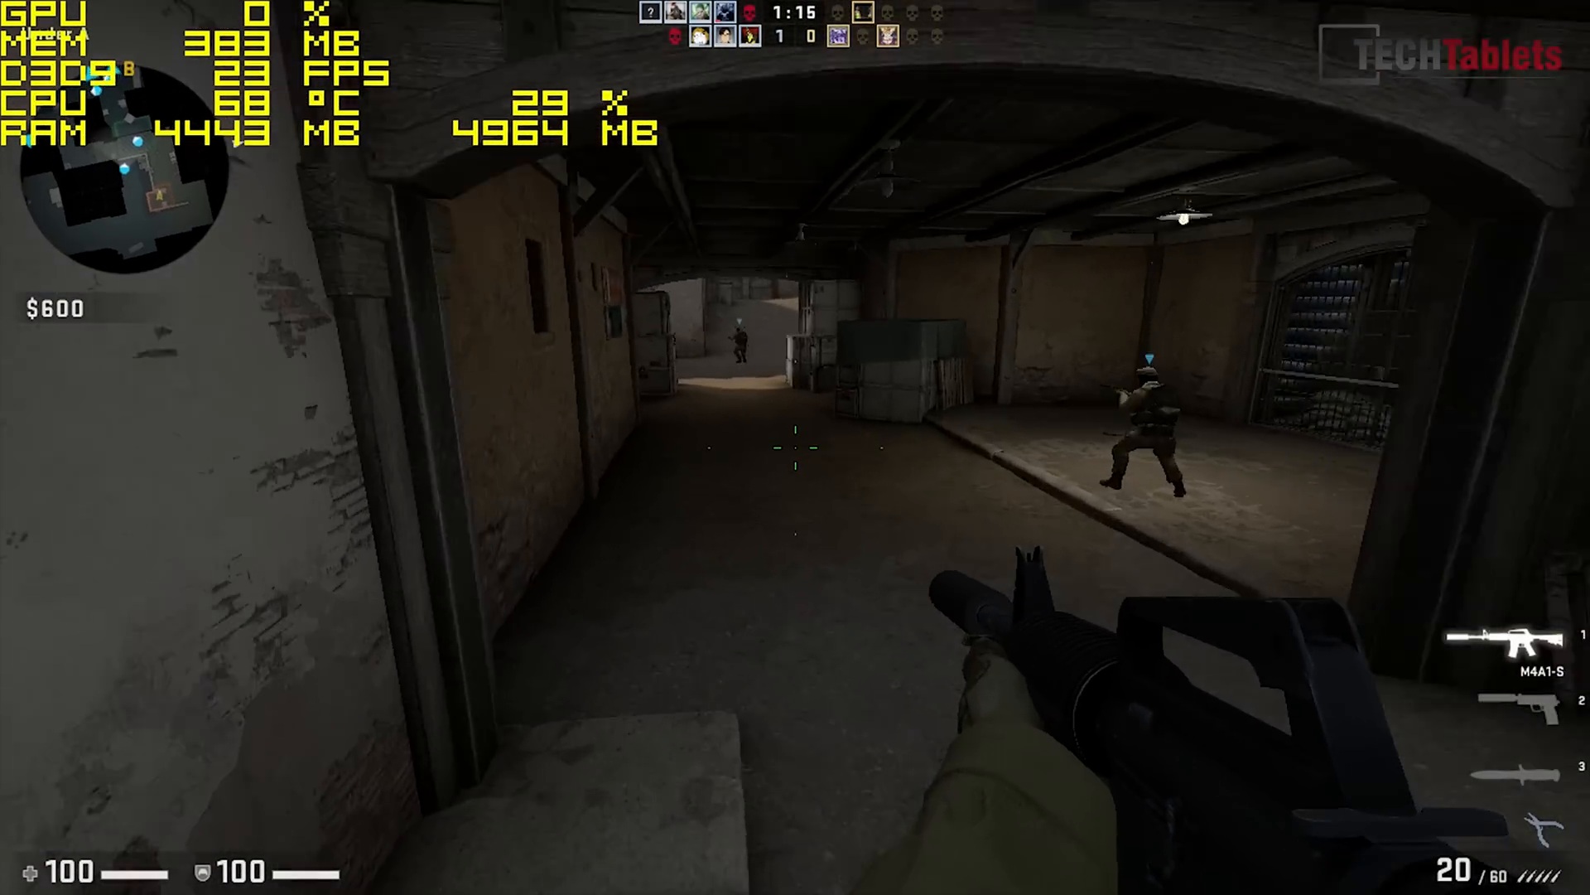
{"action": "mouse_move", "coordinate": [795, 447]}
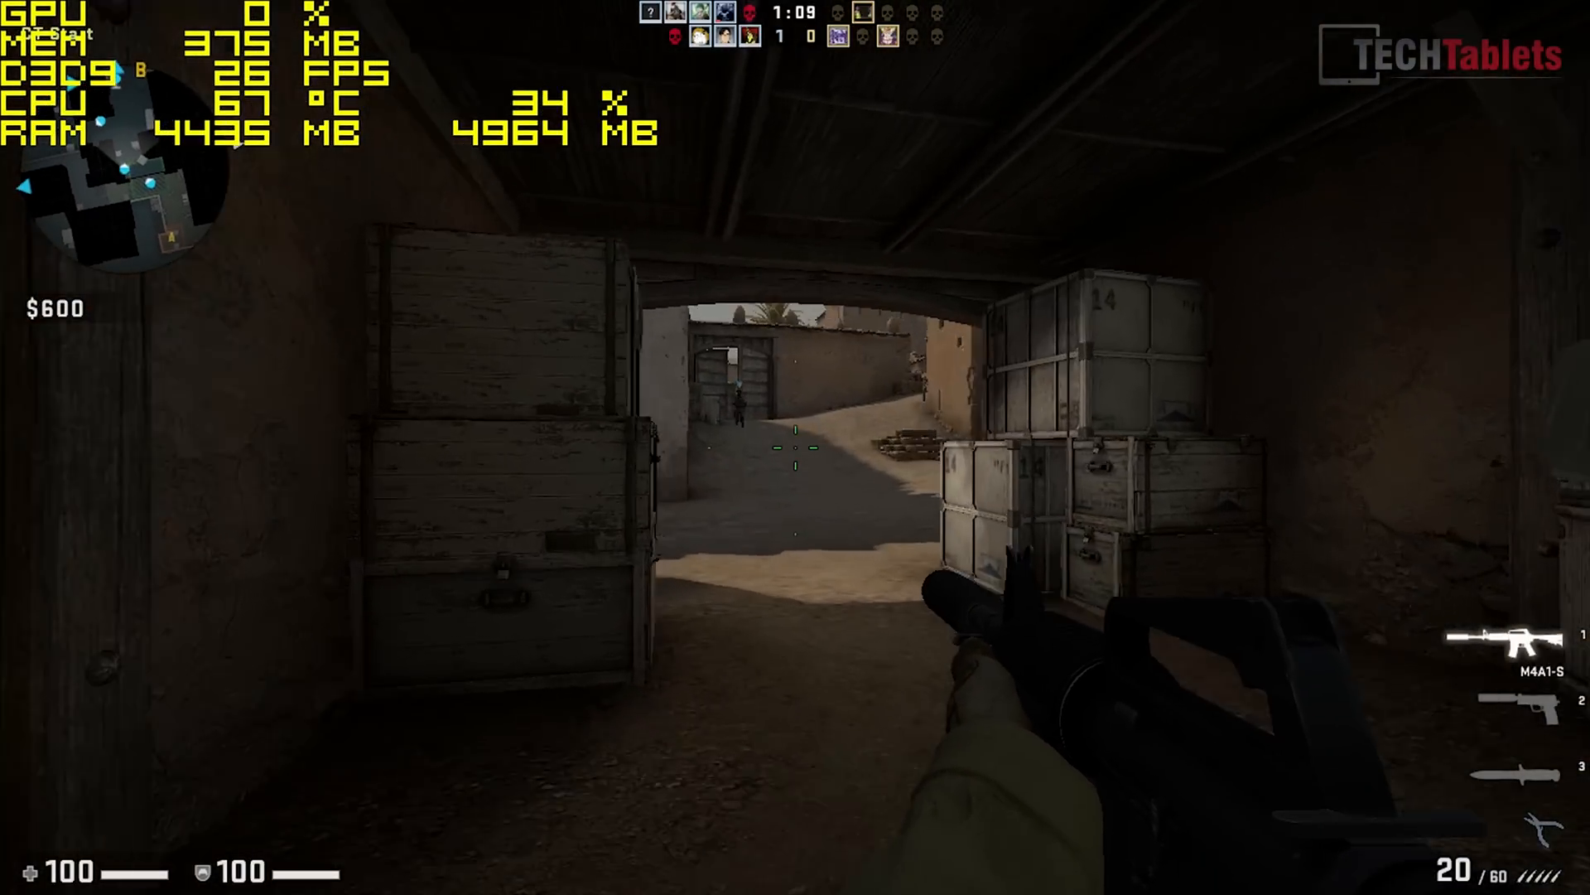
{"action": "mouse_move", "coordinate": [795, 447]}
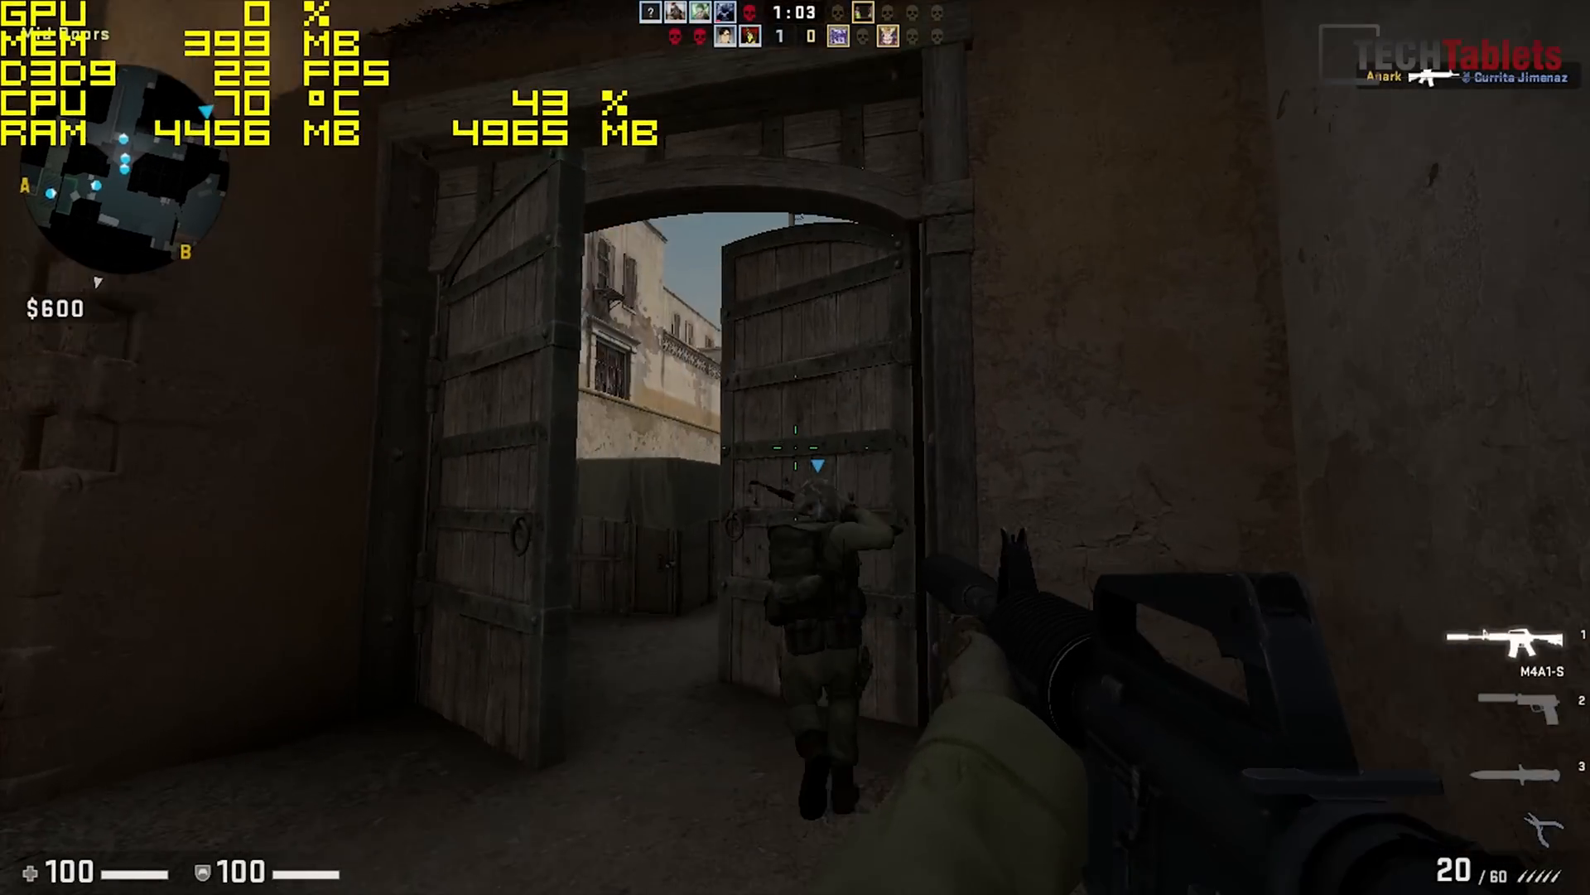
{"action": "key", "text": "Tab"}
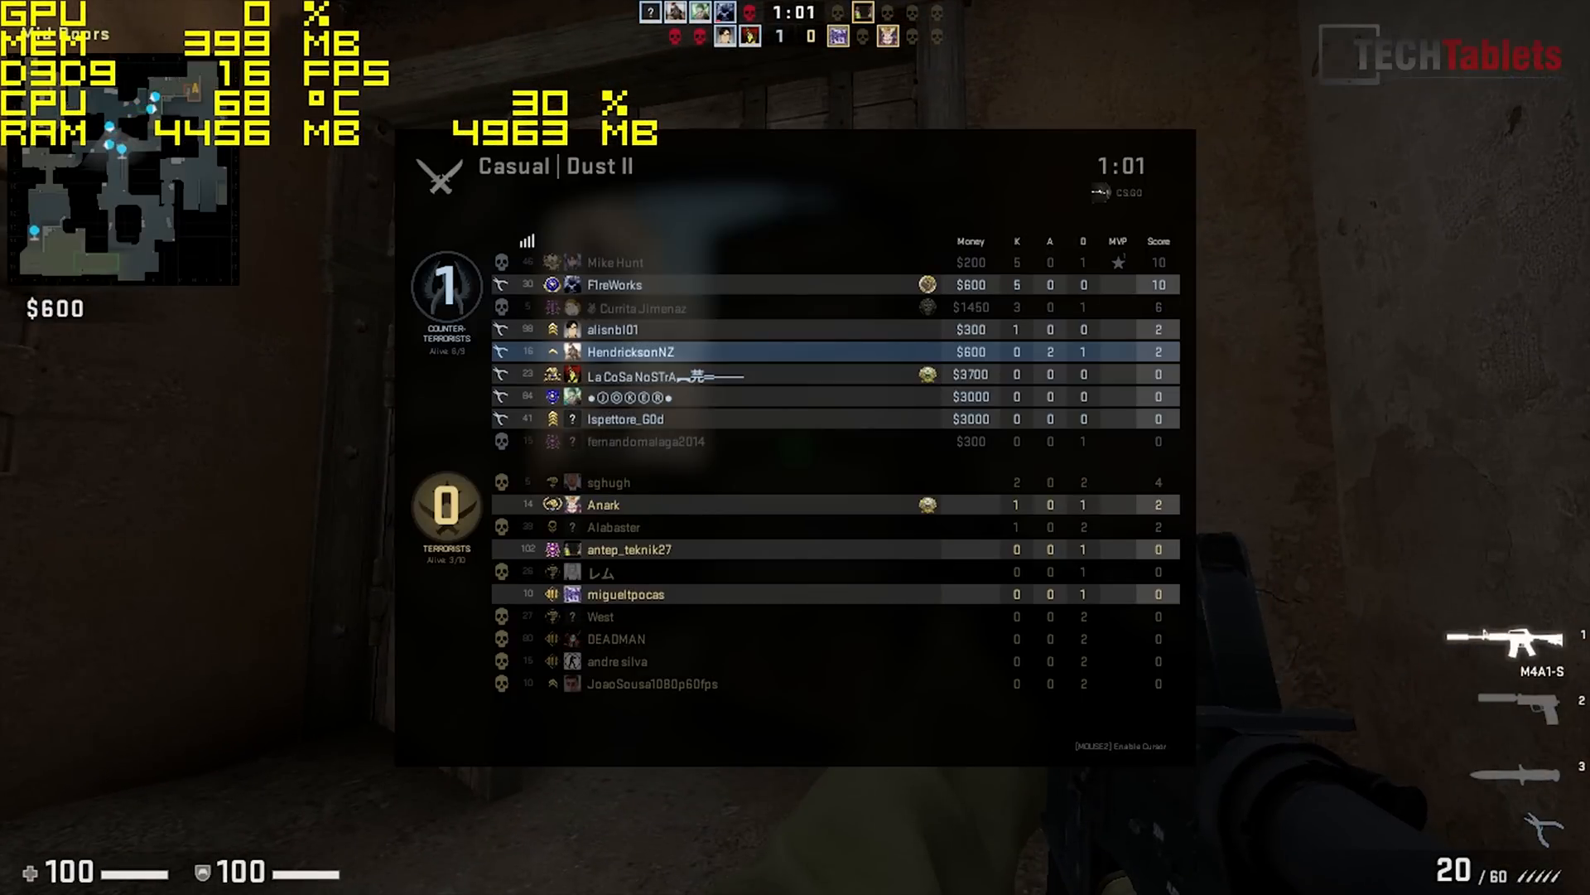
{"action": "key", "text": "tab"}
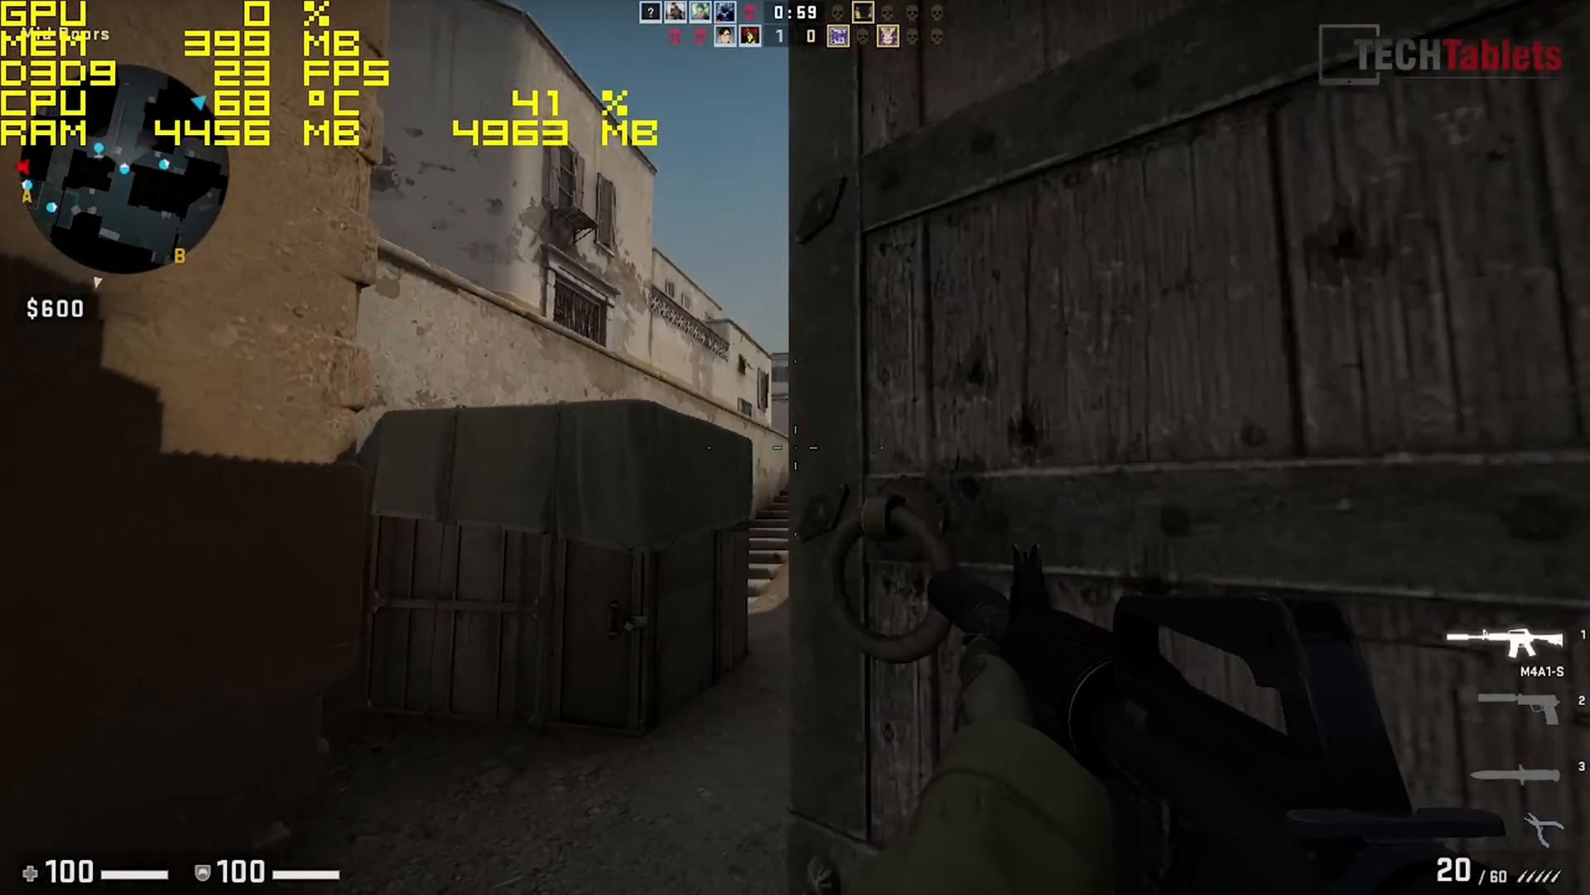